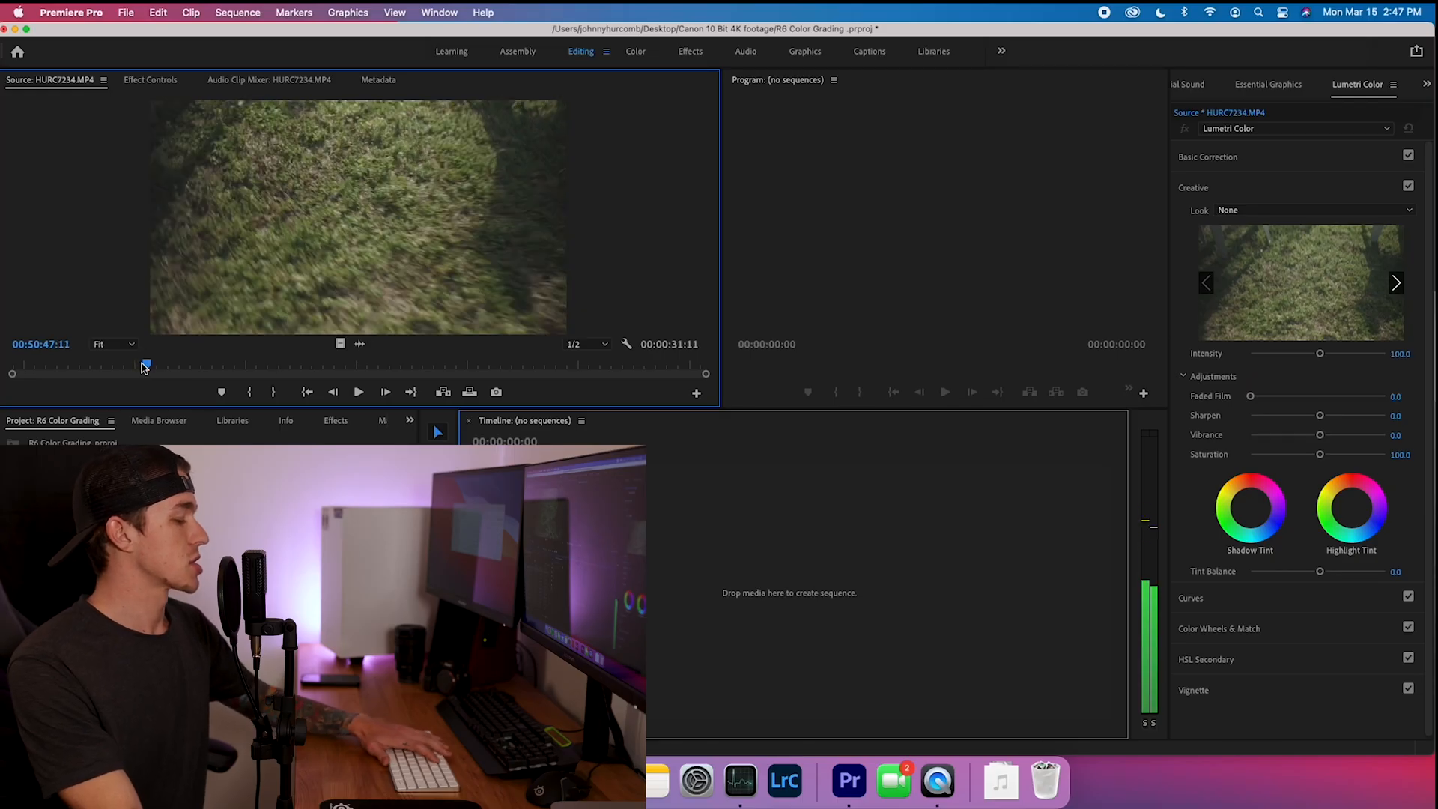
# Scrub through the grass clip, then preview and scrub the HURC7235 dog clip in the Source Monitor.
pyautogui.moveTo(145, 366); pyautogui.dragTo(174, 365)
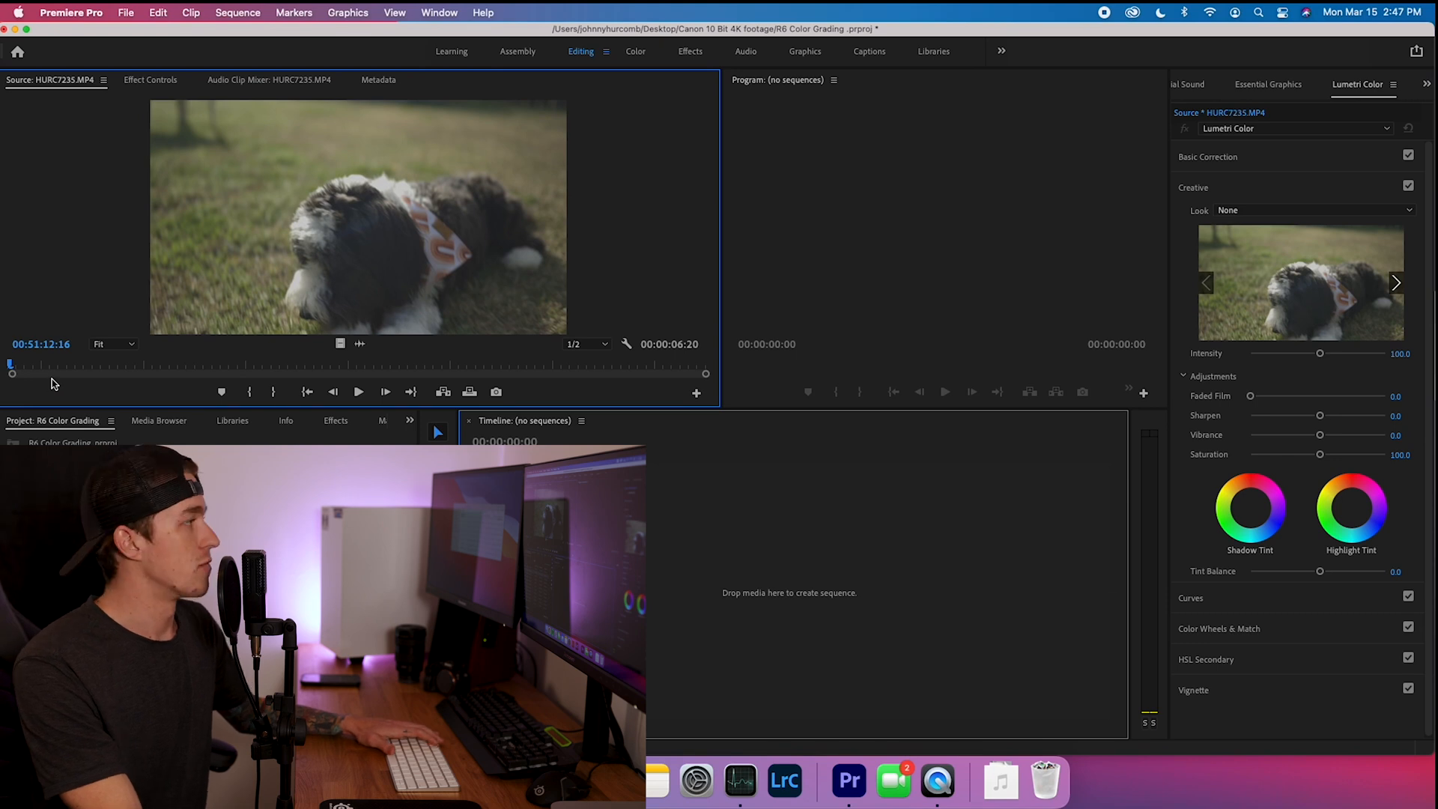
pyautogui.moveTo(12, 369); pyautogui.dragTo(50, 369)
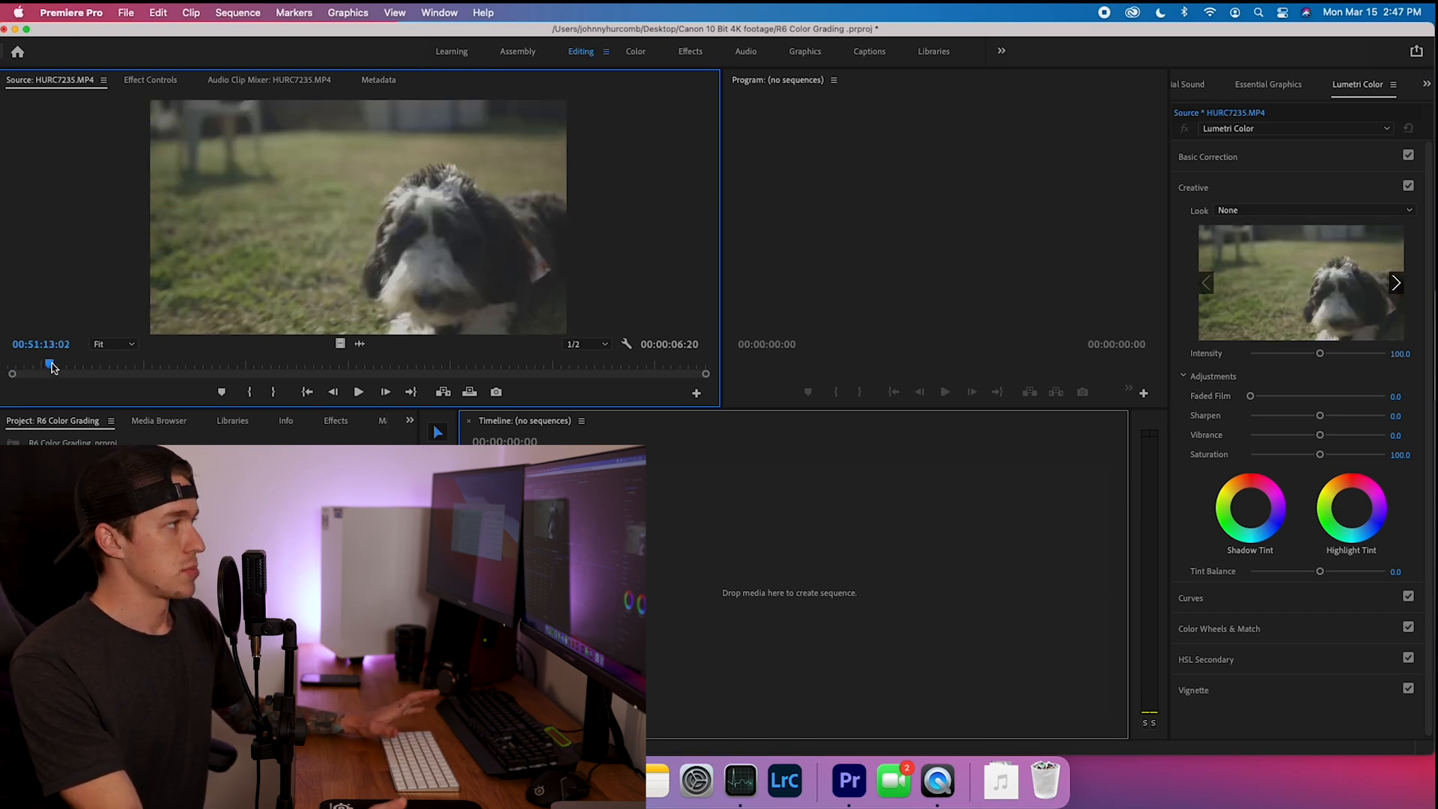
pyautogui.click(358, 392)
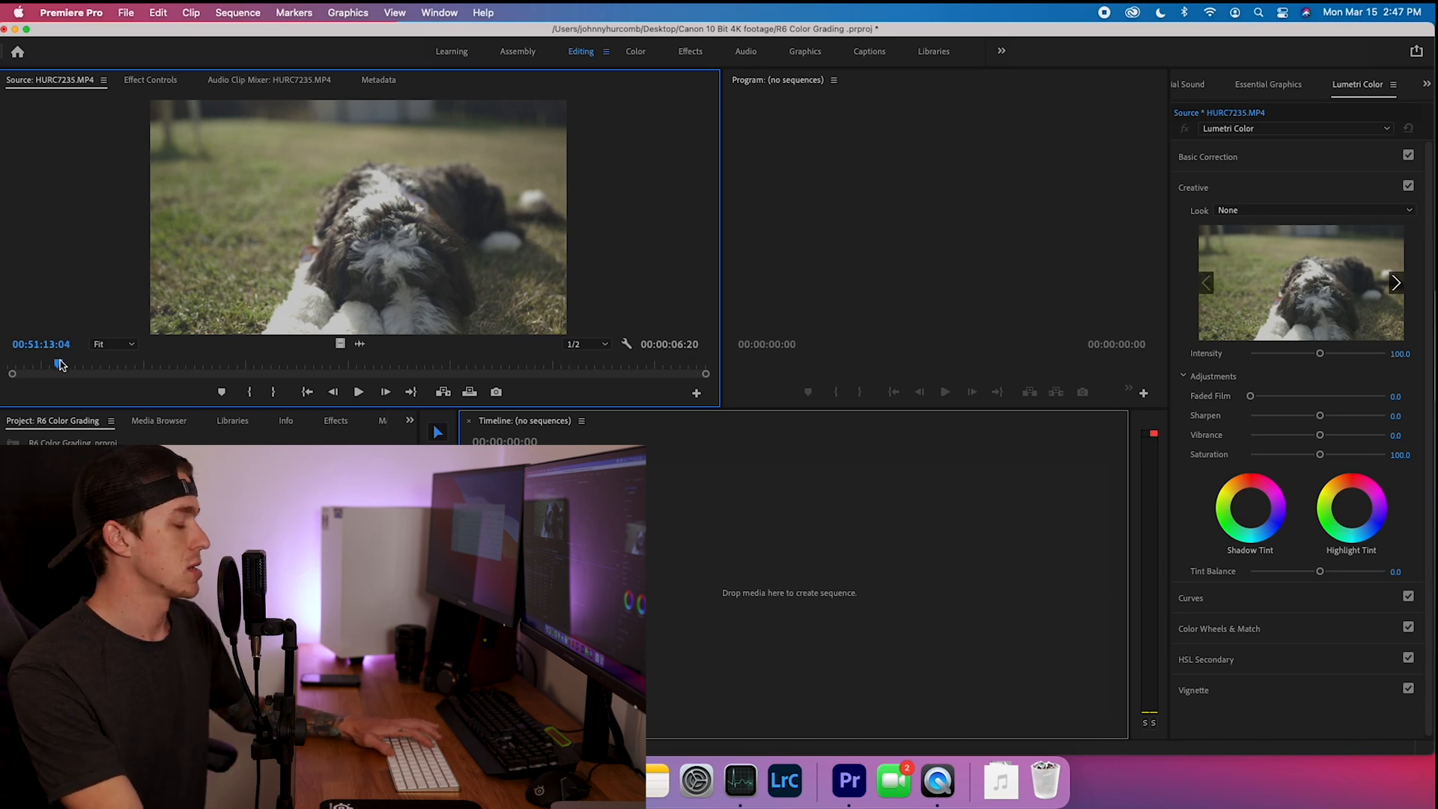
pyautogui.moveTo(60, 365); pyautogui.dragTo(110, 365)
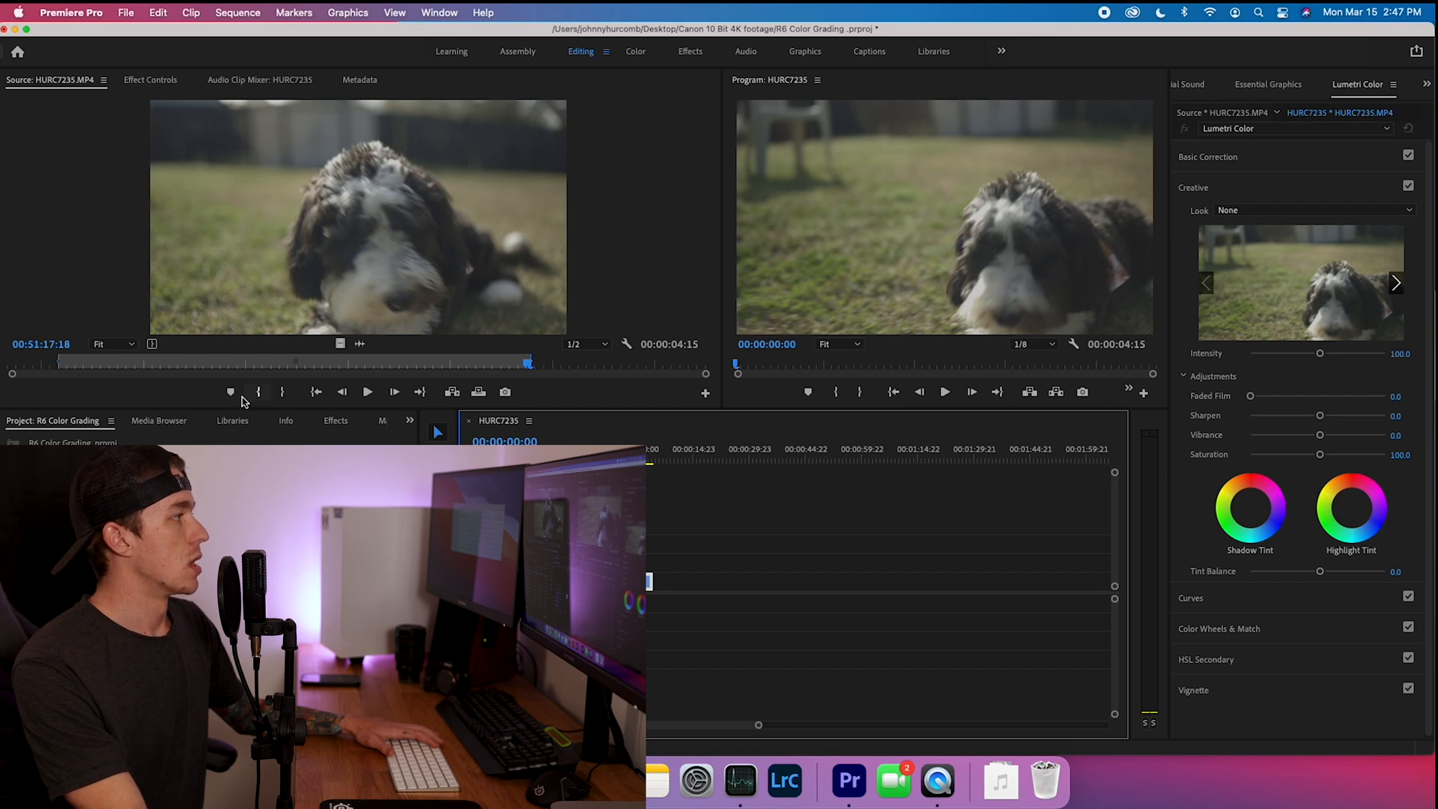
# Warm the dog clip's temperature to about 18.2 and auto-set its tone in Basic Correction.
pyautogui.click(440, 12)
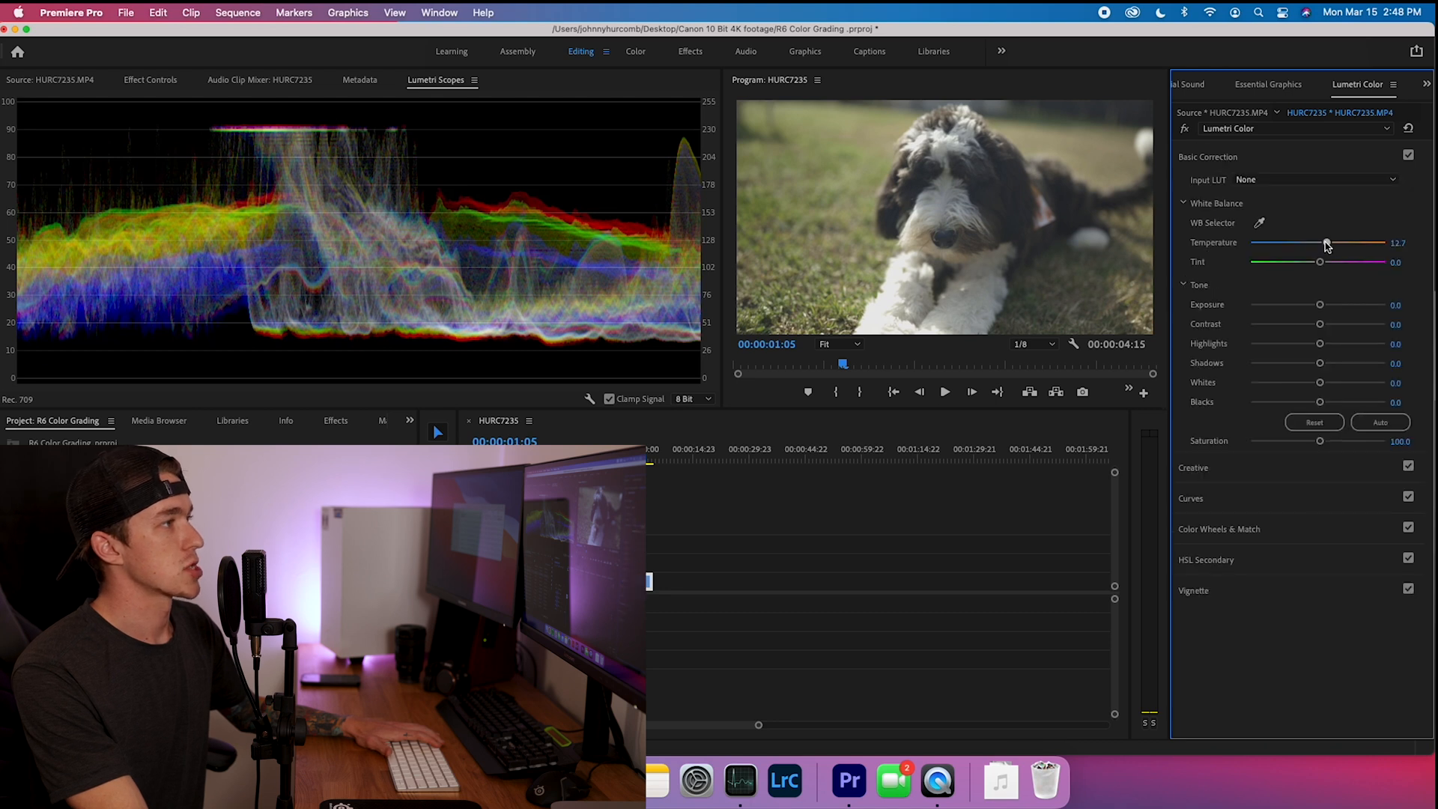
pyautogui.moveTo(1325, 245); pyautogui.dragTo(1331, 244)
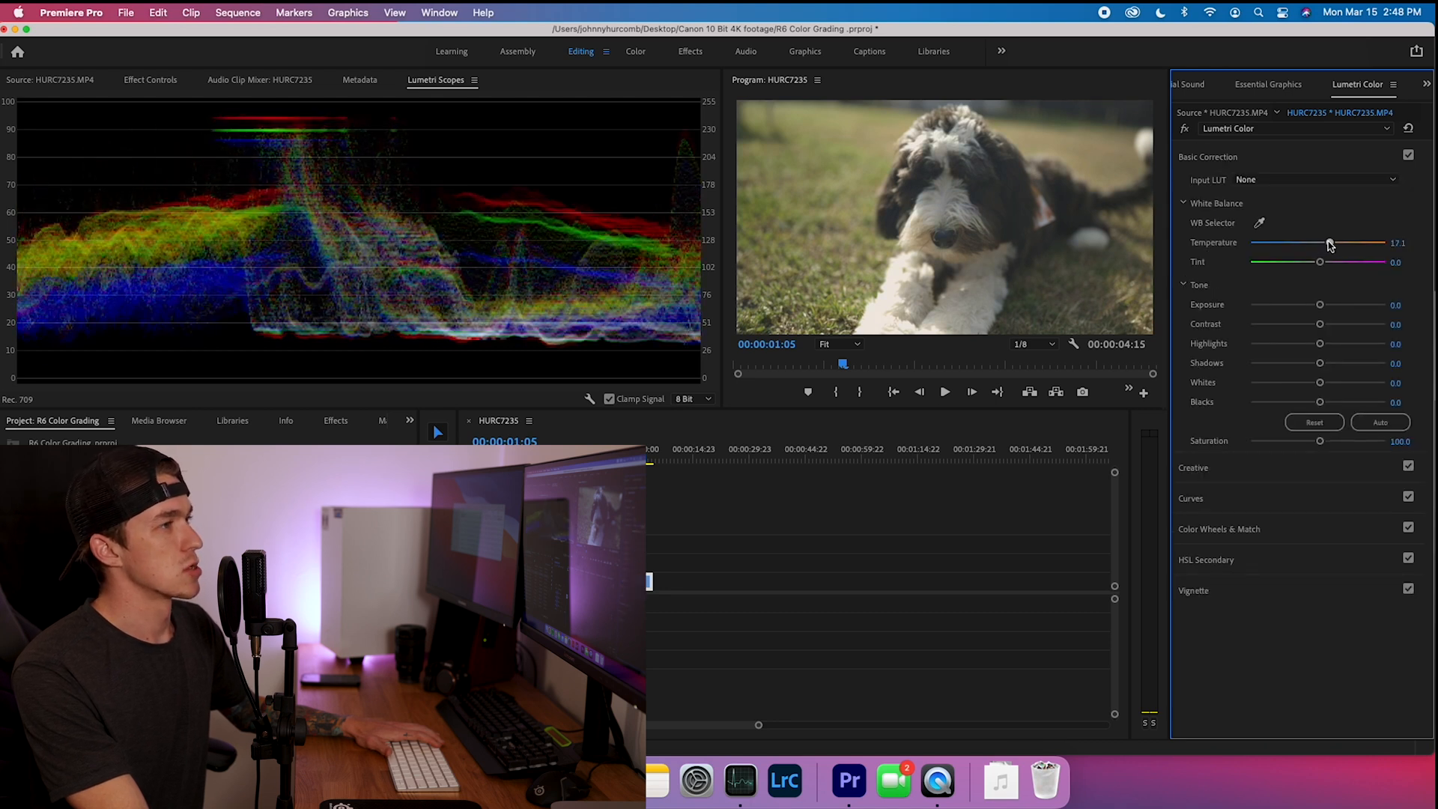
pyautogui.moveTo(1328, 243); pyautogui.dragTo(1332, 243)
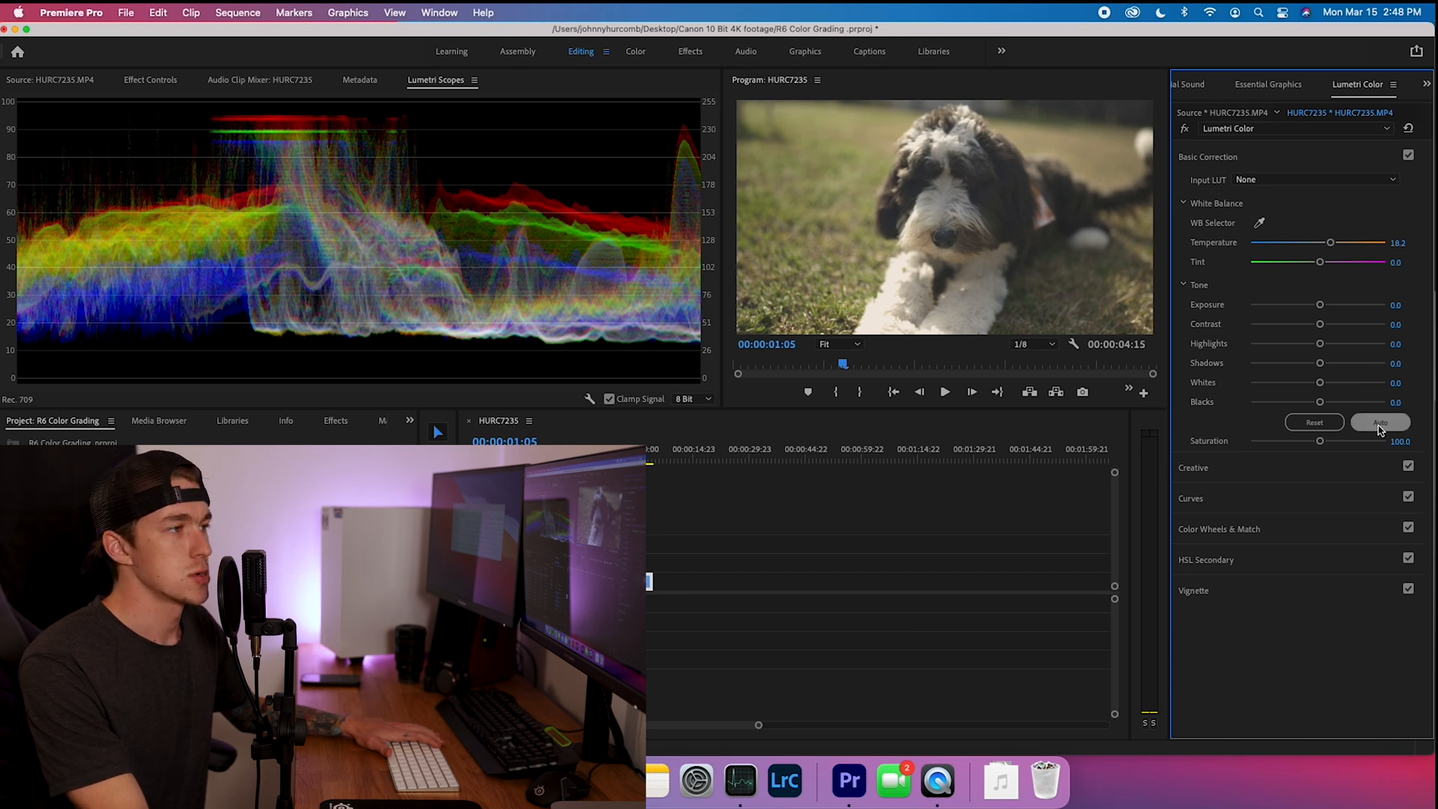
pyautogui.click(1380, 422)
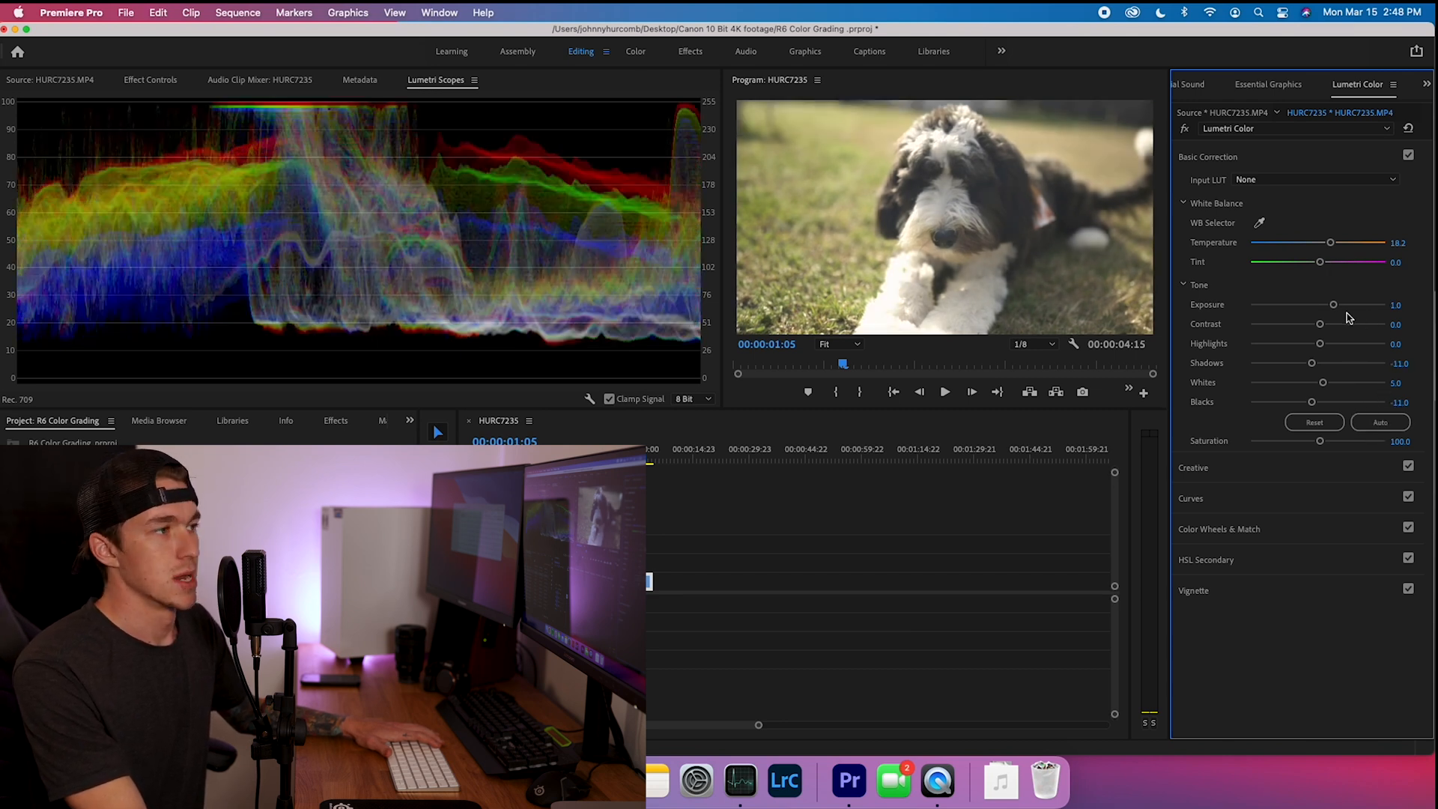
# Pull the dog clip's exposure down to 0.3, keep tint at 0.0 and fine-tune its temperature.
pyautogui.moveTo(1335, 304); pyautogui.dragTo(1328, 304)
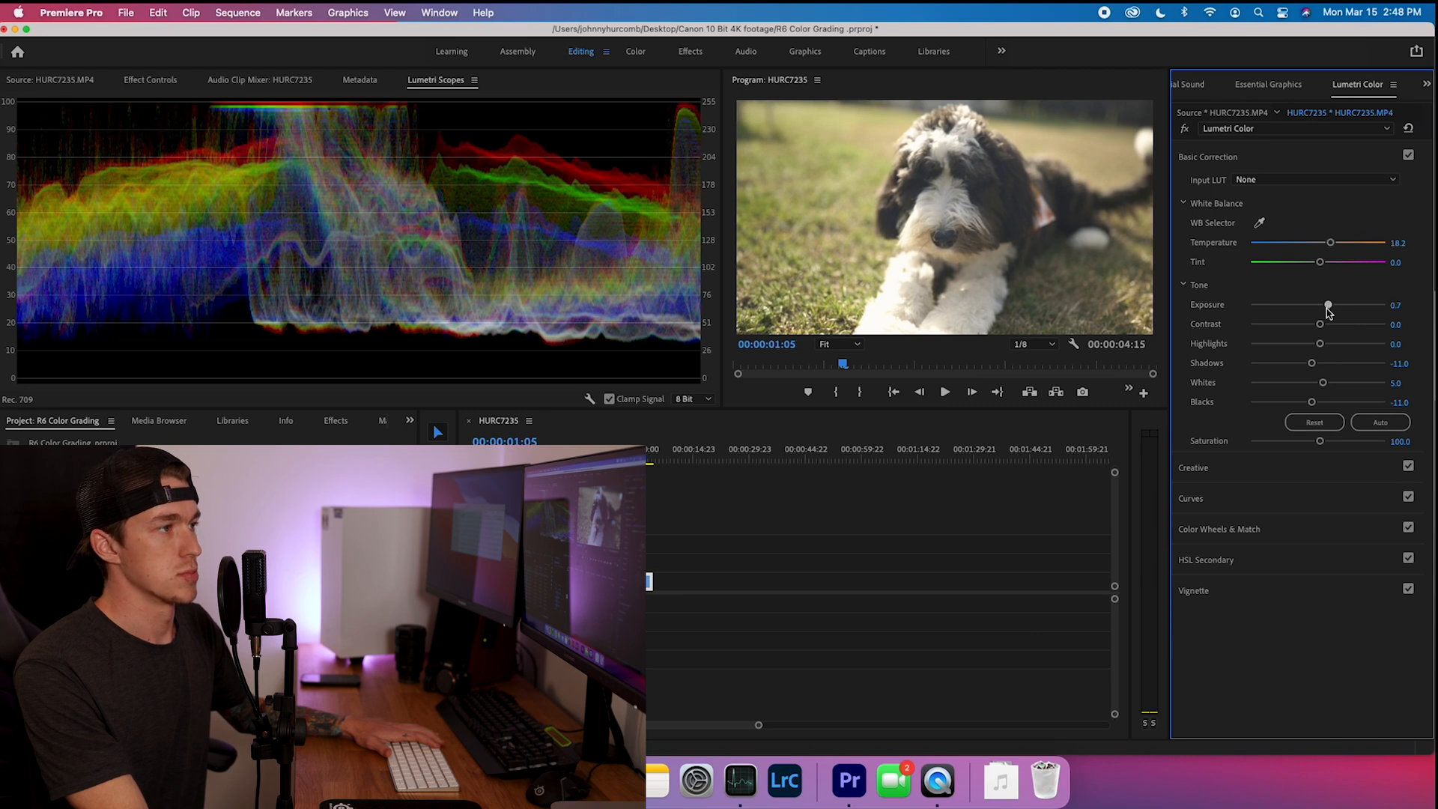
pyautogui.moveTo(1329, 304); pyautogui.dragTo(1323, 304)
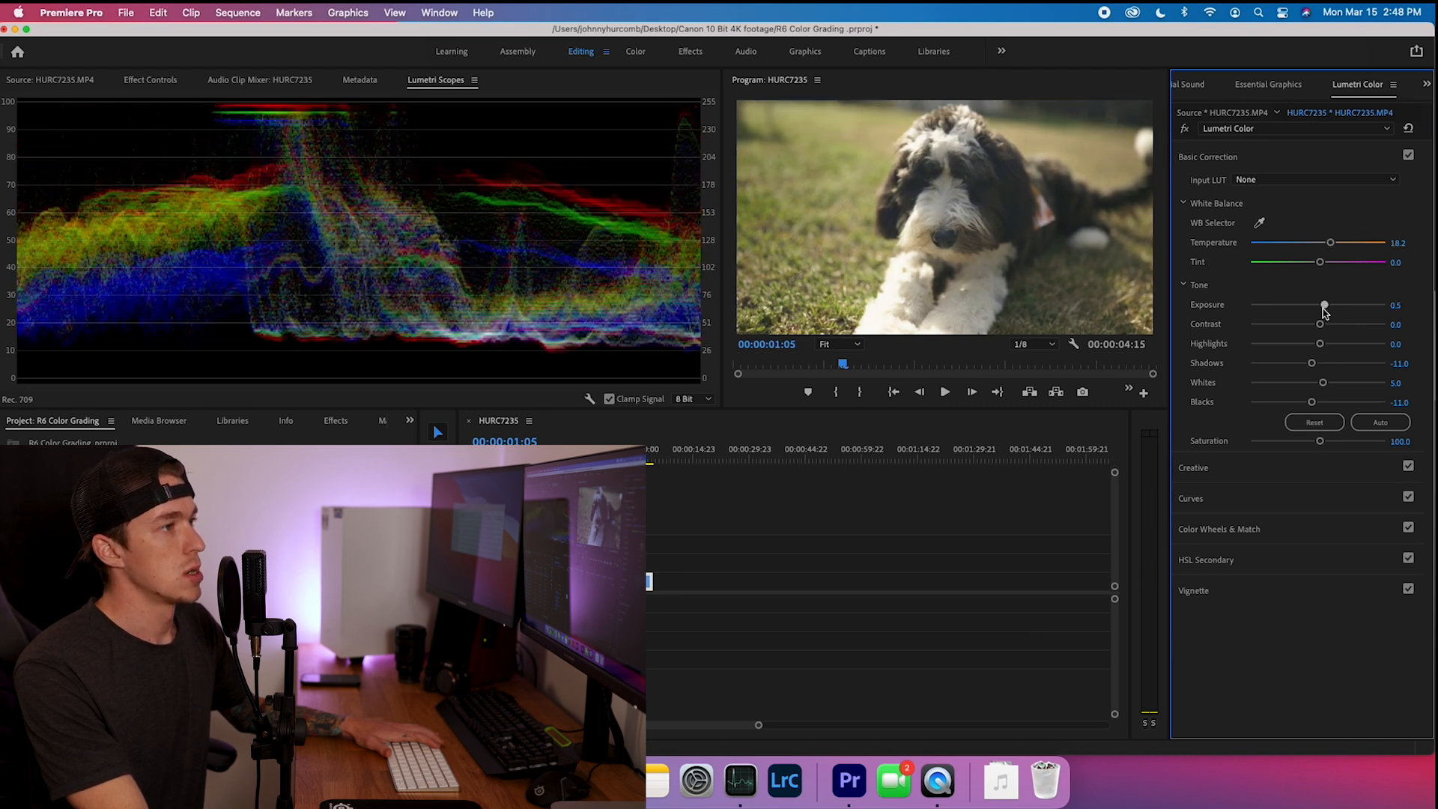
pyautogui.moveTo(1325, 305); pyautogui.dragTo(1322, 304)
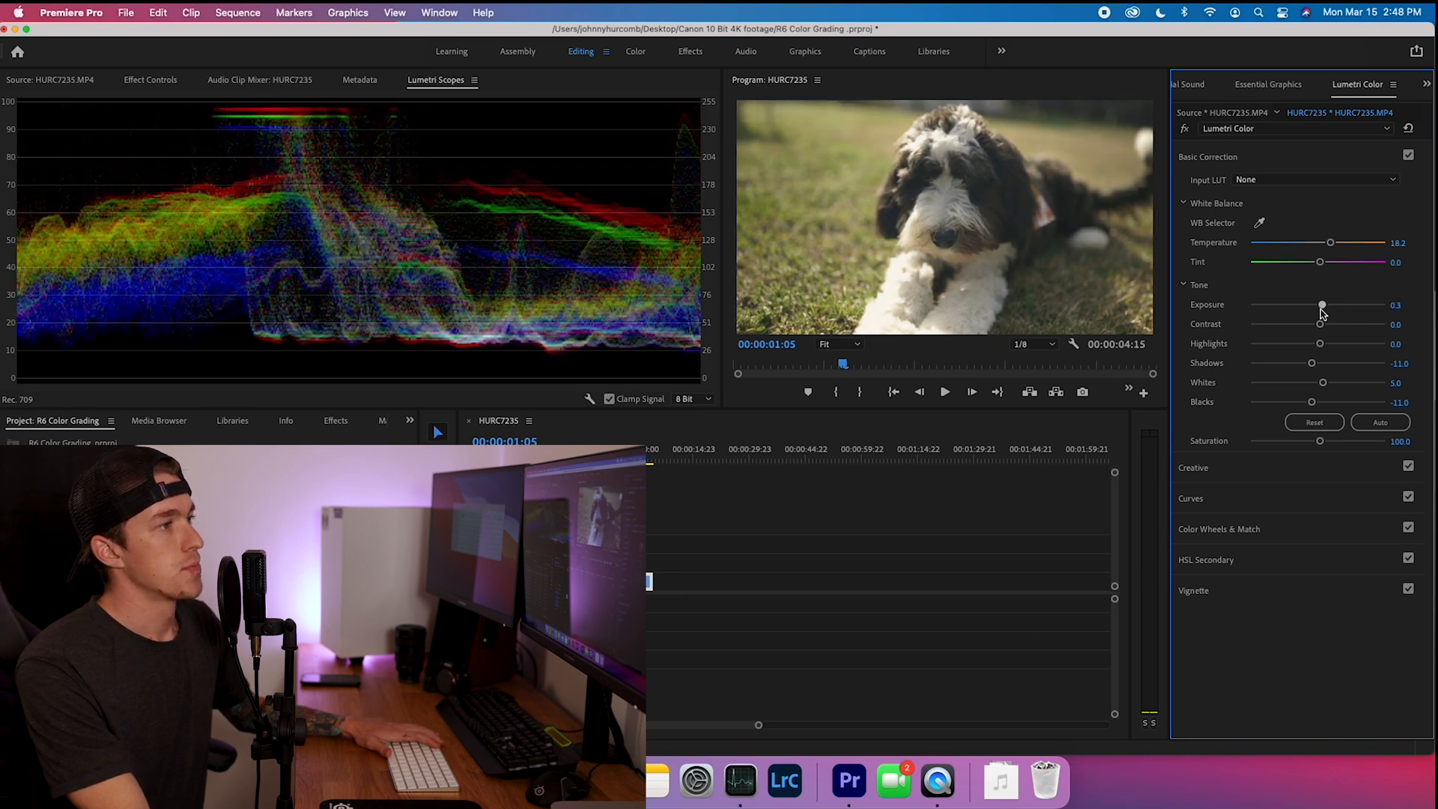
pyautogui.moveTo(1347, 261); pyautogui.dragTo(1319, 261)
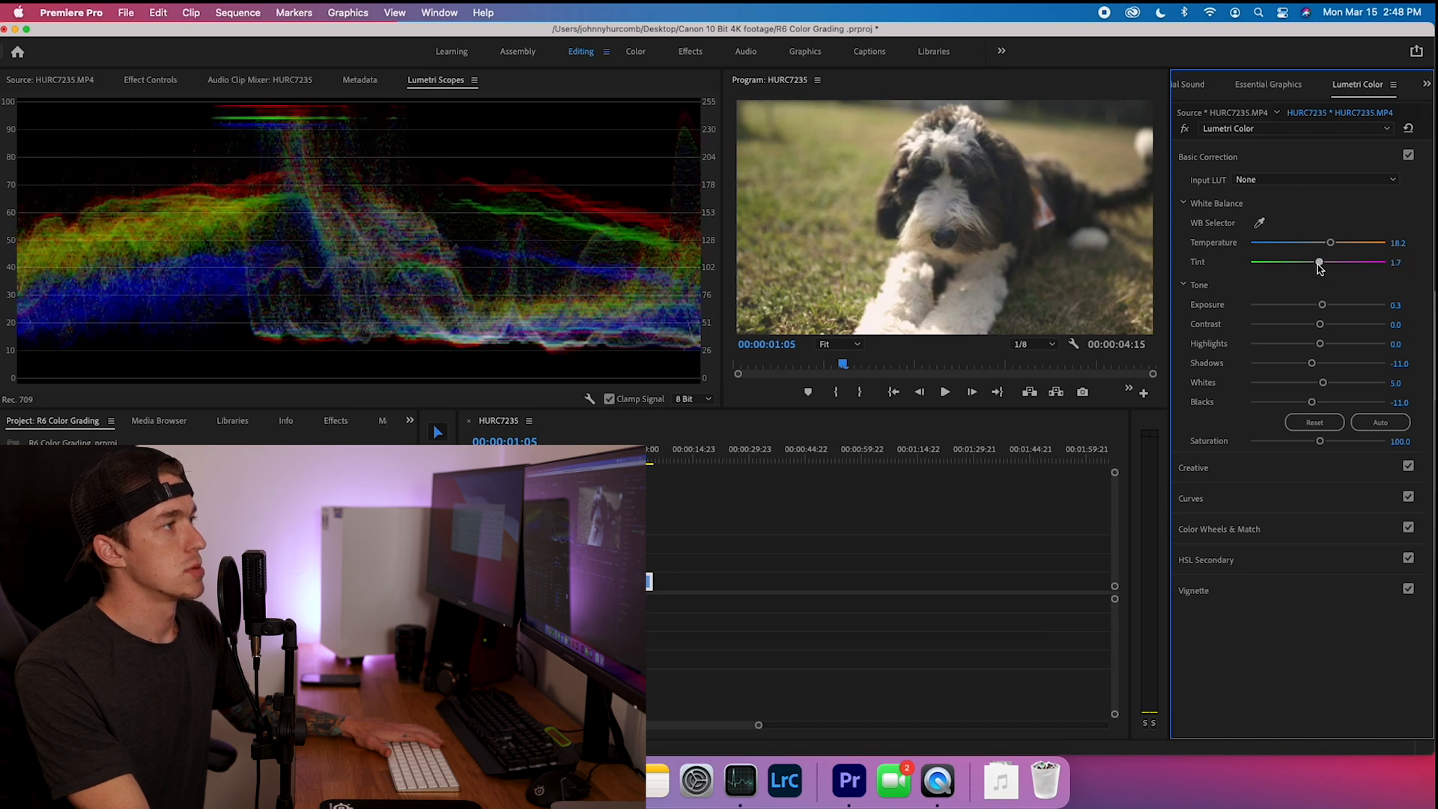
pyautogui.moveTo(1308, 264); pyautogui.dragTo(1326, 264)
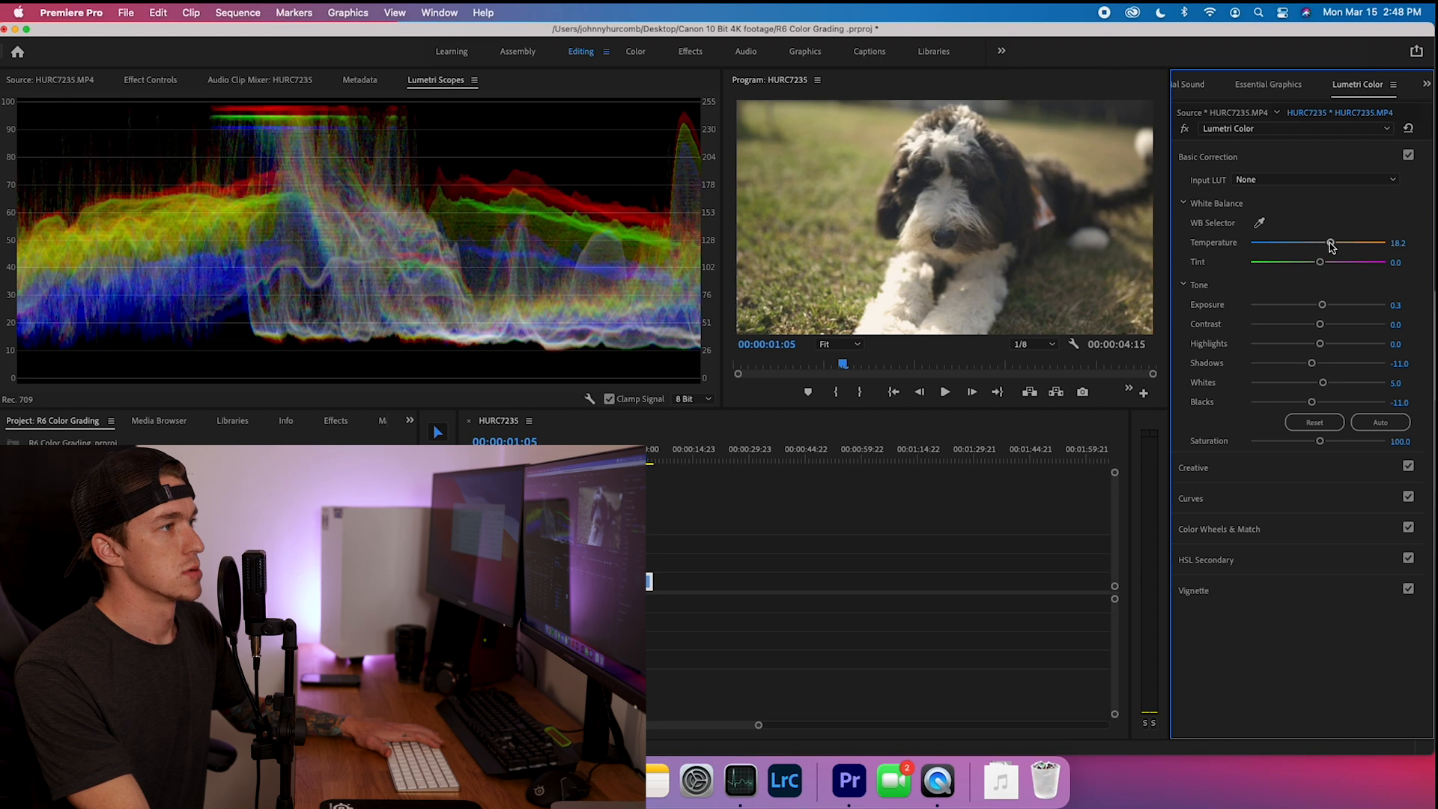
pyautogui.moveTo(1330, 243); pyautogui.dragTo(1324, 242)
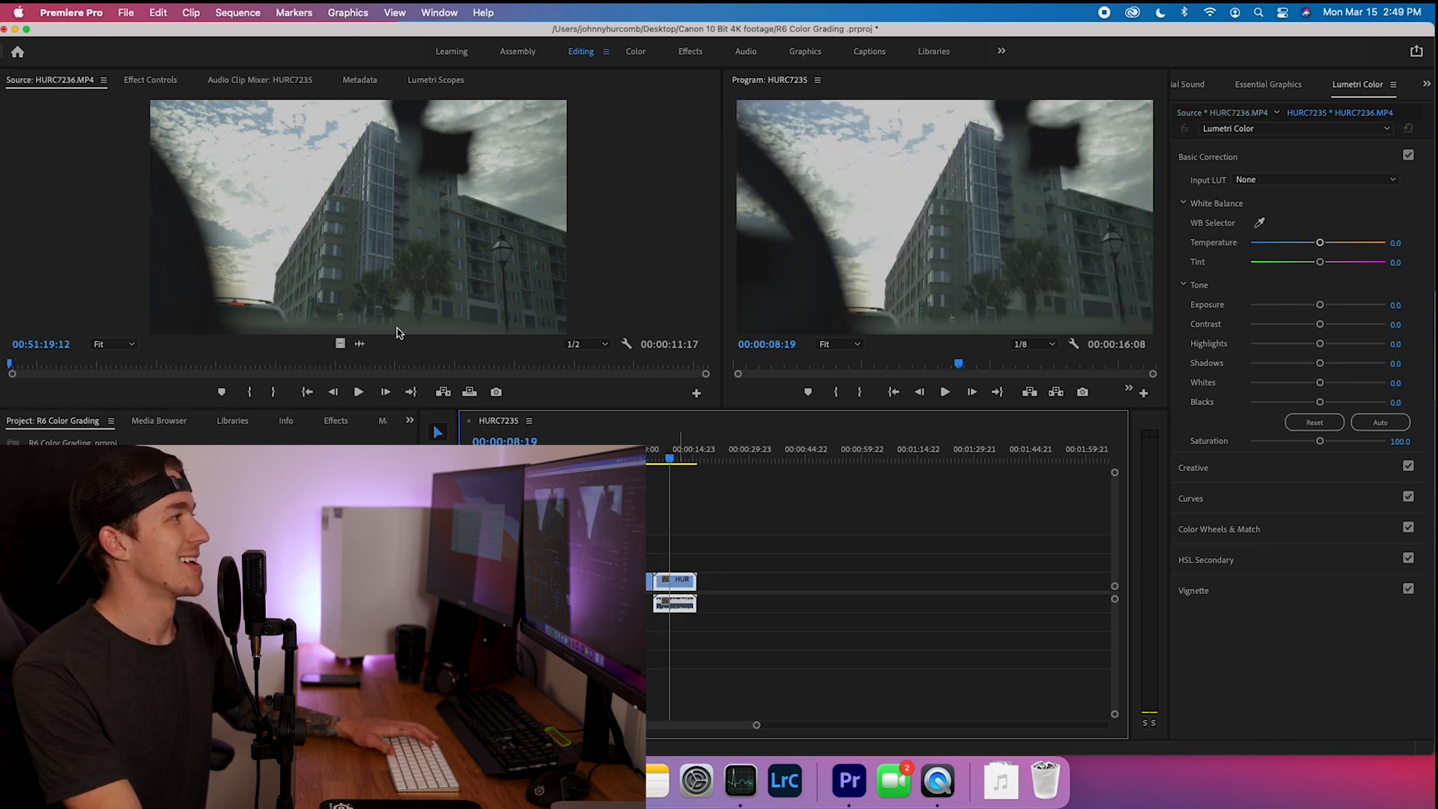
# Show the Lumetri waveform scopes for the city clip.
pyautogui.click(438, 79)
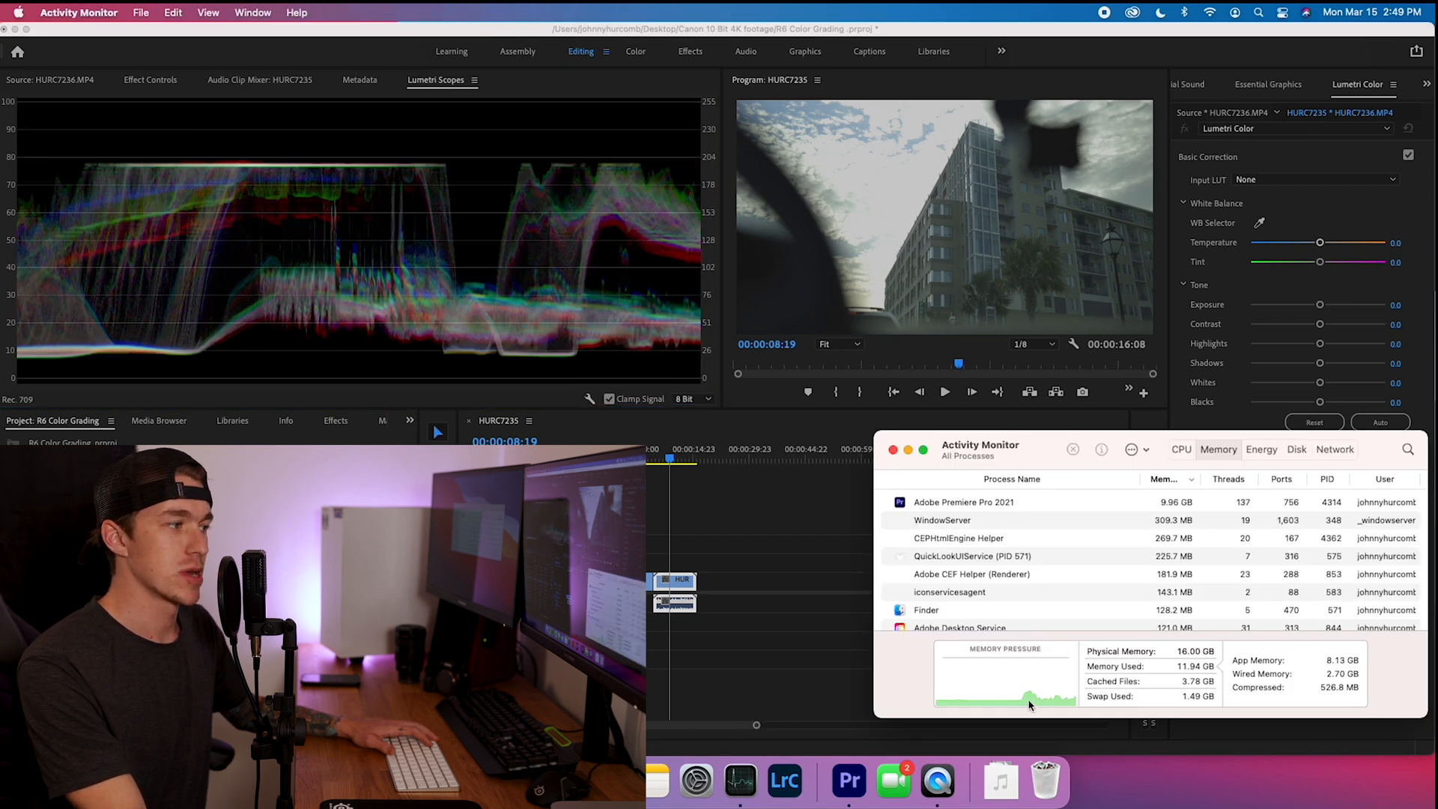
pyautogui.moveTo(1028, 701)
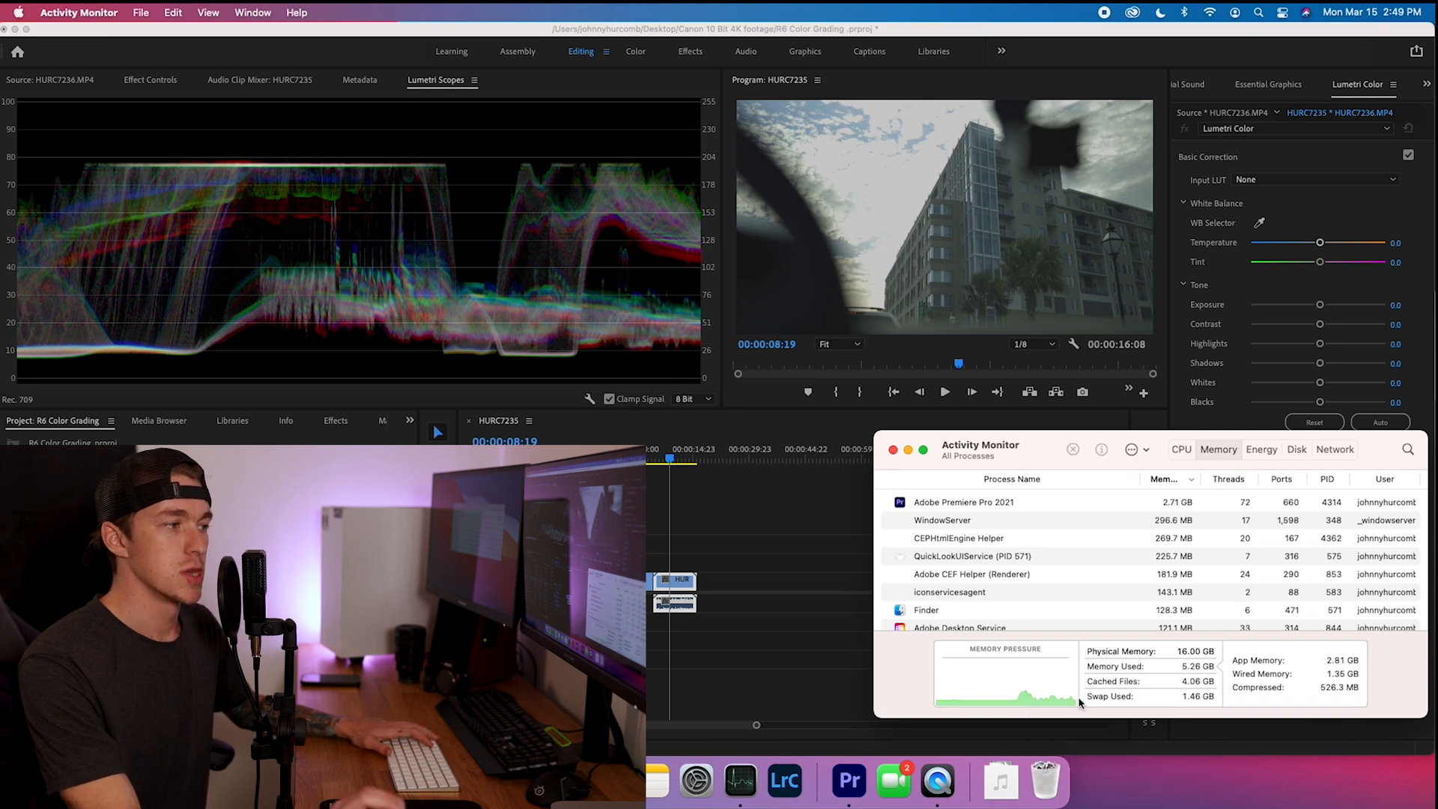
pyautogui.moveTo(1027, 701)
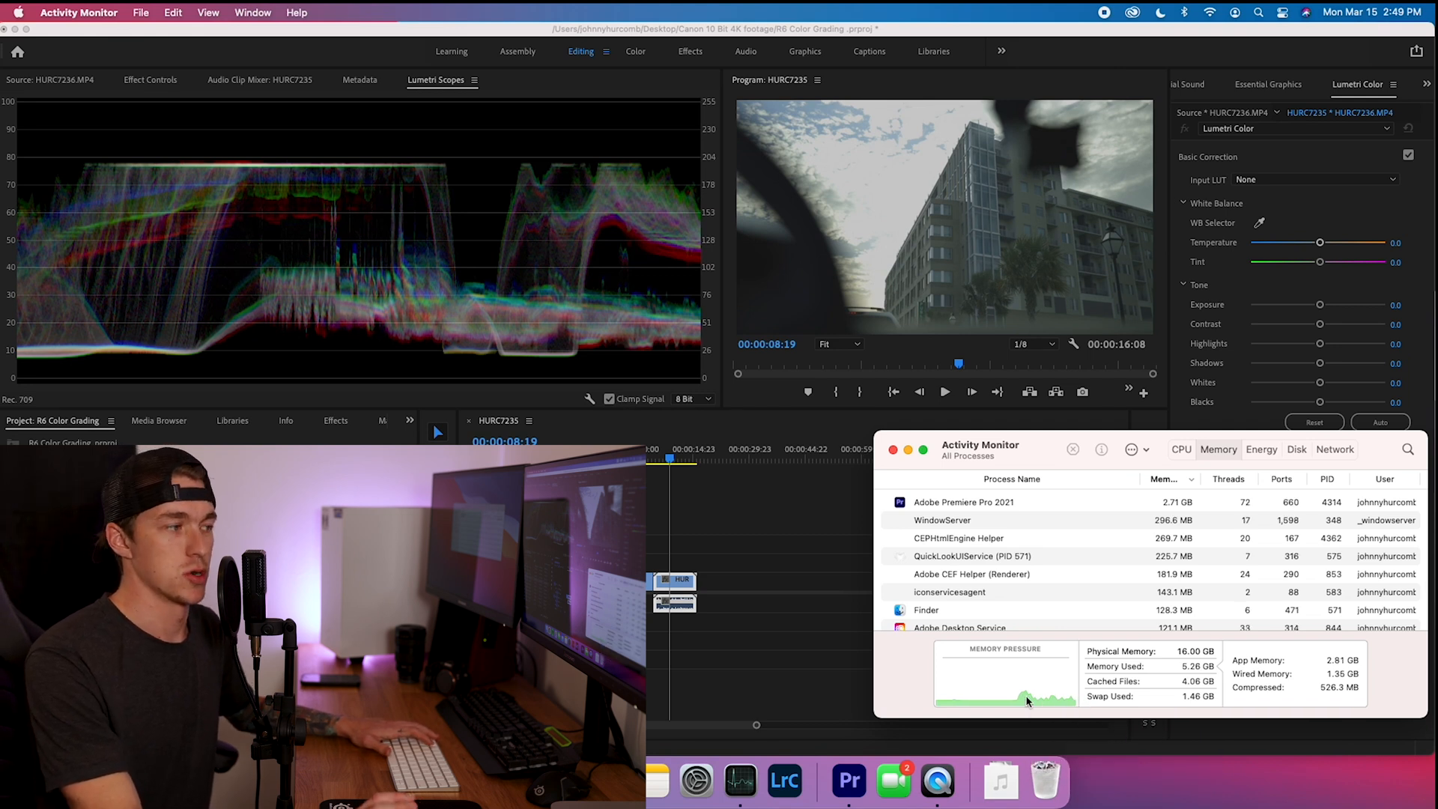
pyautogui.moveTo(1027, 701)
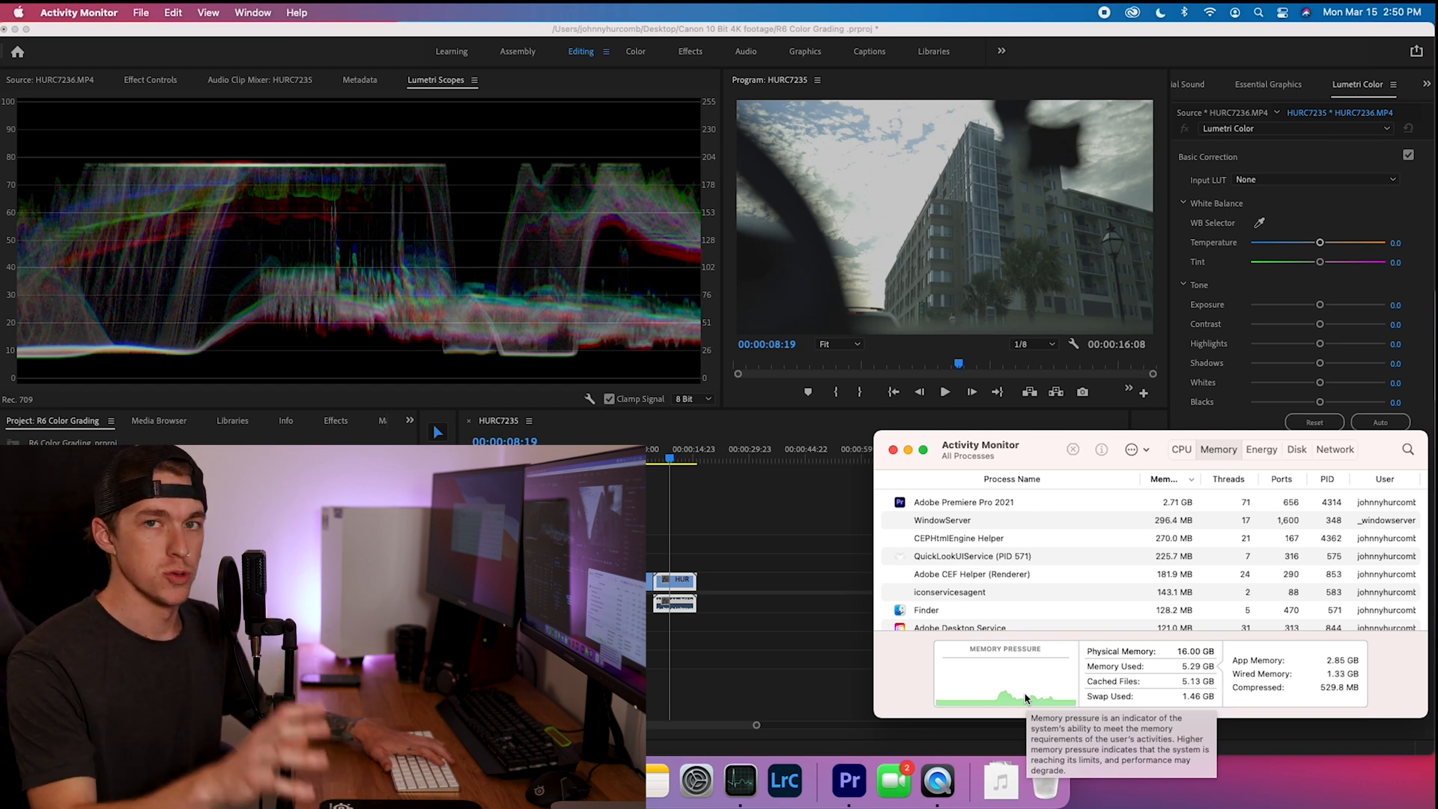
pyautogui.moveTo(903, 644)
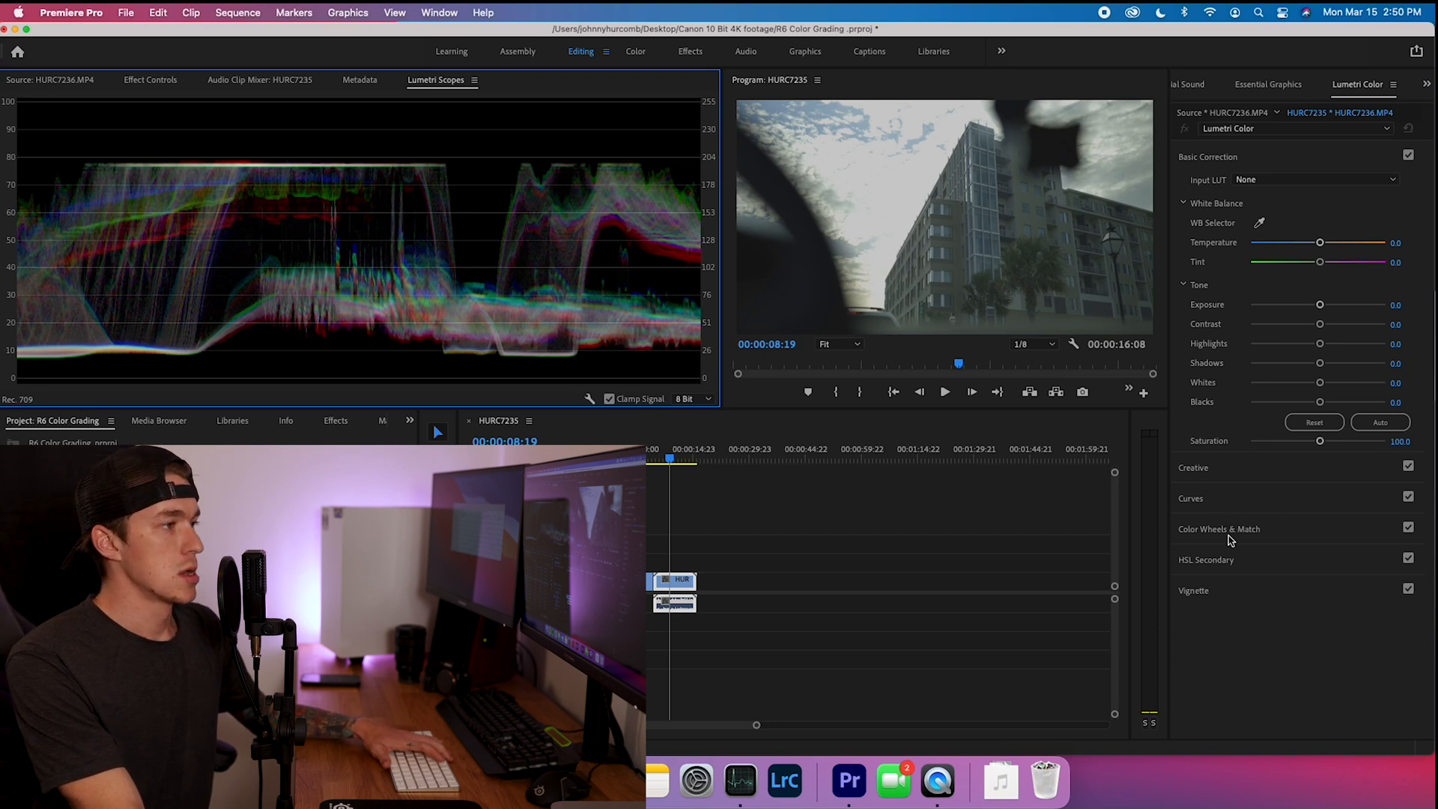
# Set the Program Monitor playback resolution to 1/4 and return to Basic Correction.
pyautogui.click(1220, 529)
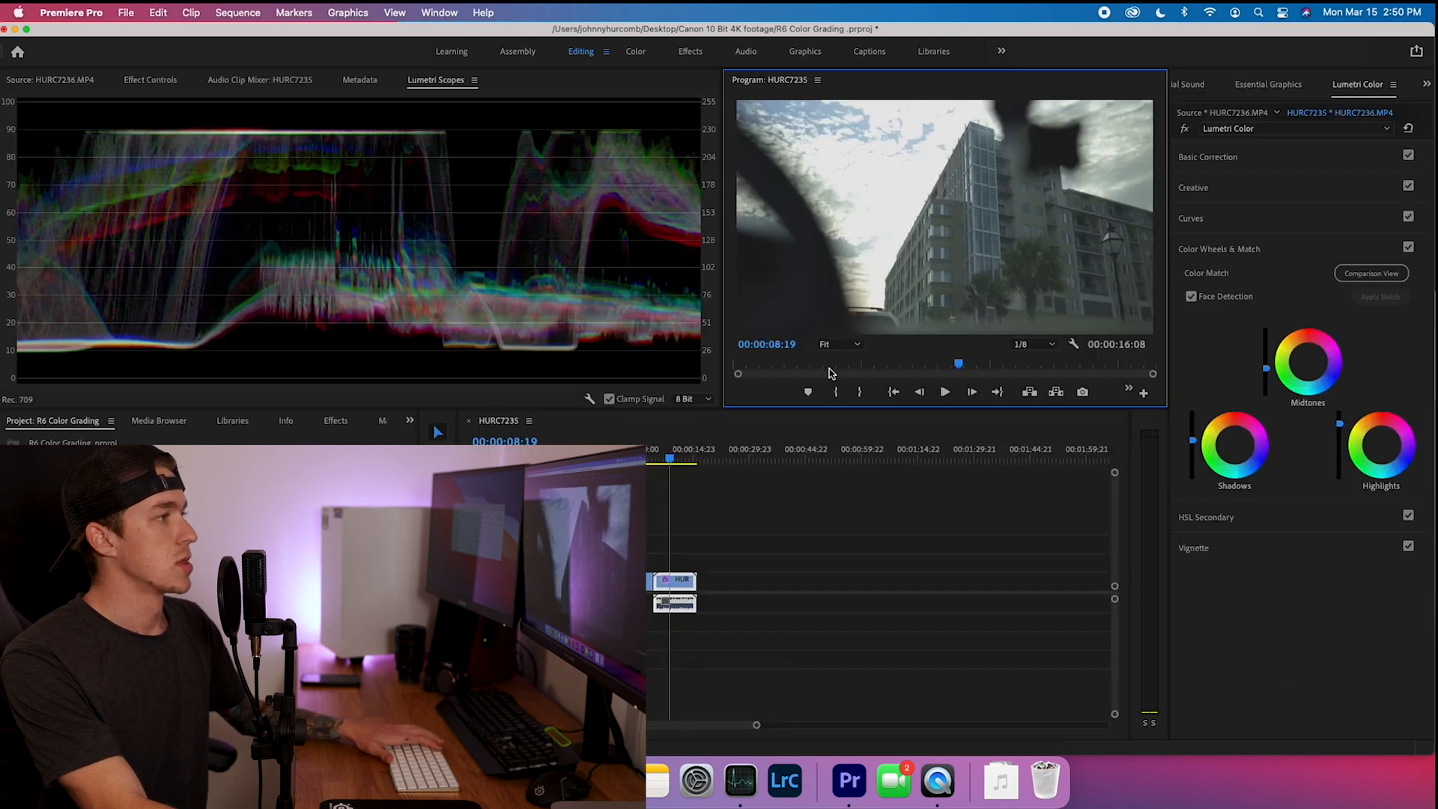
pyautogui.click(1034, 345)
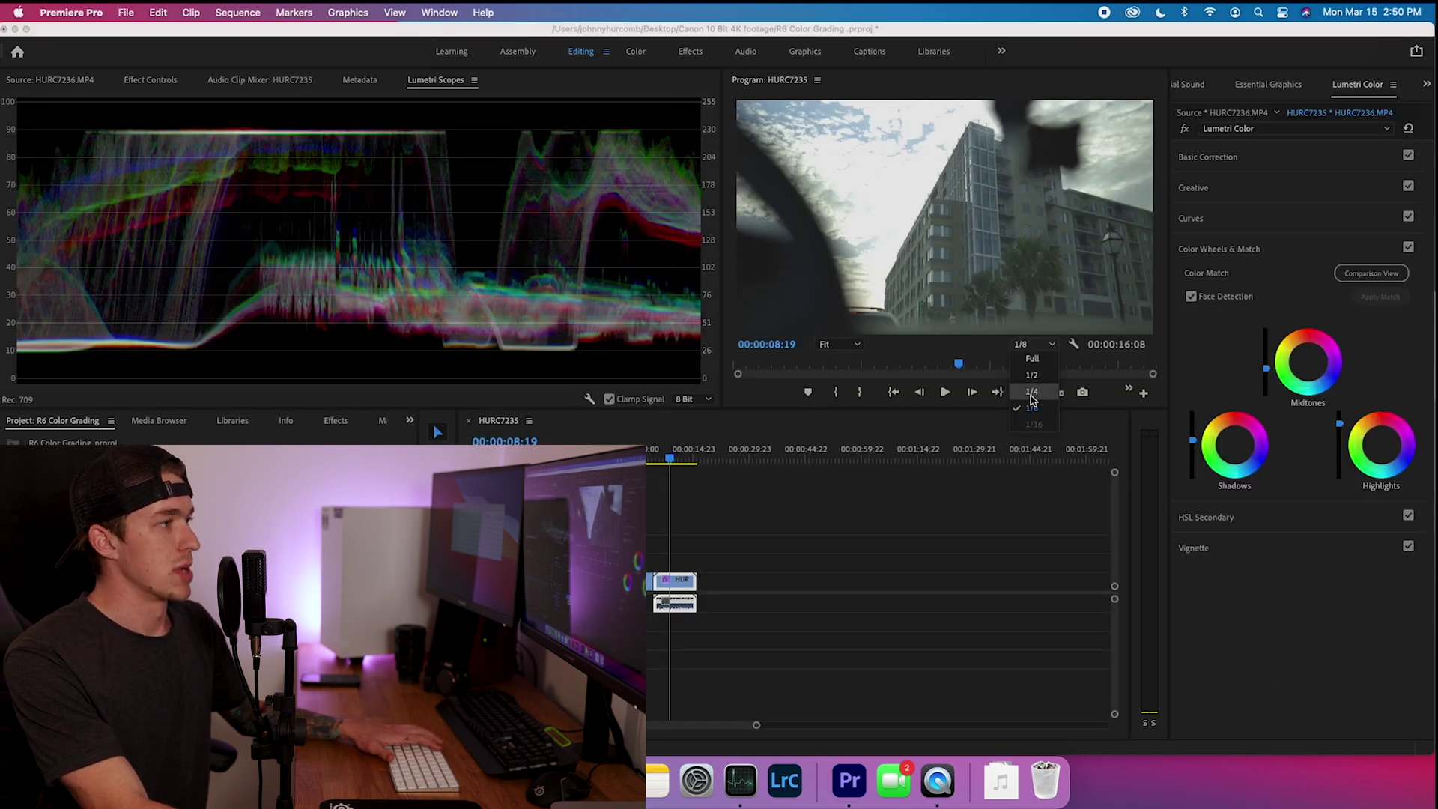
pyautogui.click(1033, 391)
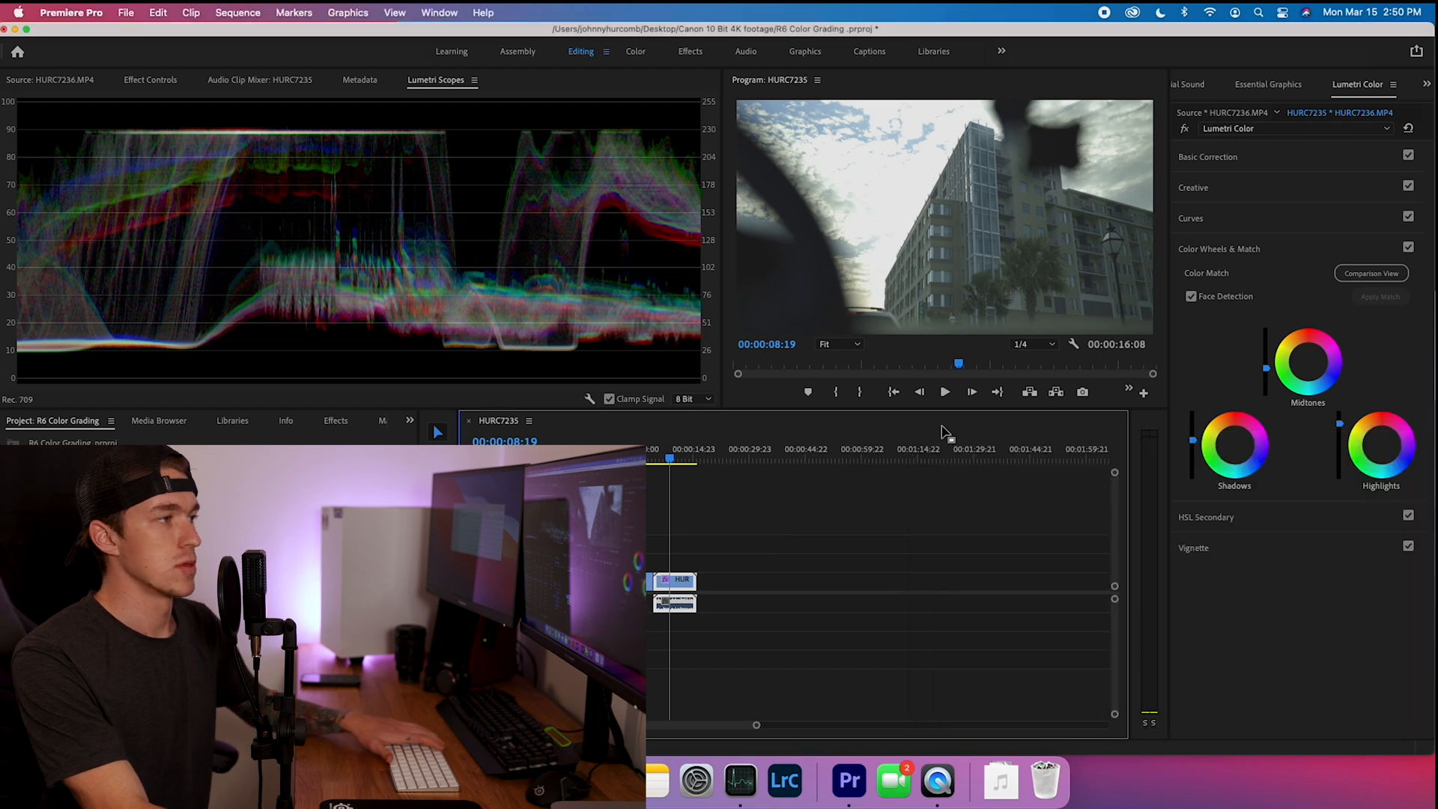
pyautogui.click(1208, 157)
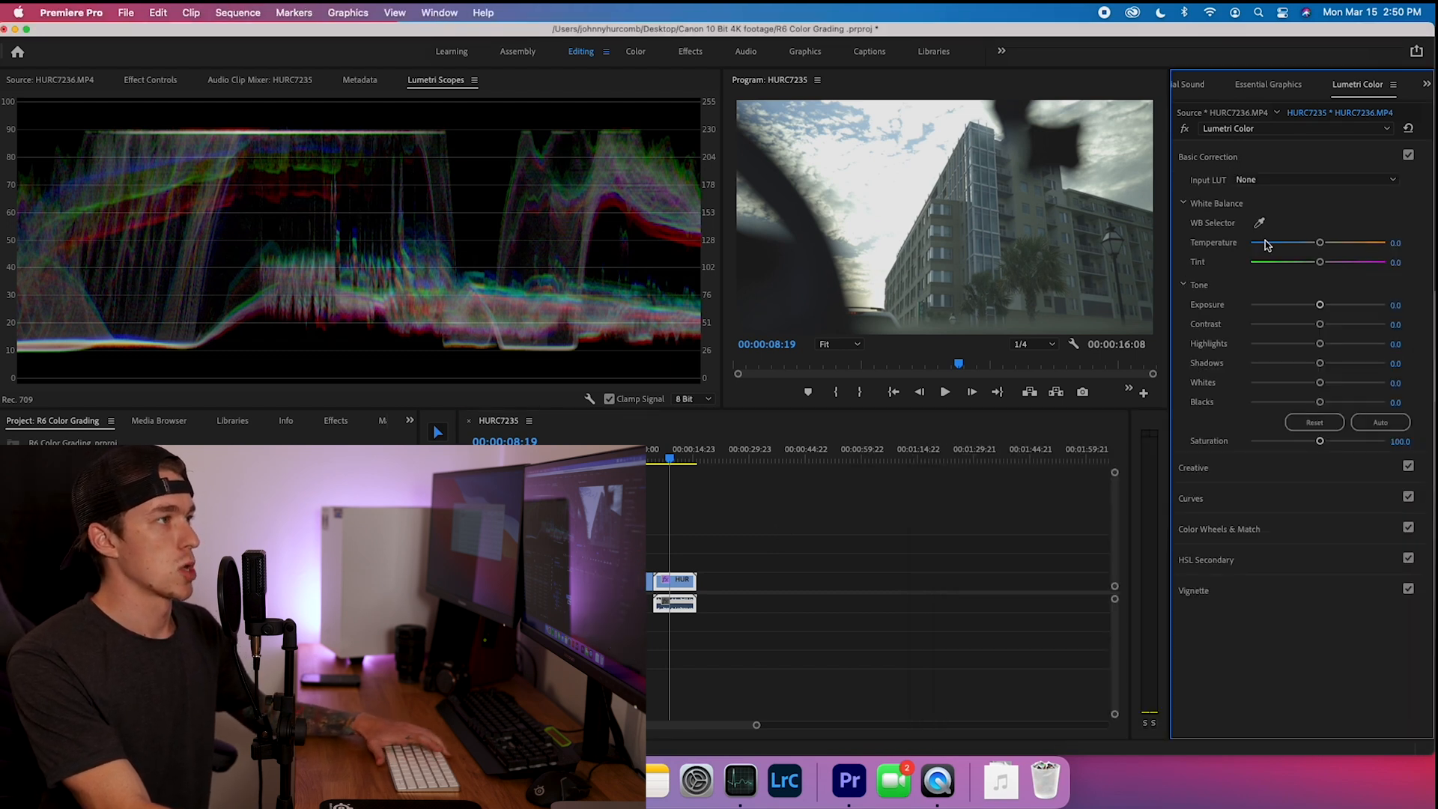
# Sample white balance from the building and settle the city clip's temperature at 3.9.
pyautogui.moveTo(1322, 243); pyautogui.dragTo(1327, 242)
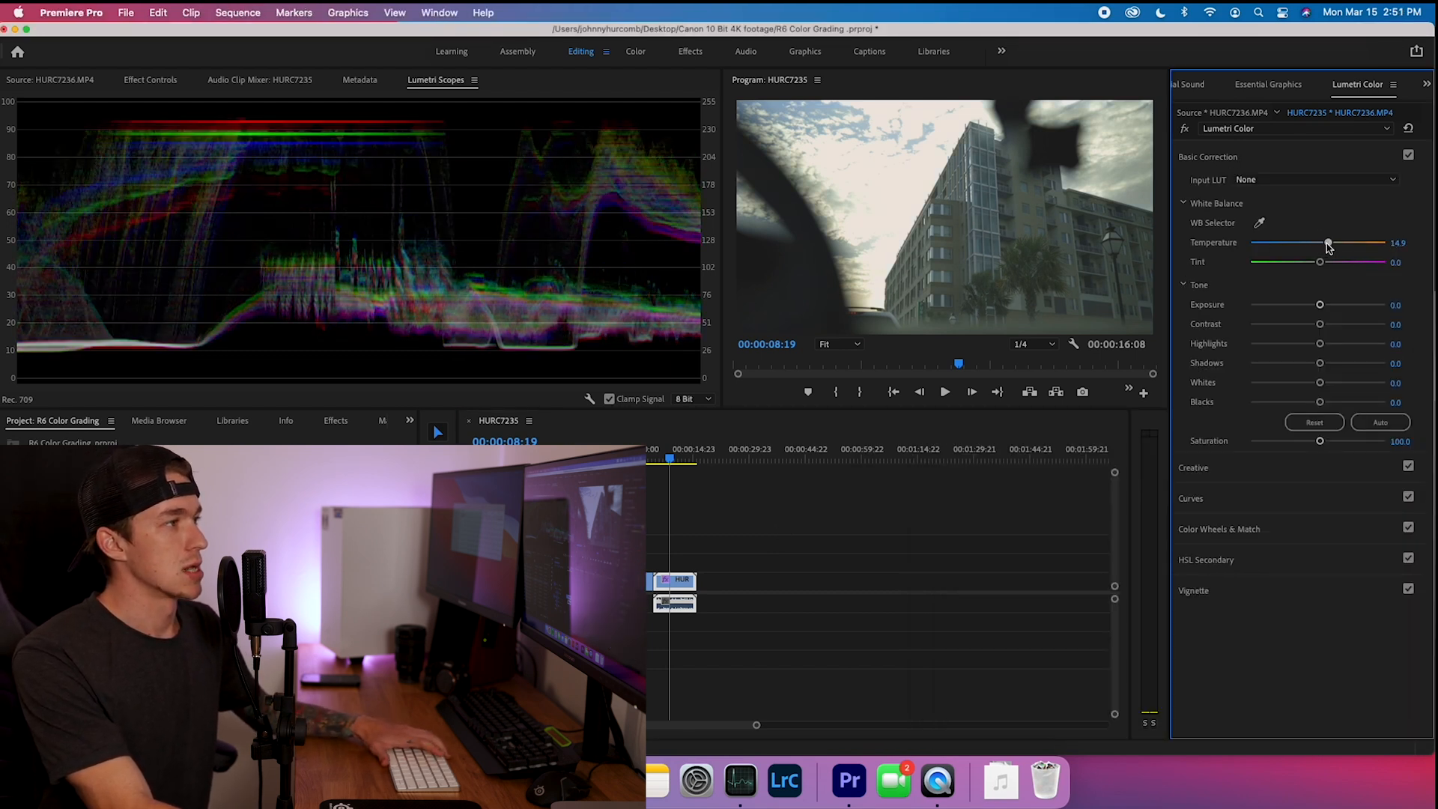
pyautogui.moveTo(1328, 242); pyautogui.dragTo(1319, 243)
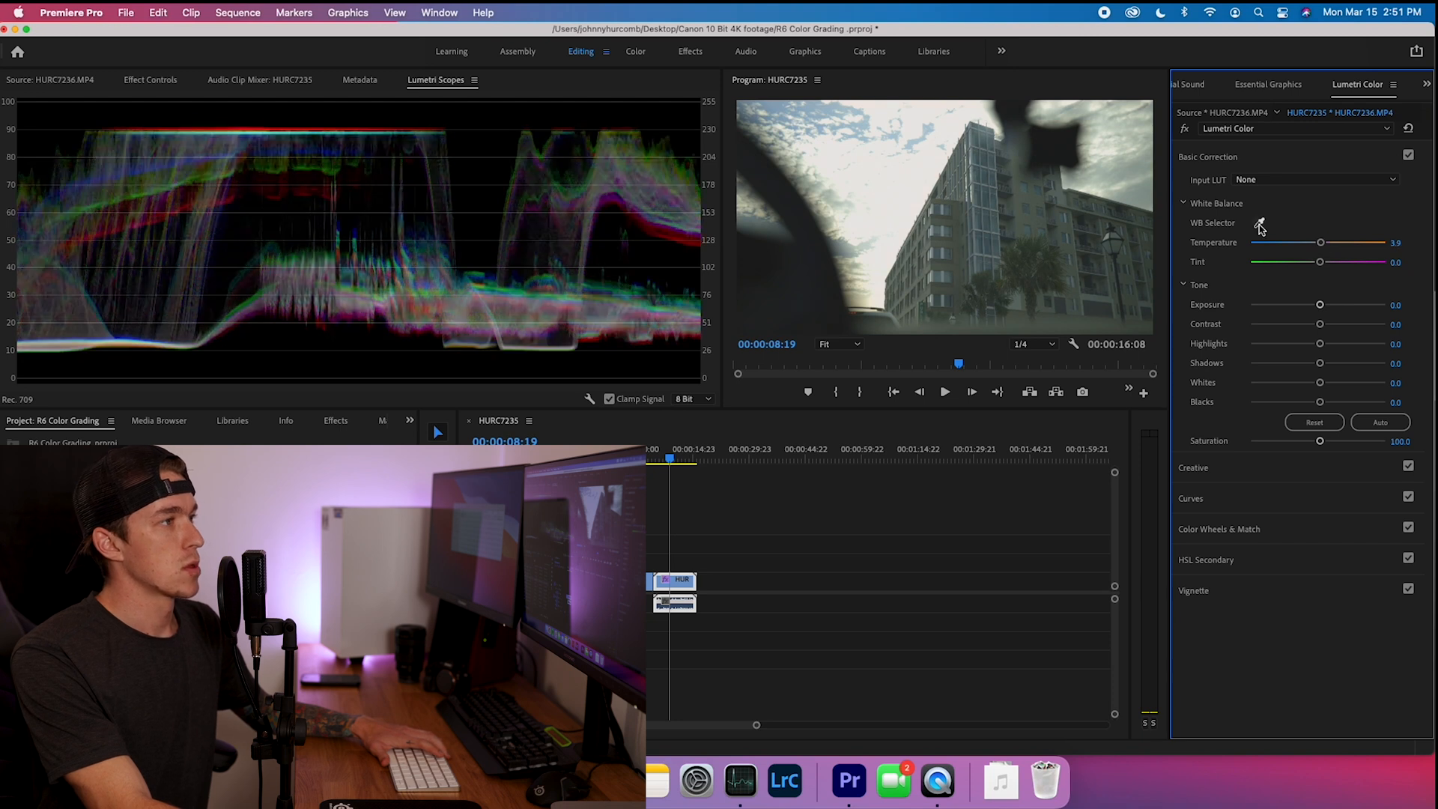
pyautogui.click(915, 242)
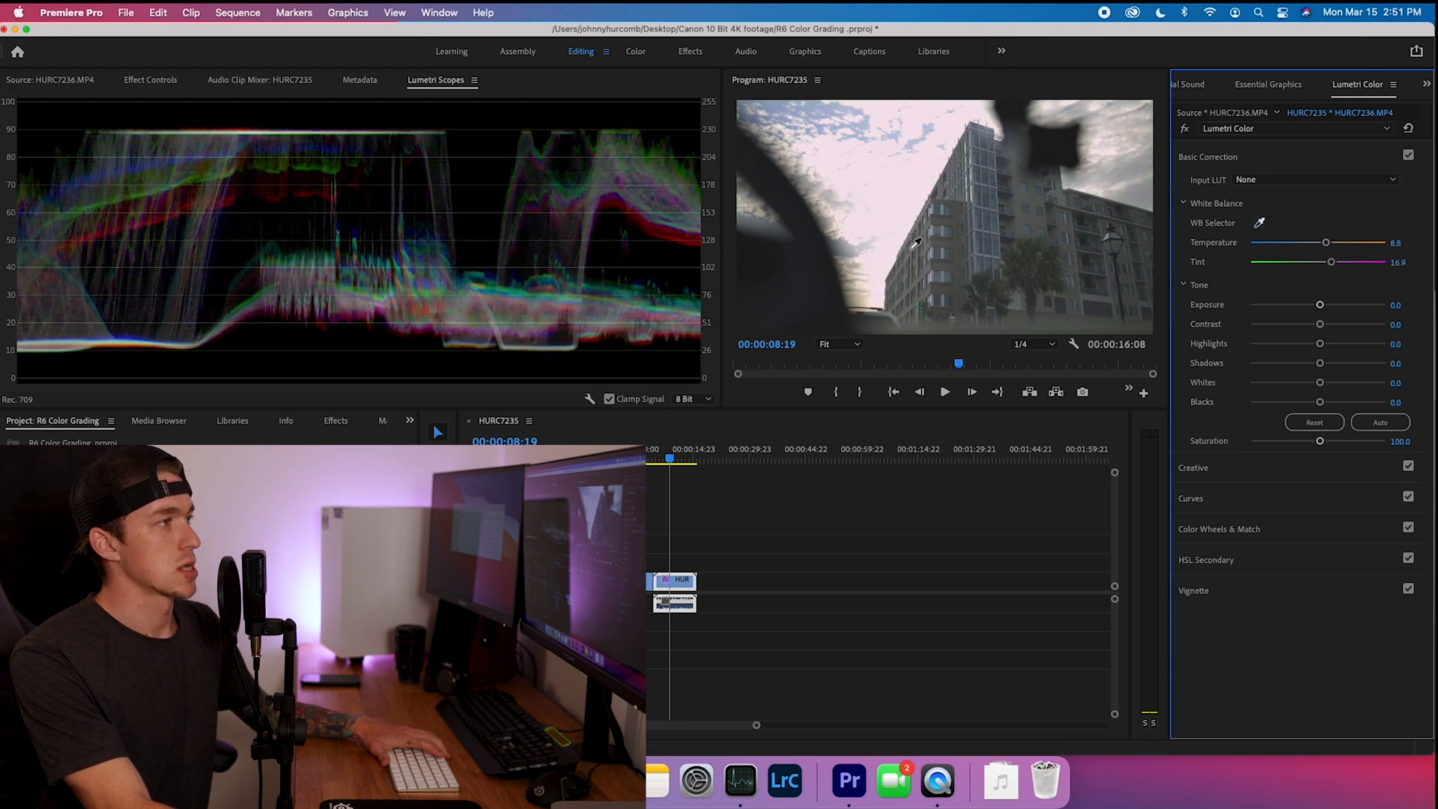
pyautogui.moveTo(1324, 243); pyautogui.dragTo(1329, 243)
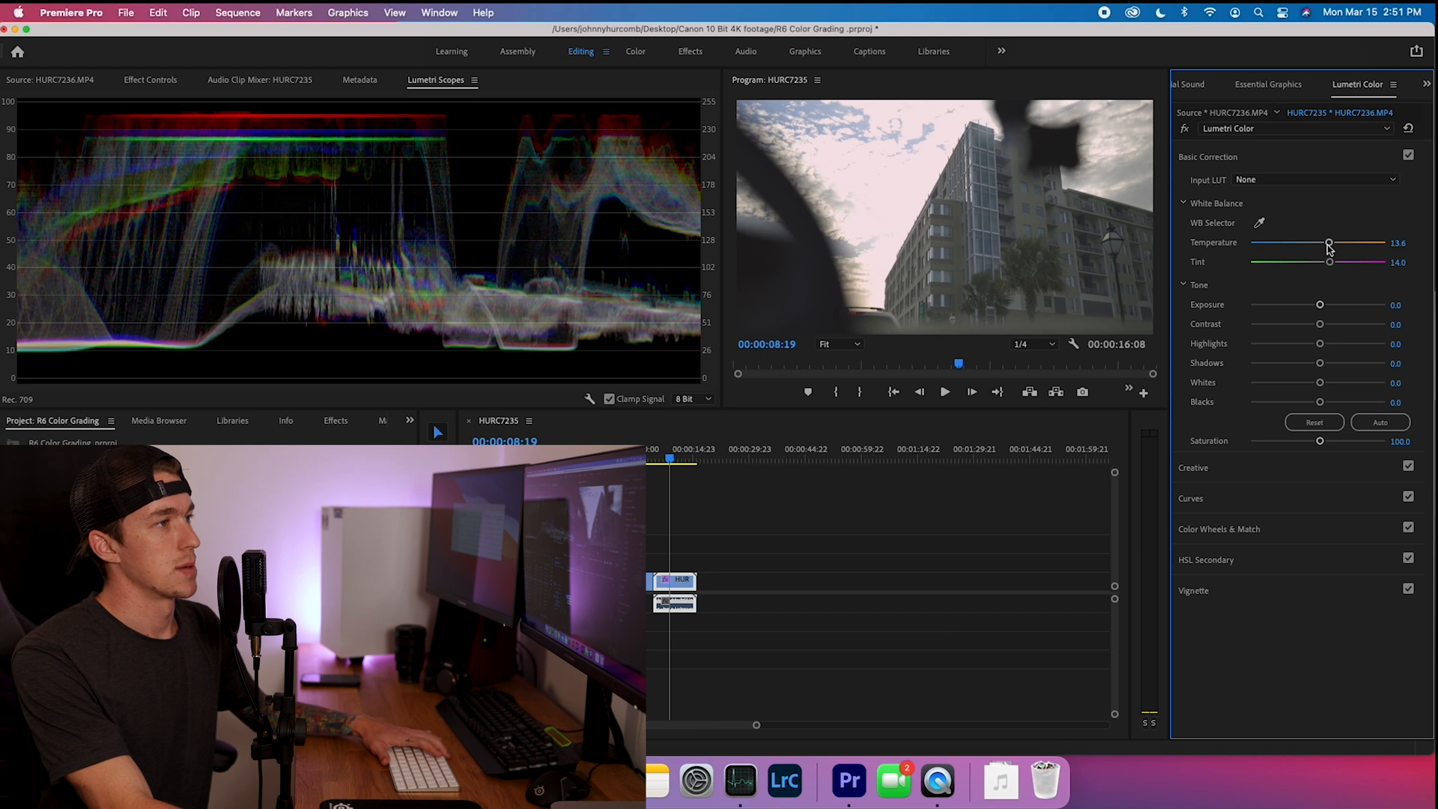
pyautogui.moveTo(1329, 243); pyautogui.dragTo(1321, 243)
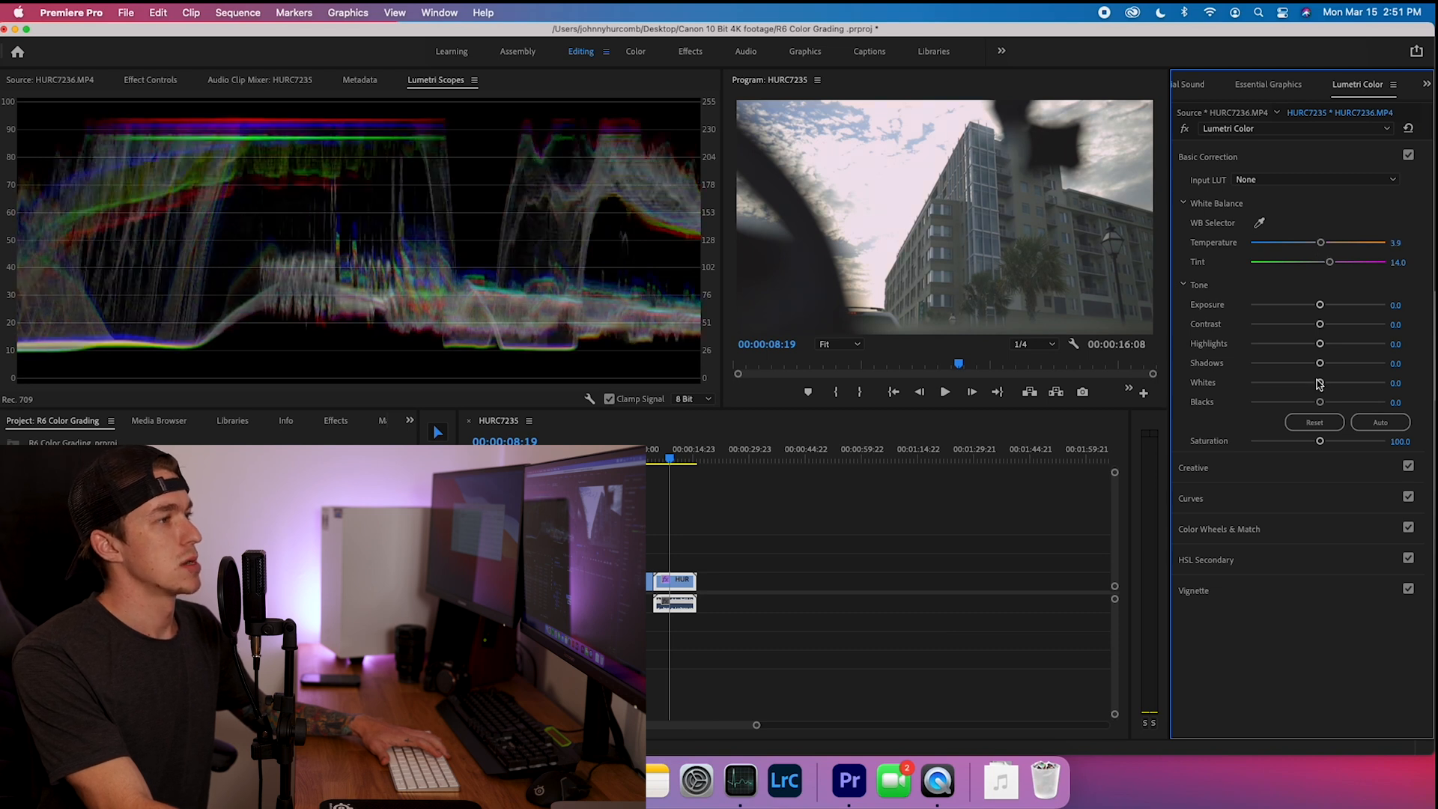
# Raise the city clip's saturation to about 122.7.
pyautogui.moveTo(1319, 440); pyautogui.dragTo(1323, 441)
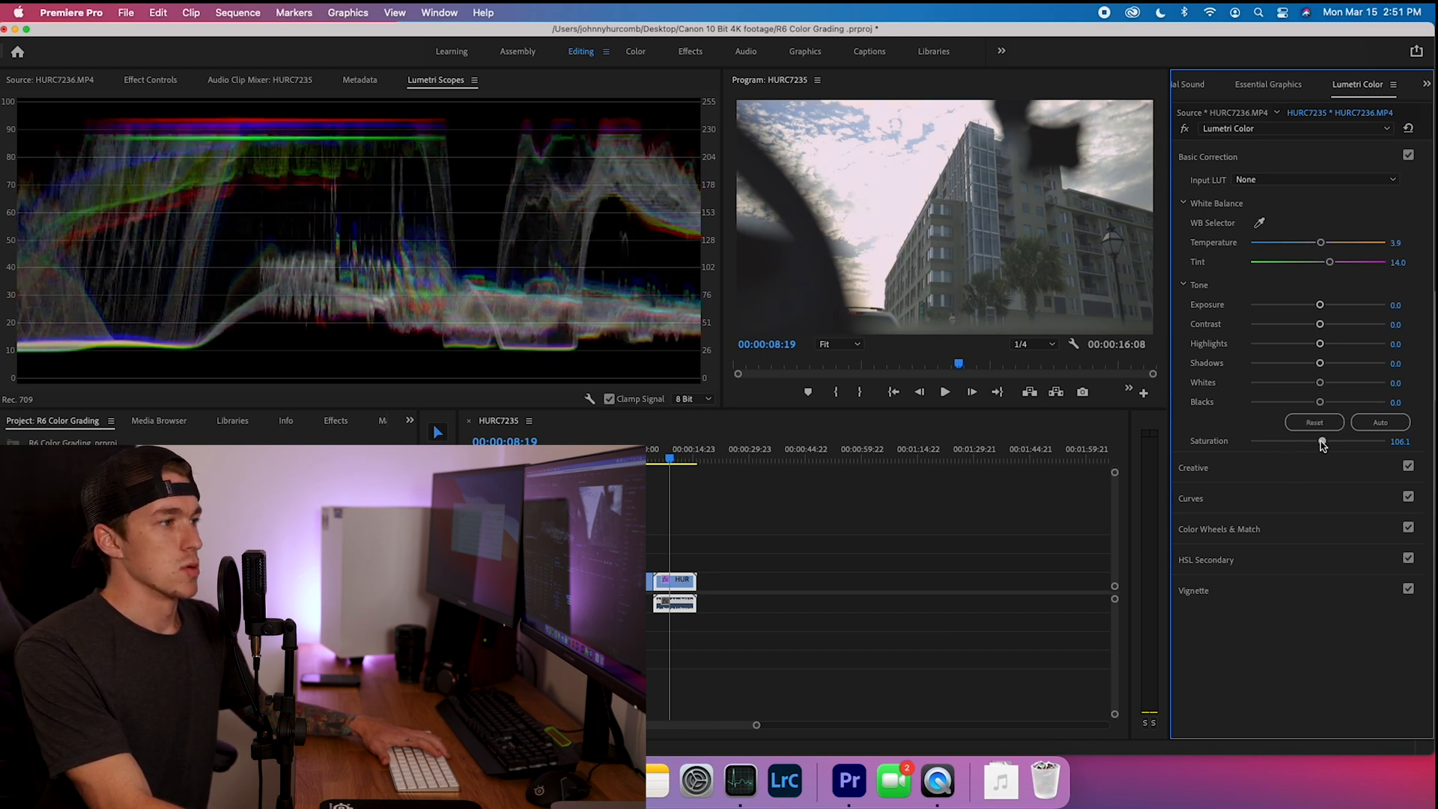
pyautogui.moveTo(1319, 440); pyautogui.dragTo(1329, 440)
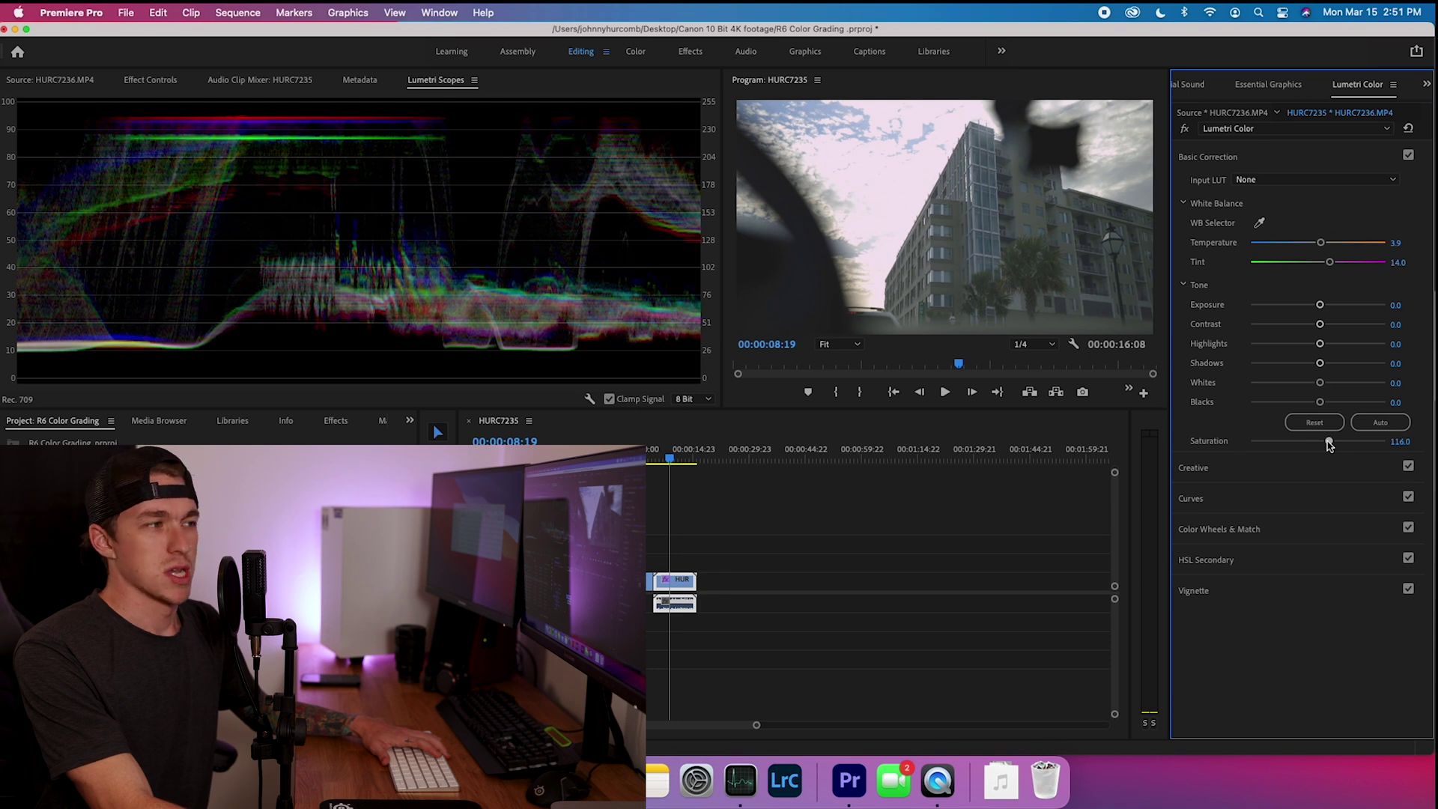
pyautogui.moveTo(1332, 441); pyautogui.dragTo(1333, 441)
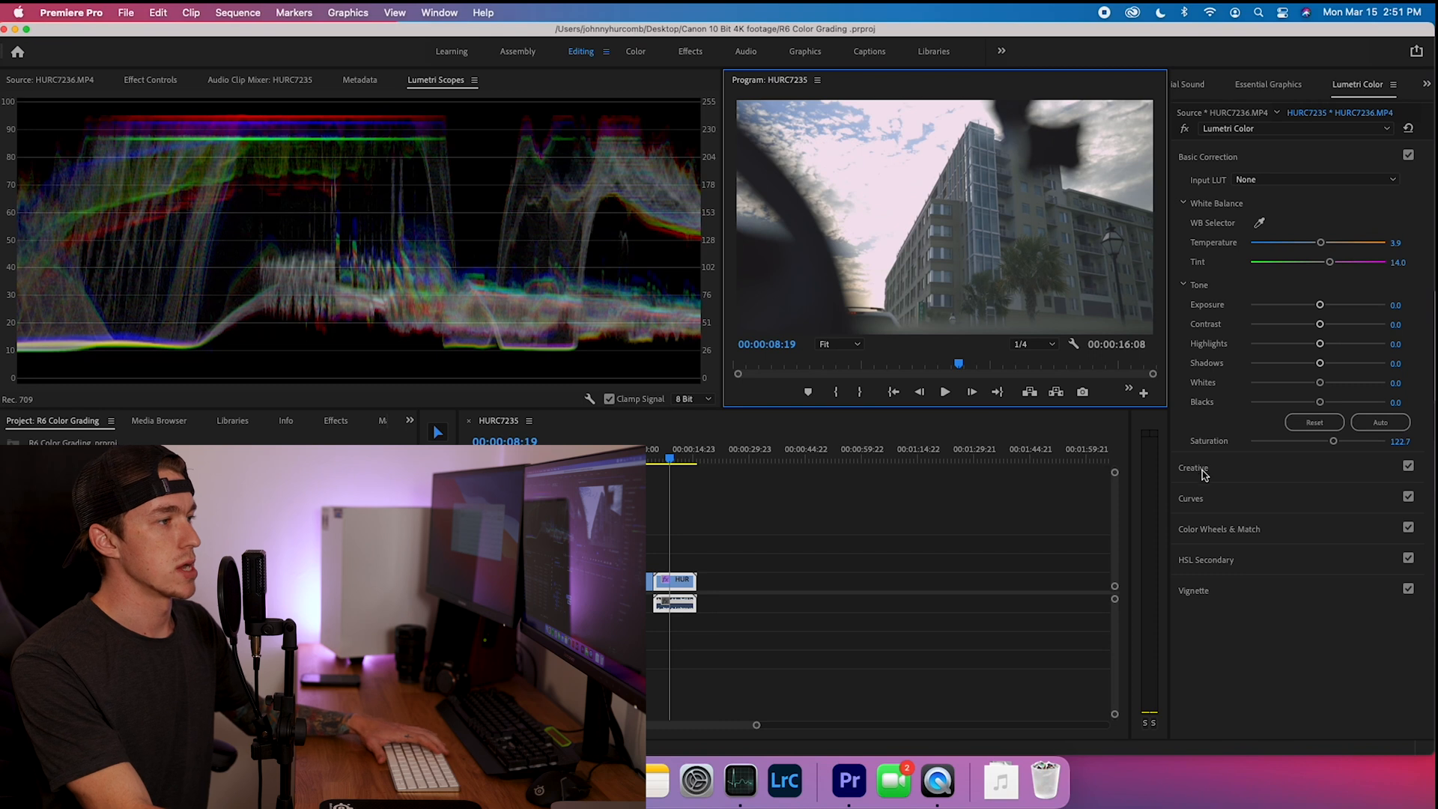
pyautogui.moveTo(1229, 532)
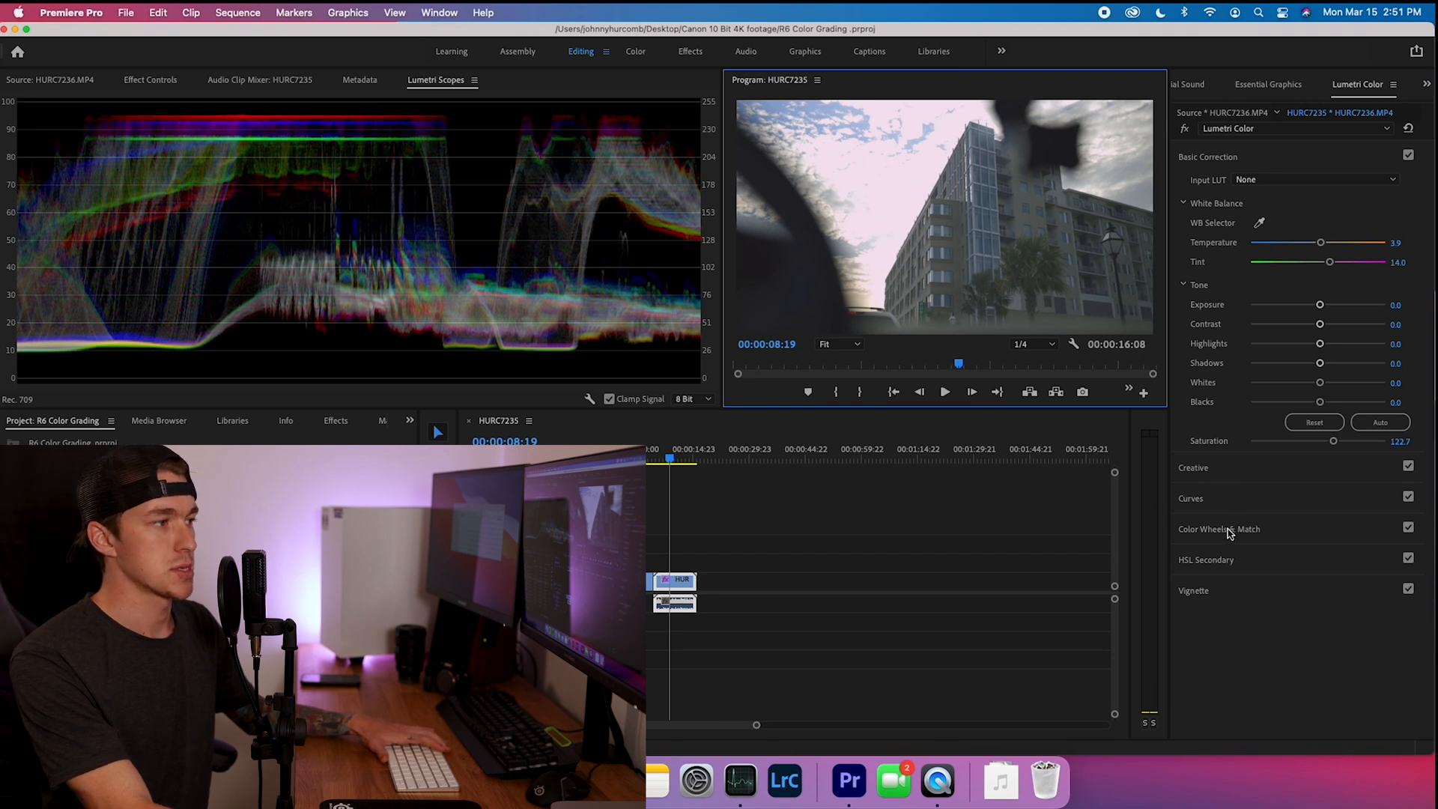
# Reveal the Color Wheels & Match controls.
pyautogui.click(1219, 529)
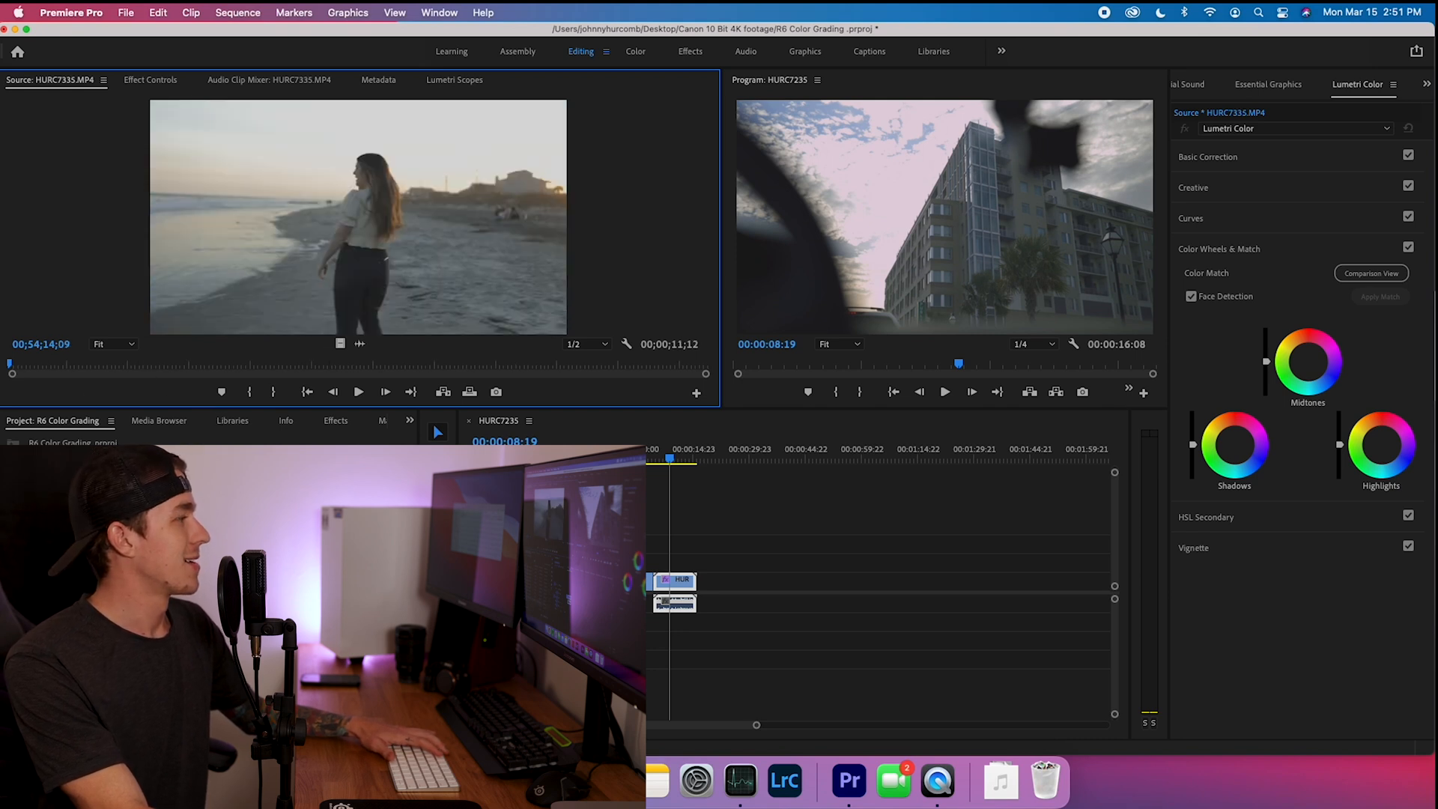
# Scrub the beach portrait, mark its In point and move playback onto the newly inserted clip.
pyautogui.moveTo(9, 370); pyautogui.dragTo(69, 370)
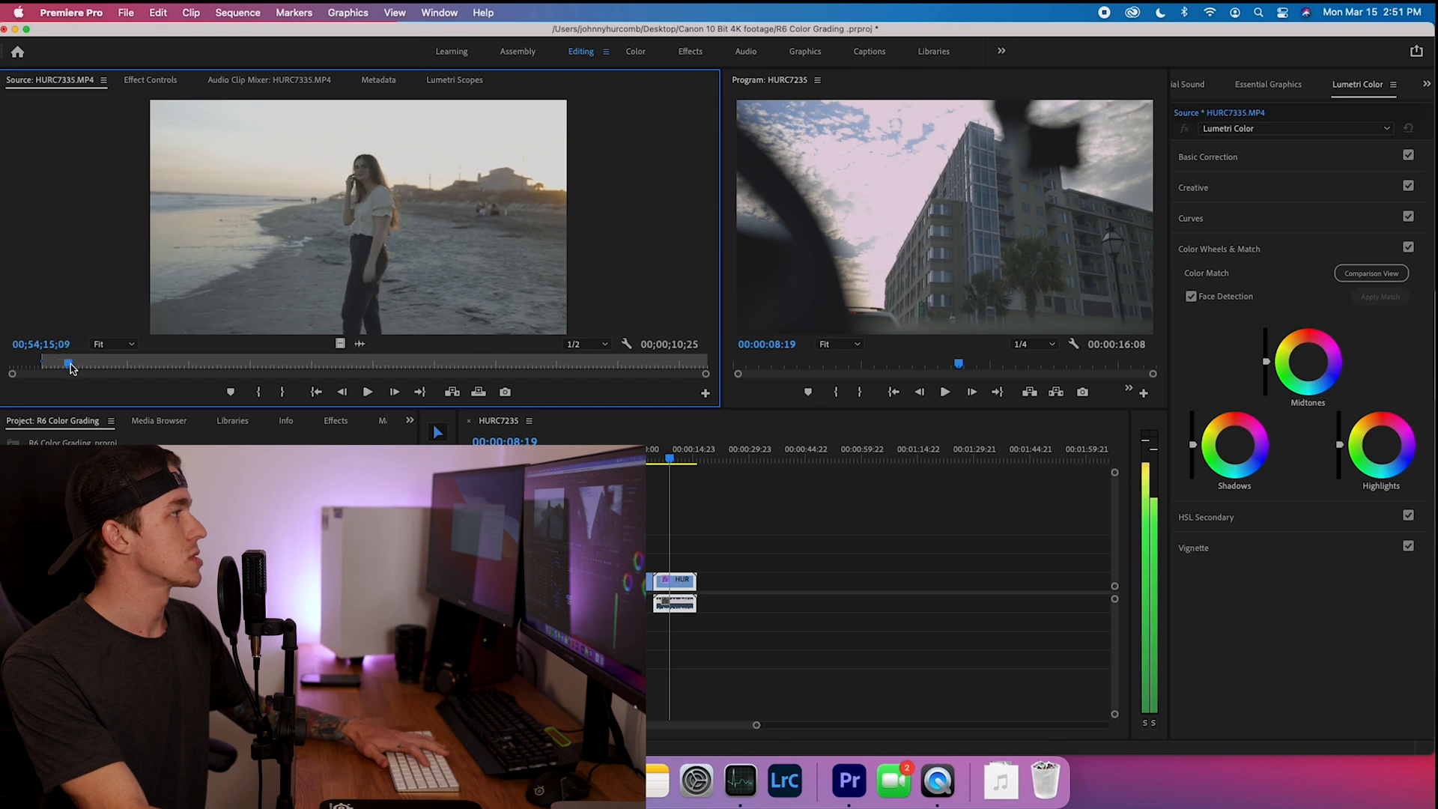
pyautogui.moveTo(69, 364); pyautogui.dragTo(356, 364)
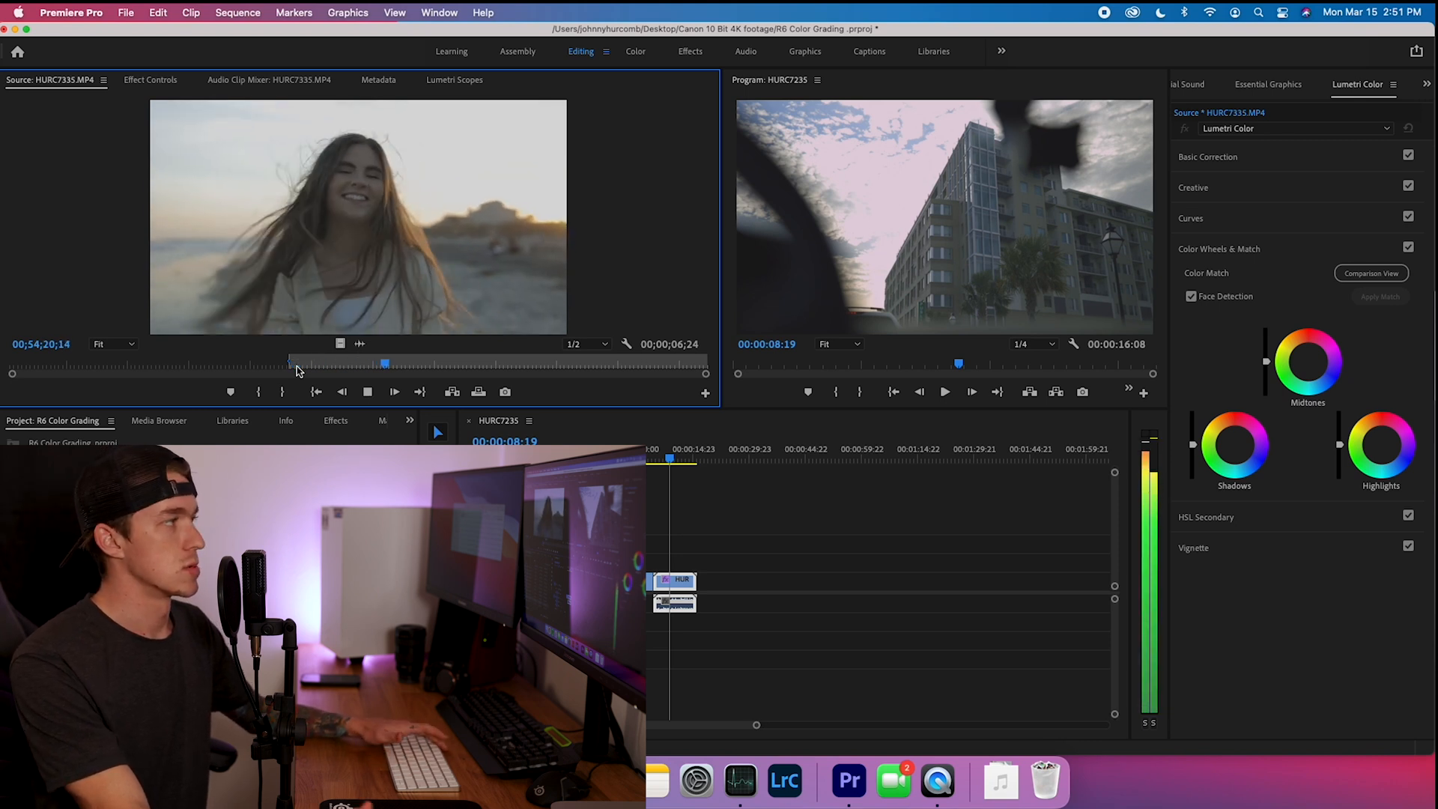
pyautogui.click(394, 392)
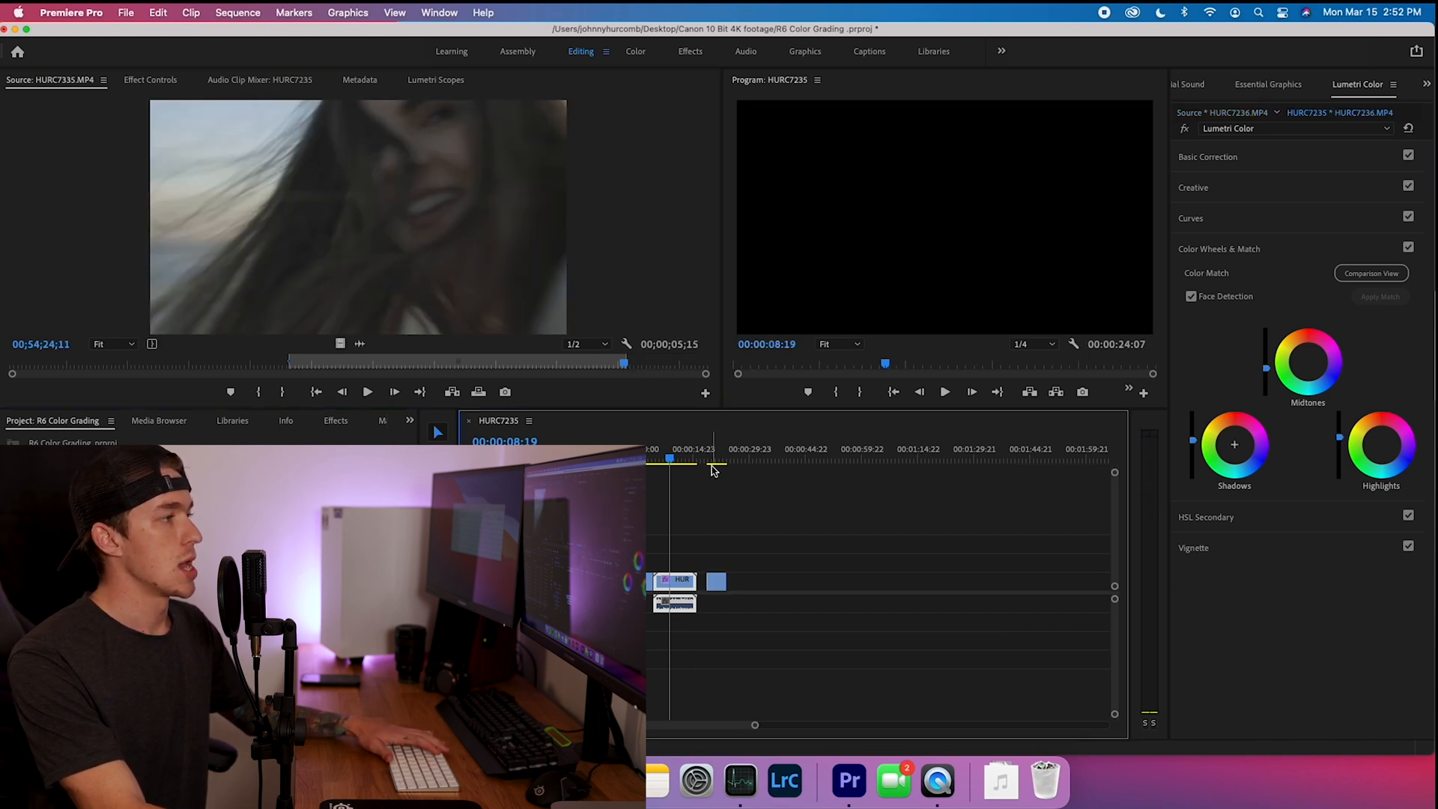
pyautogui.click(716, 460)
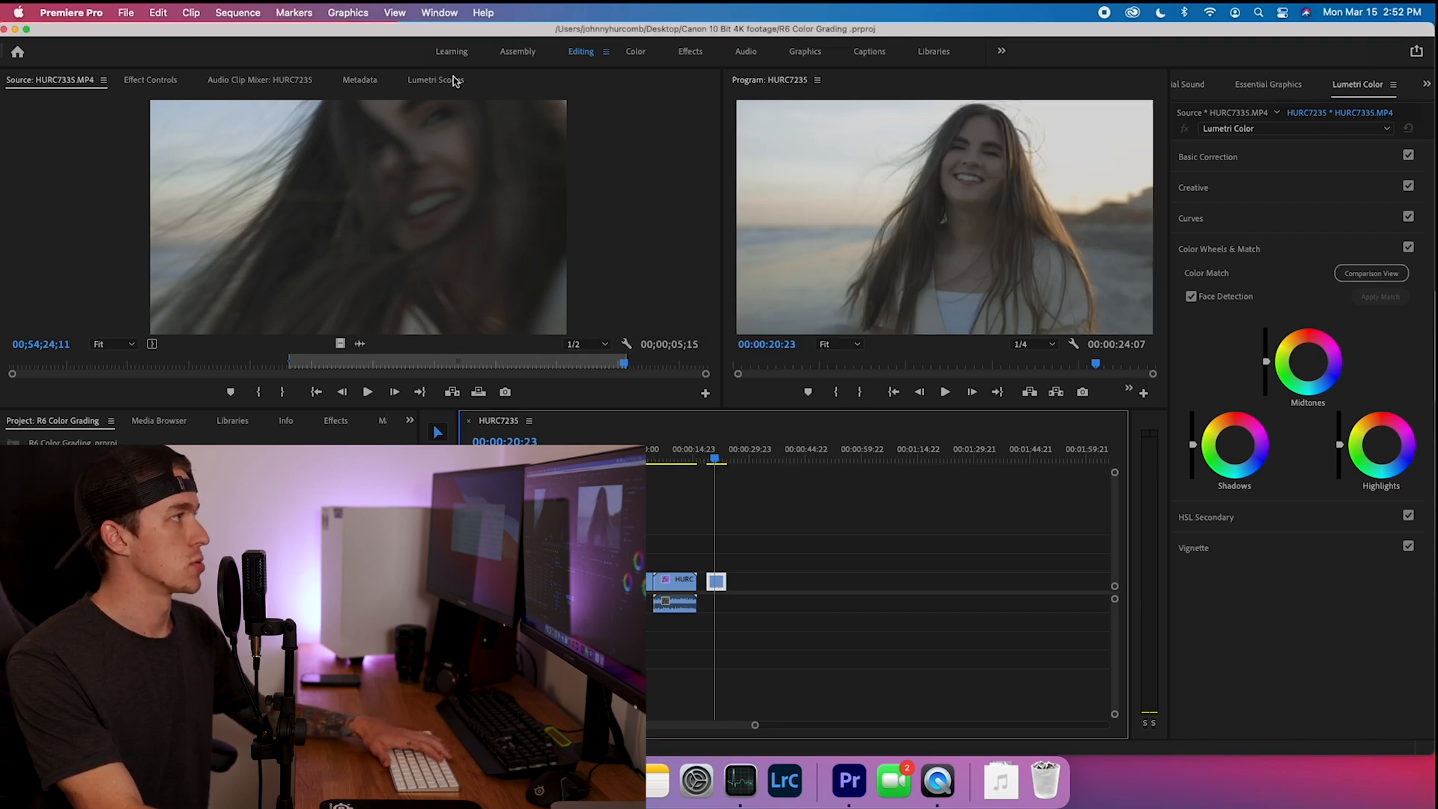
# Show the waveform scopes for the beach portrait clip.
pyautogui.click(437, 102)
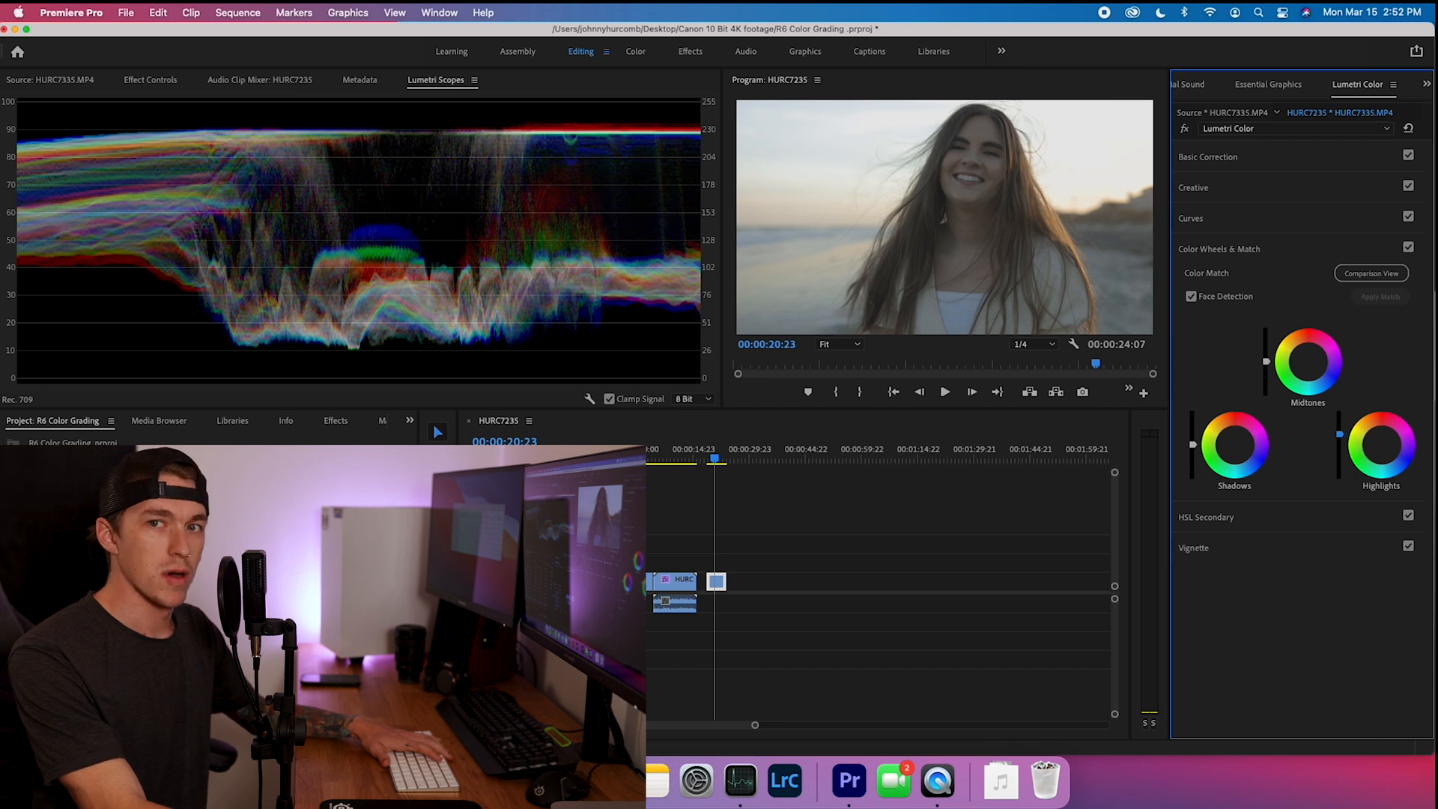
pyautogui.moveTo(1207, 451)
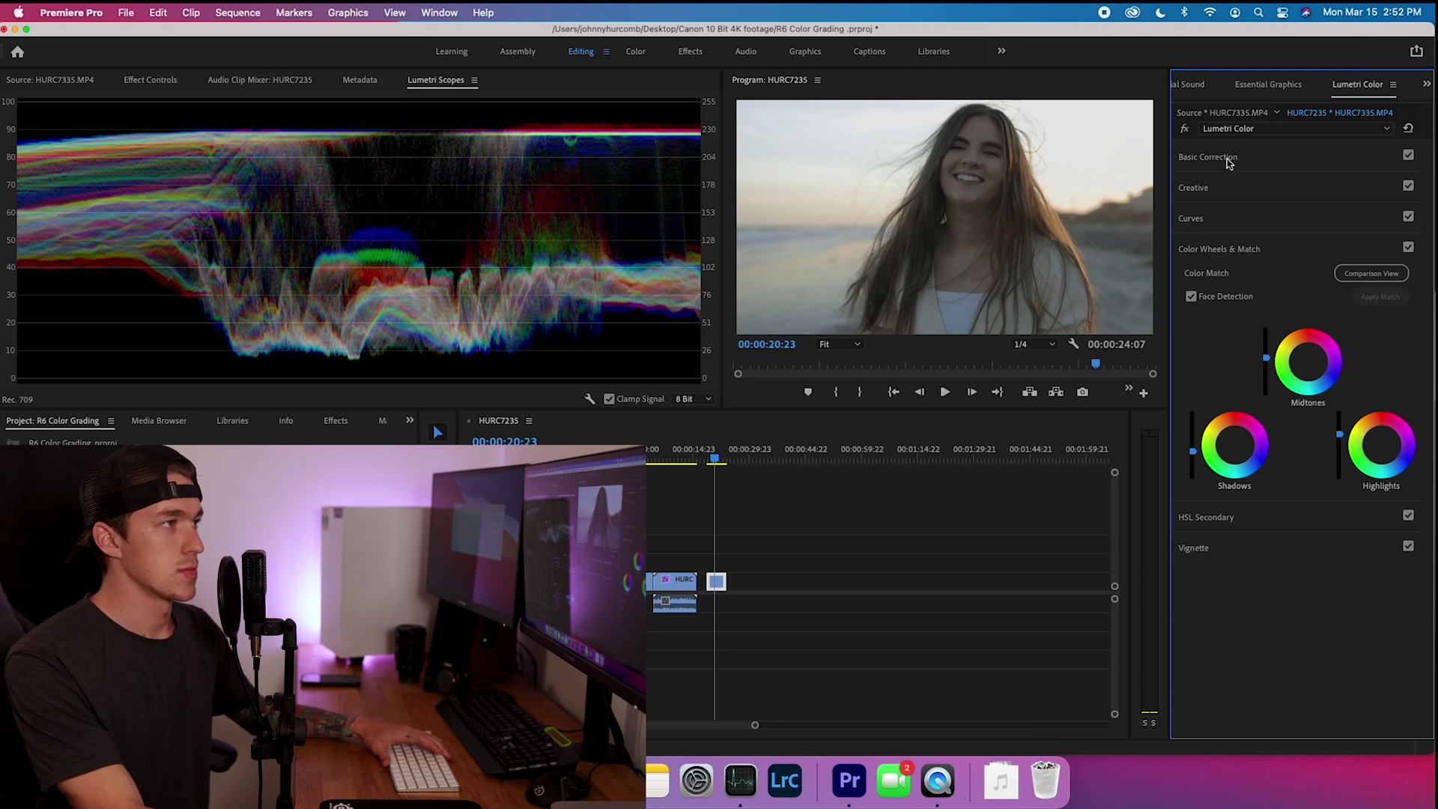
# Cool the beach portrait to temperature -5 and raise its saturation to about 120.4.
pyautogui.click(1208, 157)
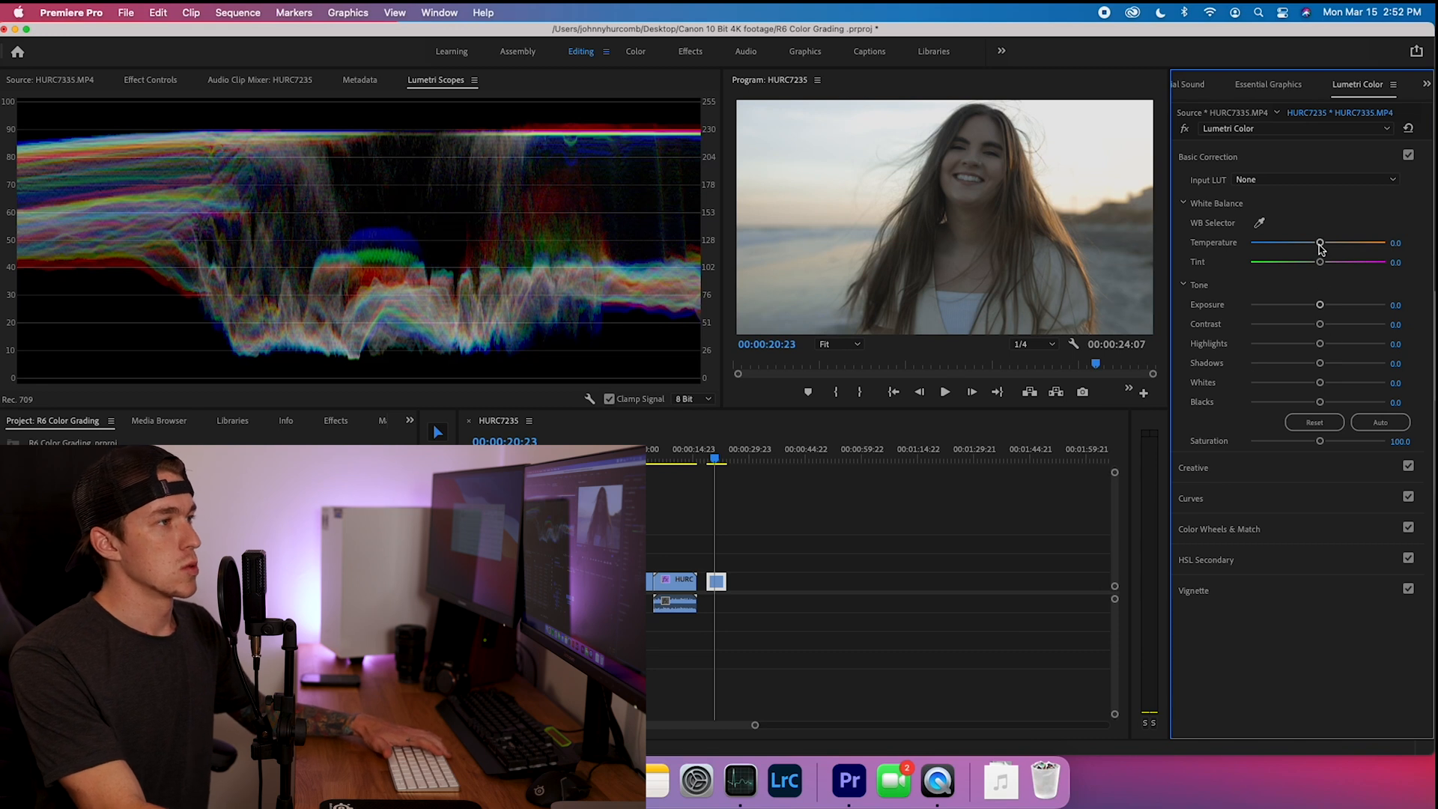
pyautogui.moveTo(1321, 243); pyautogui.dragTo(1315, 243)
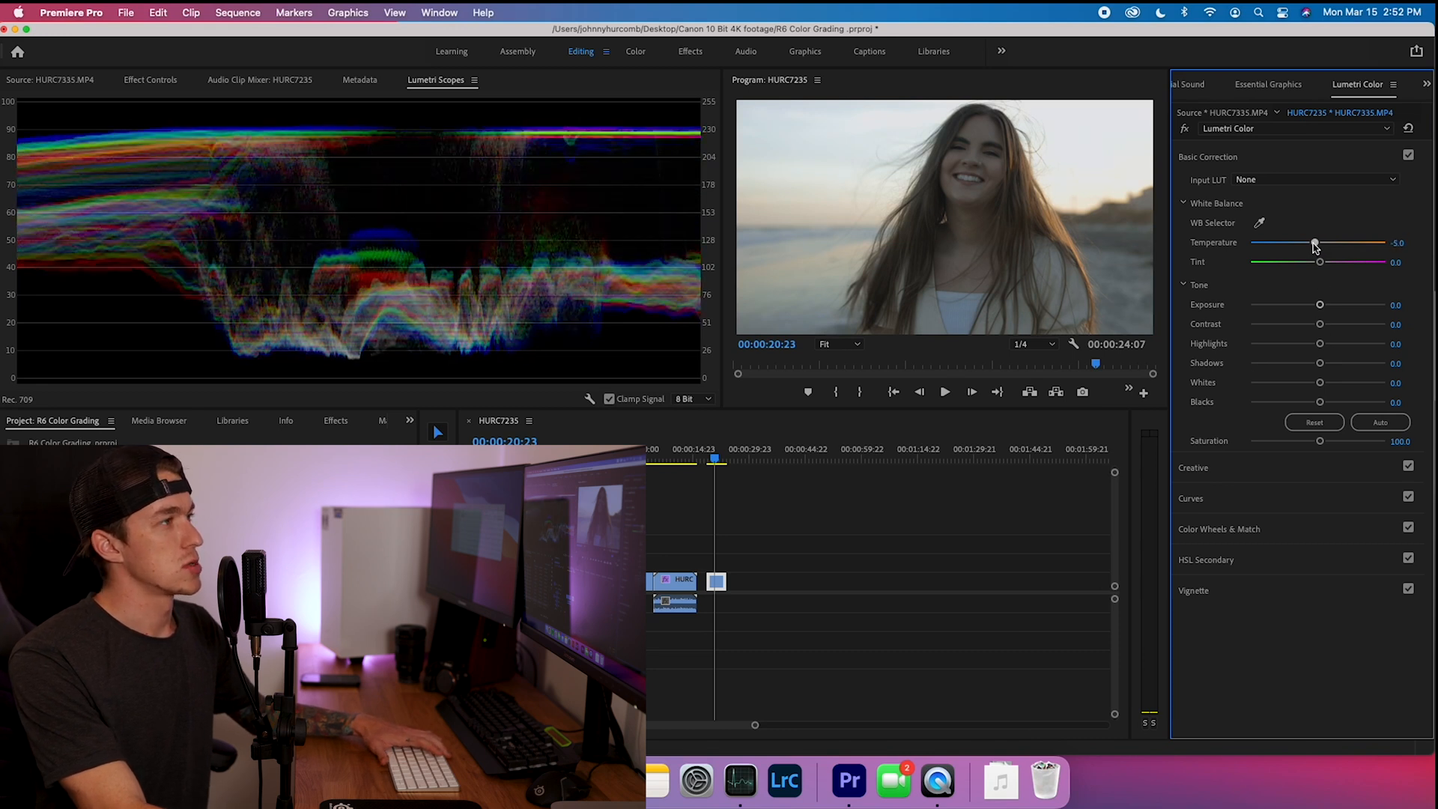
pyautogui.moveTo(1320, 440); pyautogui.dragTo(1323, 441)
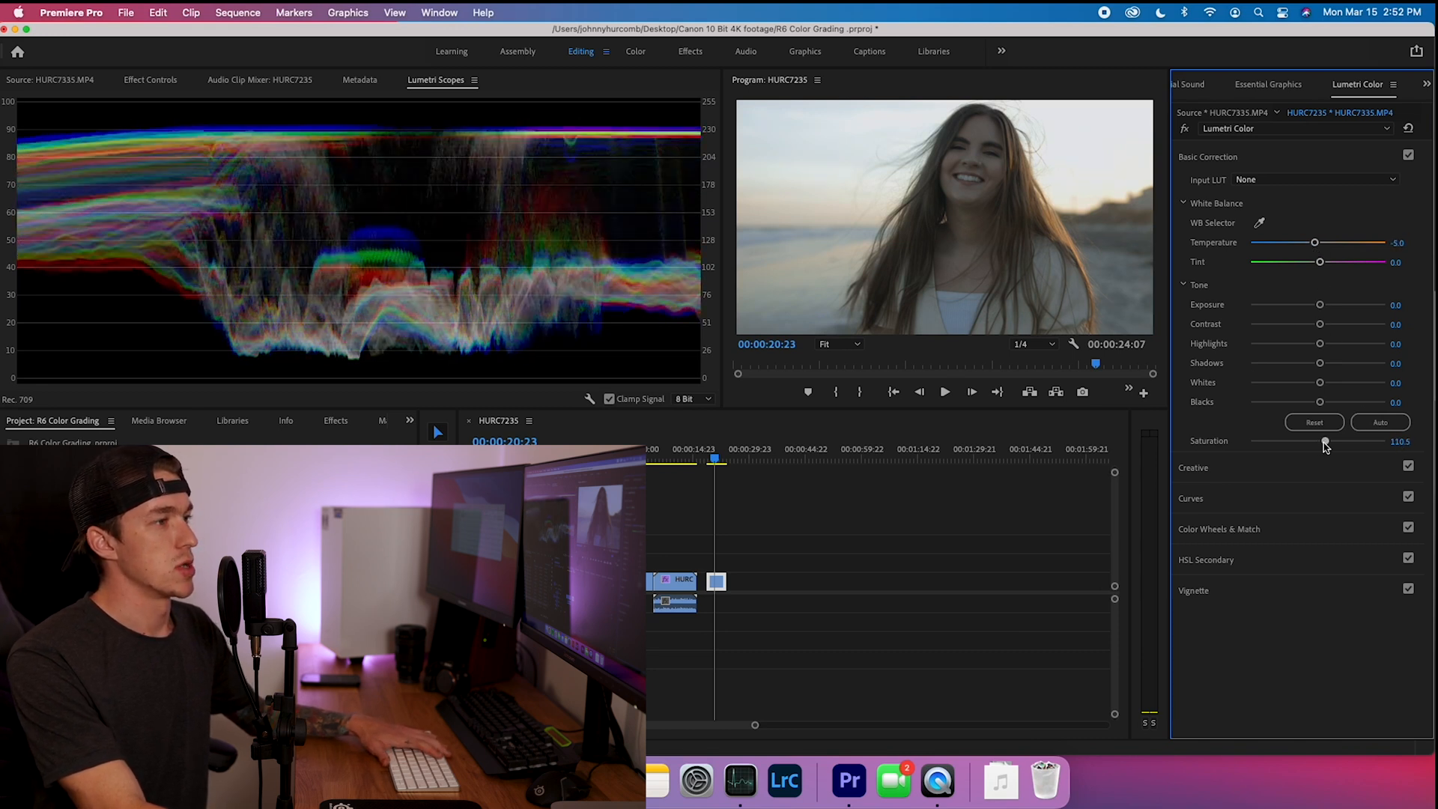
pyautogui.moveTo(1323, 441); pyautogui.dragTo(1331, 441)
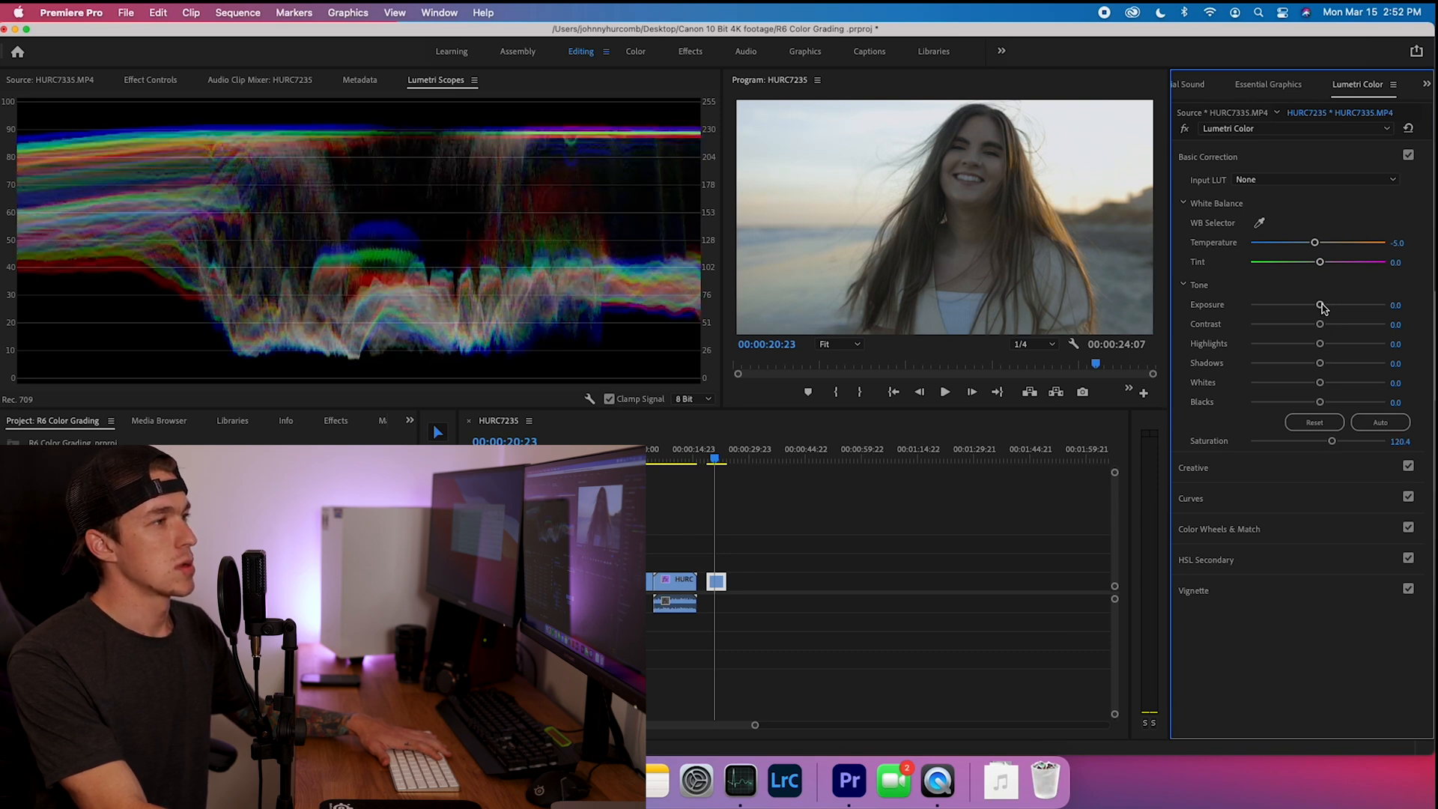
# Set contrast 16, highlights -16, shadows 22.7, whites -12.7 and blacks about -10.
pyautogui.moveTo(1318, 324); pyautogui.dragTo(1331, 323)
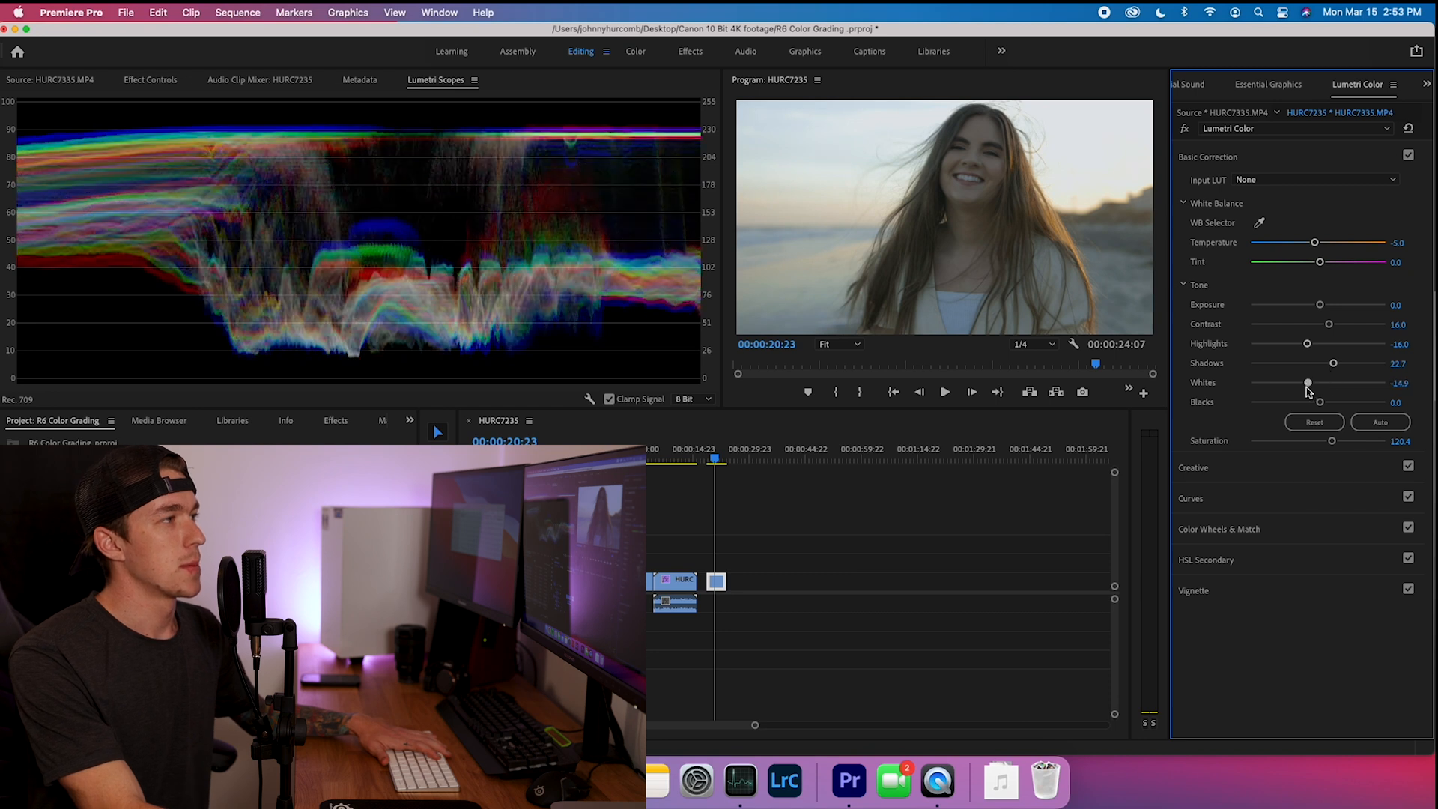
pyautogui.moveTo(1307, 402); pyautogui.dragTo(1337, 402)
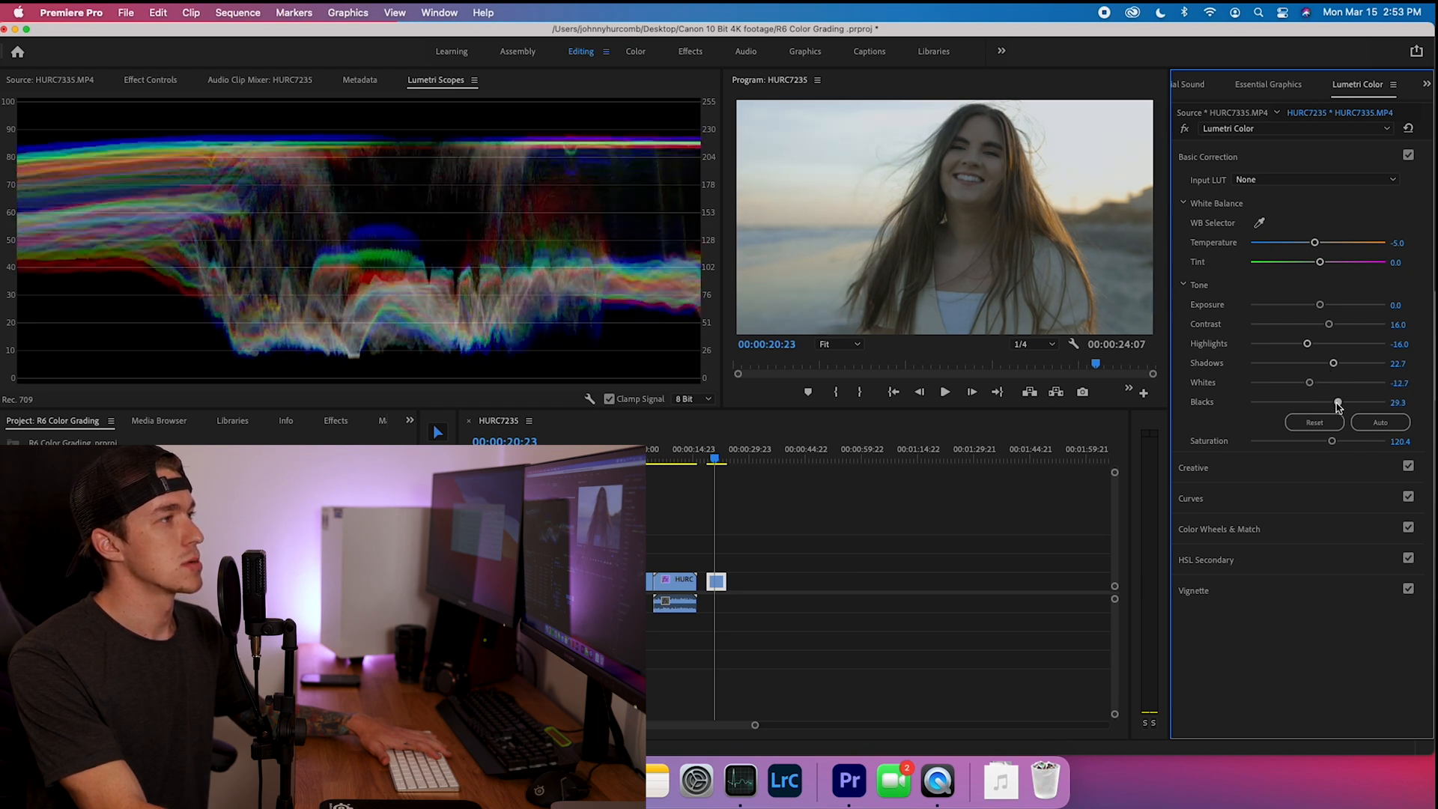
pyautogui.moveTo(1338, 402); pyautogui.dragTo(1319, 401)
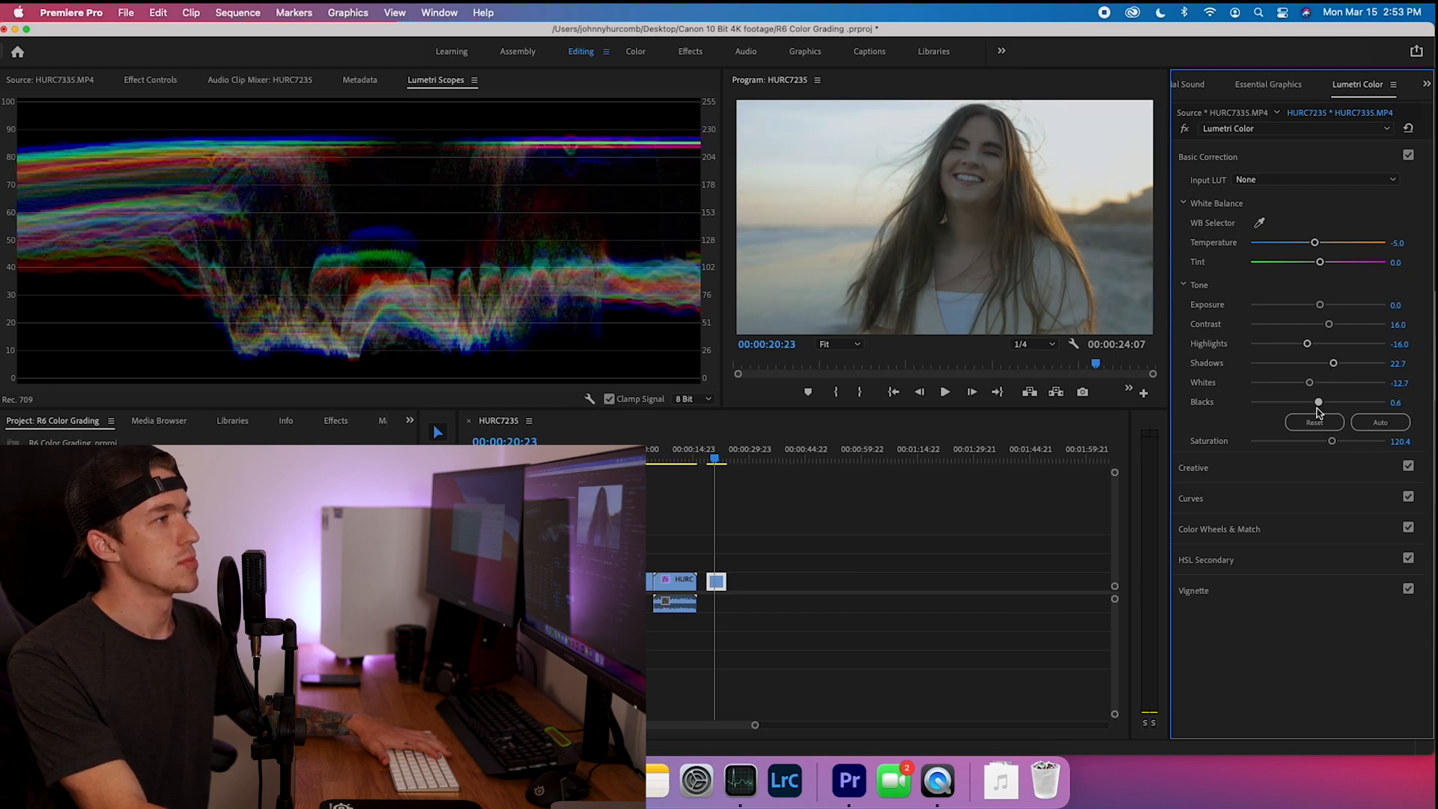
pyautogui.moveTo(1319, 401); pyautogui.dragTo(1310, 401)
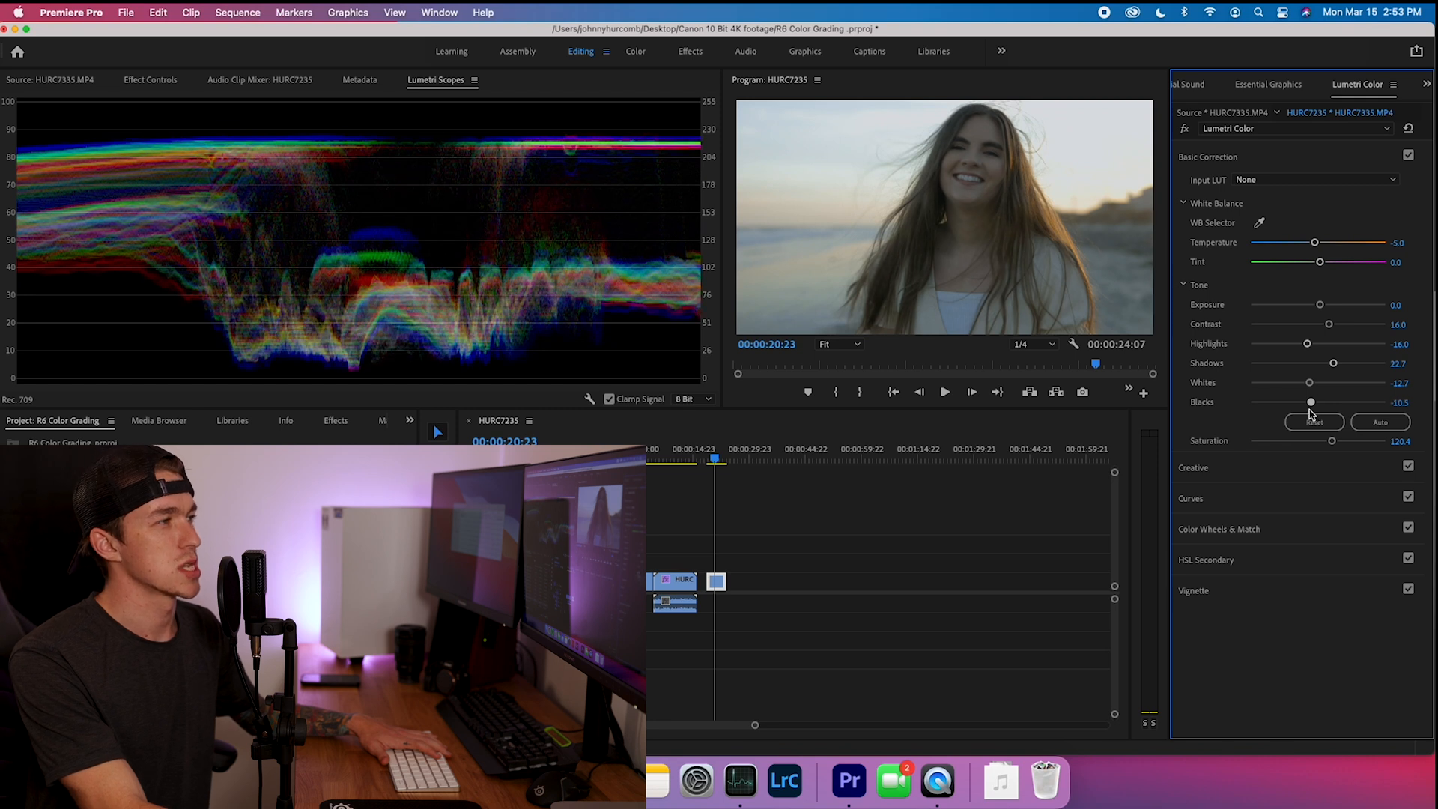
pyautogui.moveTo(1309, 402); pyautogui.dragTo(1309, 401)
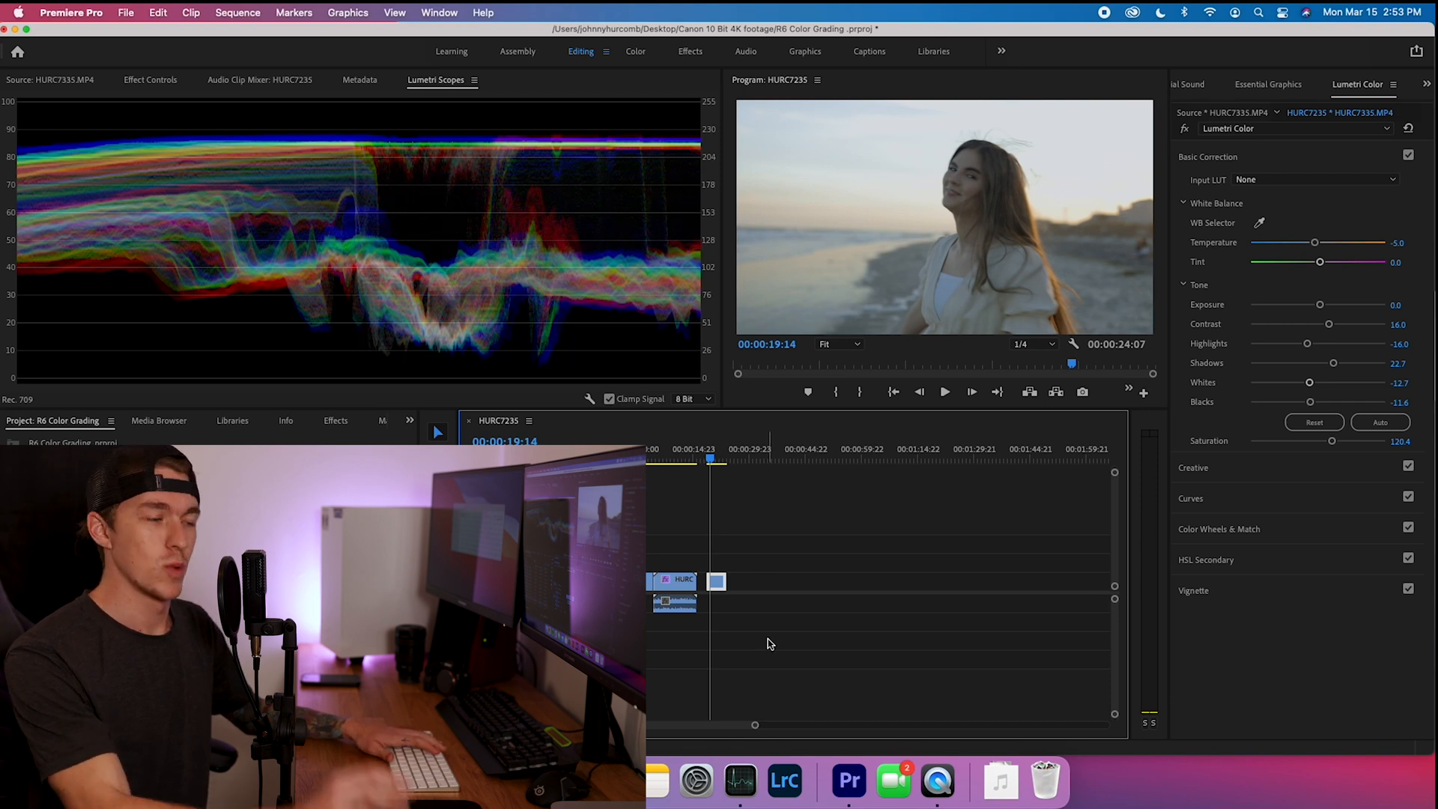
pyautogui.moveTo(740, 782)
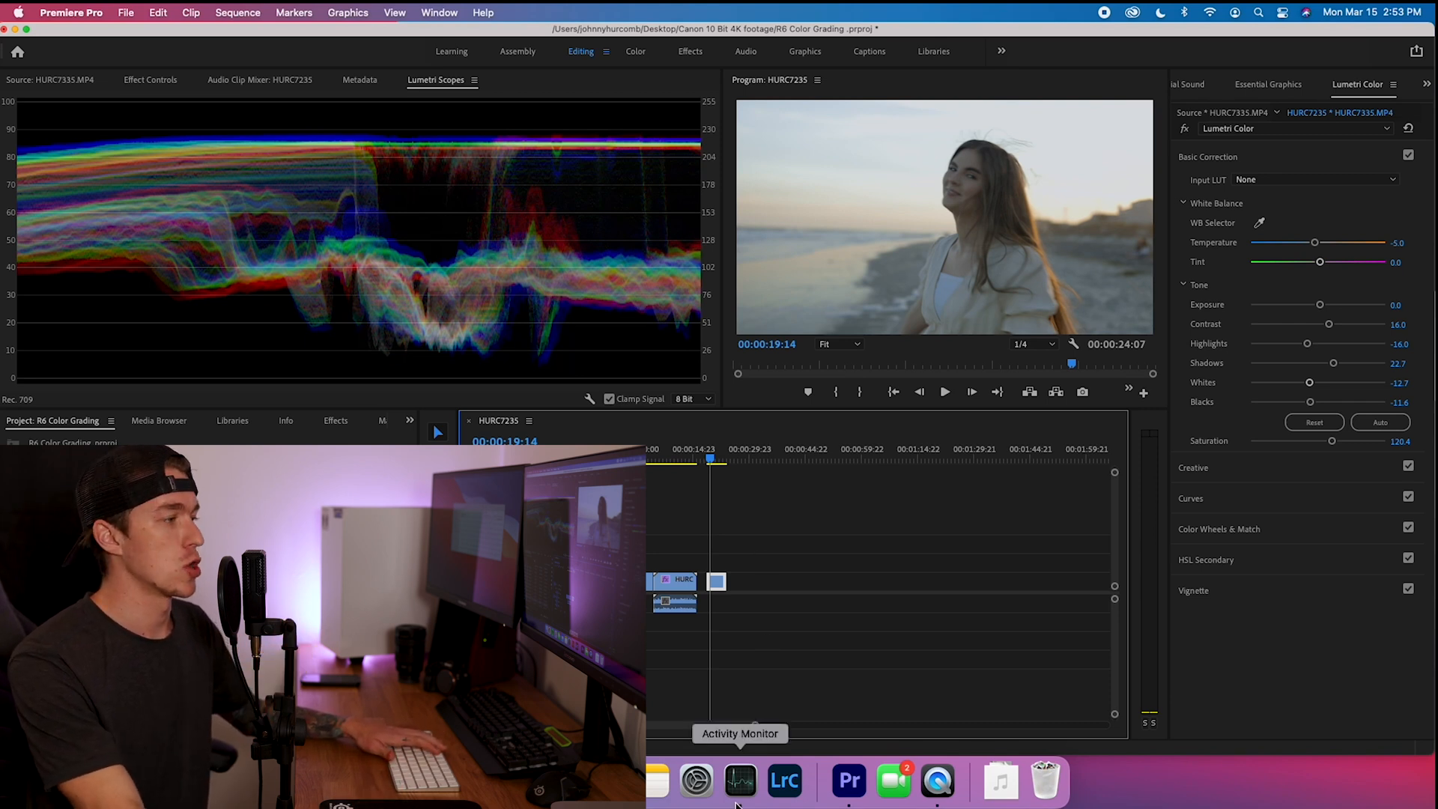
# Check system load in Activity Monitor, then jump back to review the graded portrait clip.
pyautogui.click(740, 781)
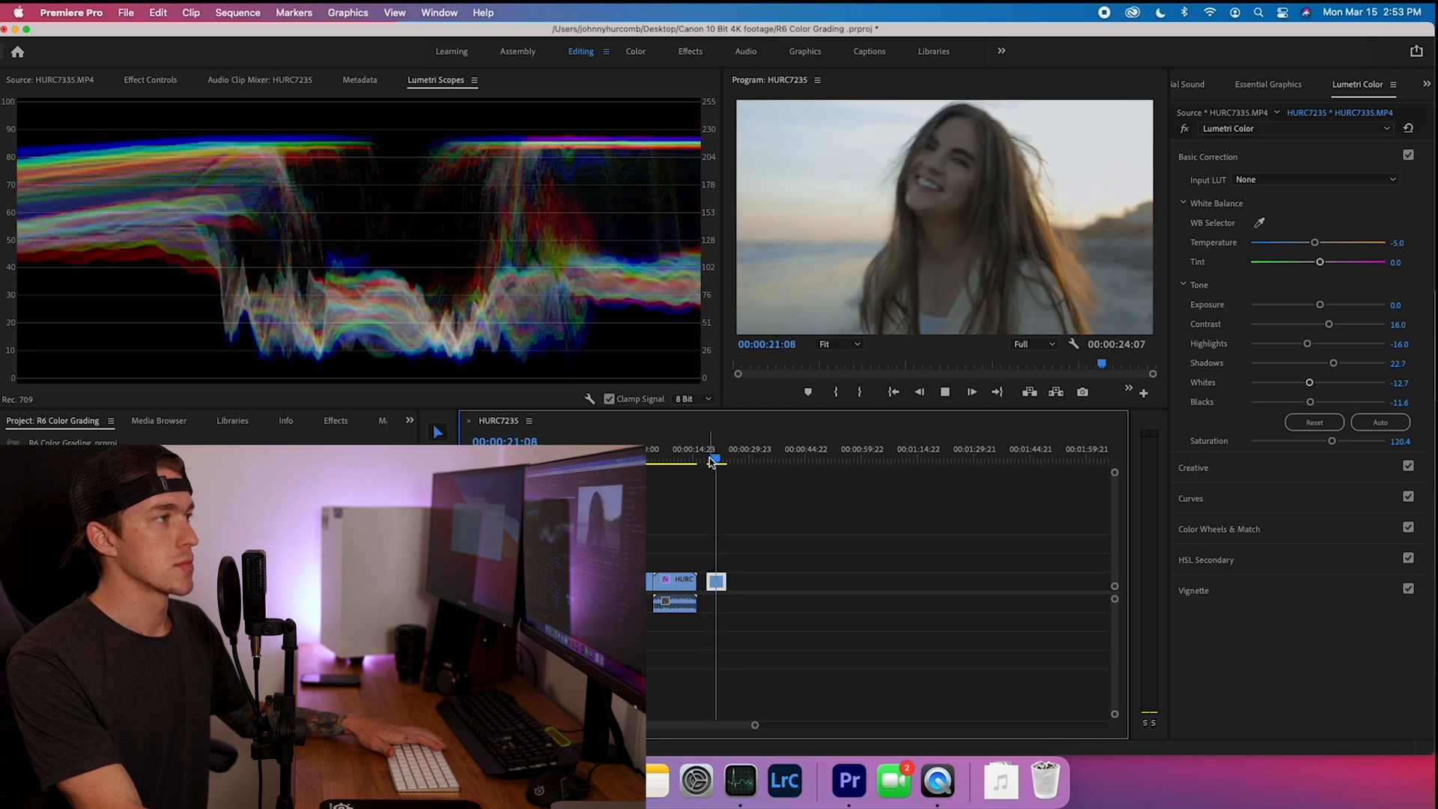
pyautogui.click(722, 460)
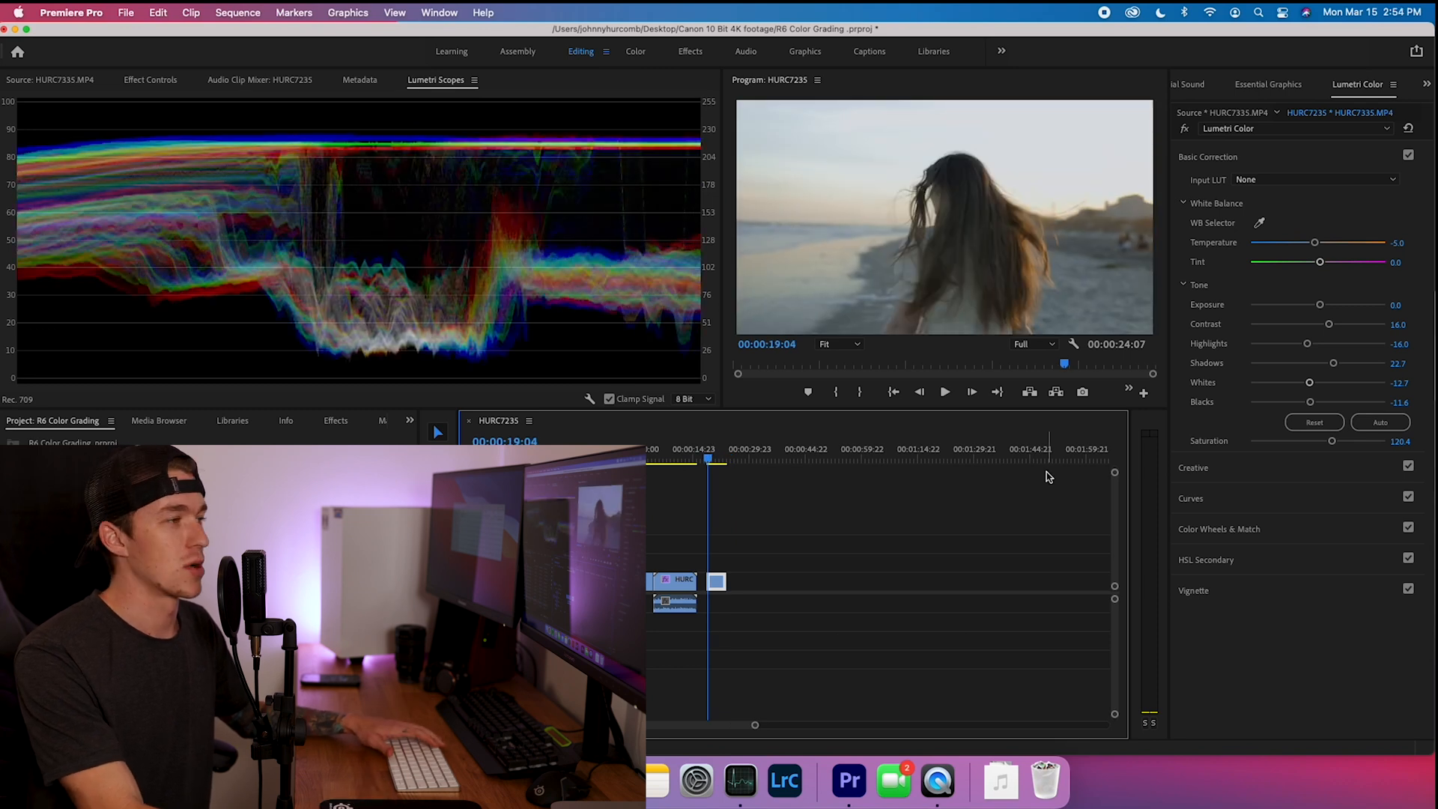
pyautogui.moveTo(1036, 348)
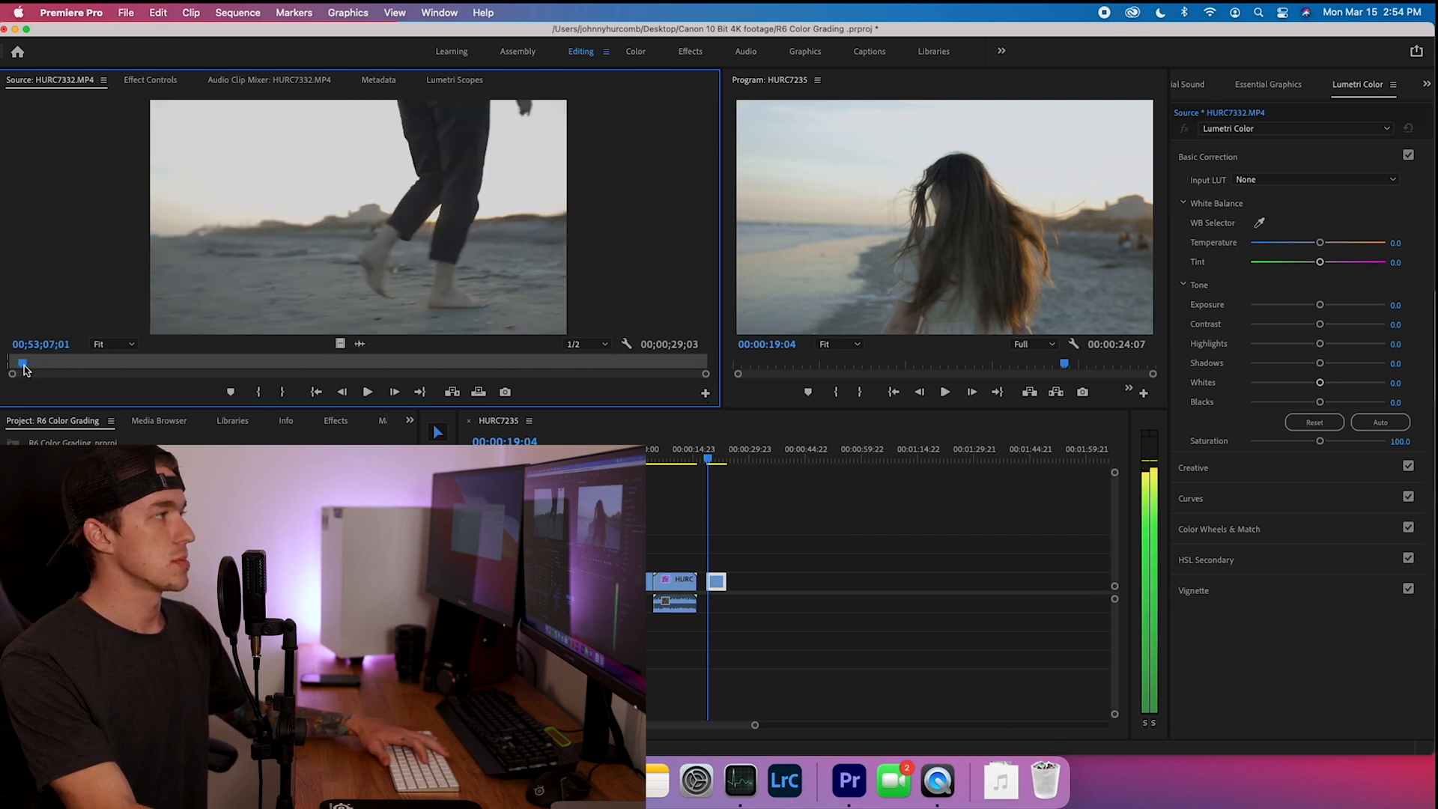
# Scrub through HURC7332.MP4 in the Source Monitor to preview the beach walker shot.
pyautogui.moveTo(20, 363); pyautogui.dragTo(78, 363)
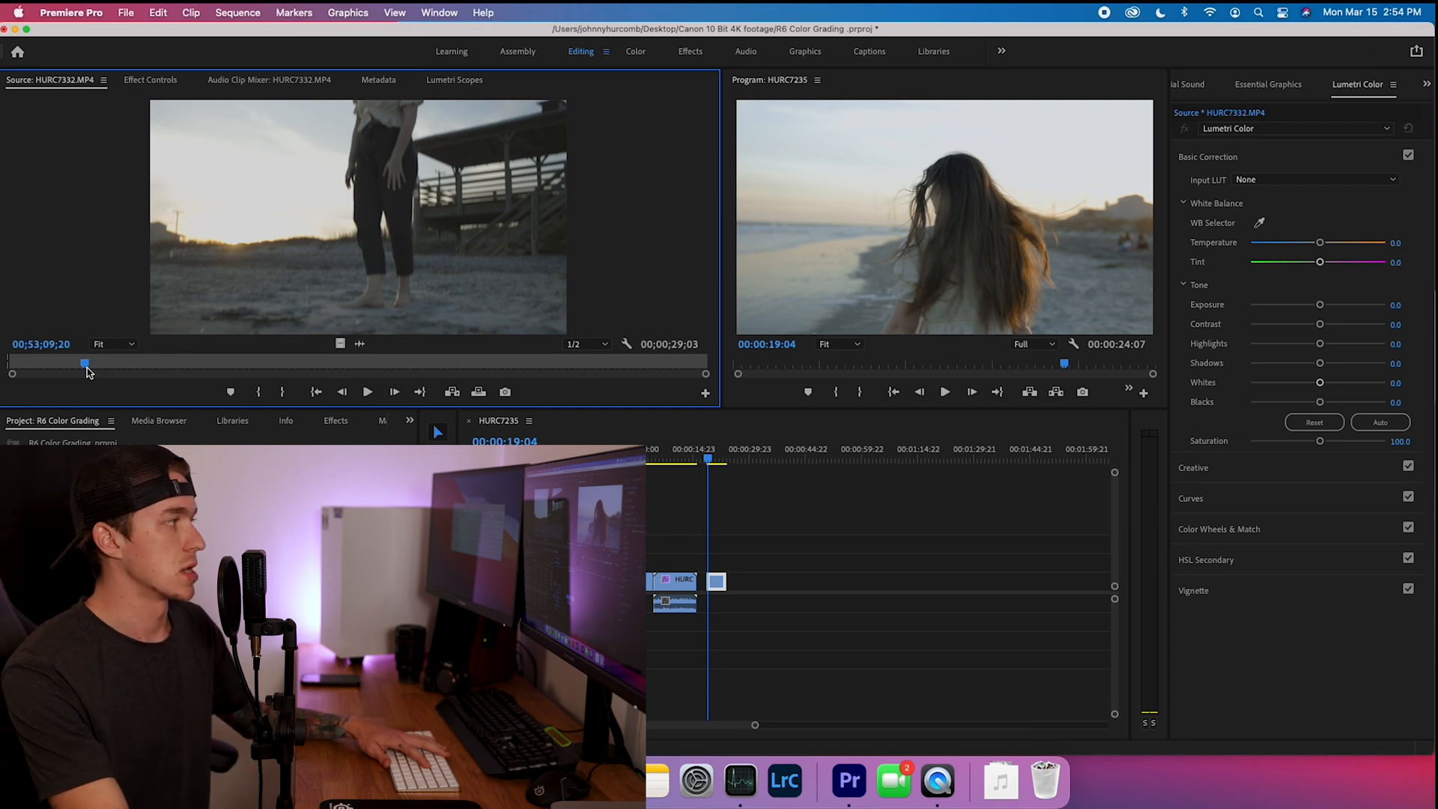
pyautogui.moveTo(87, 365); pyautogui.dragTo(122, 365)
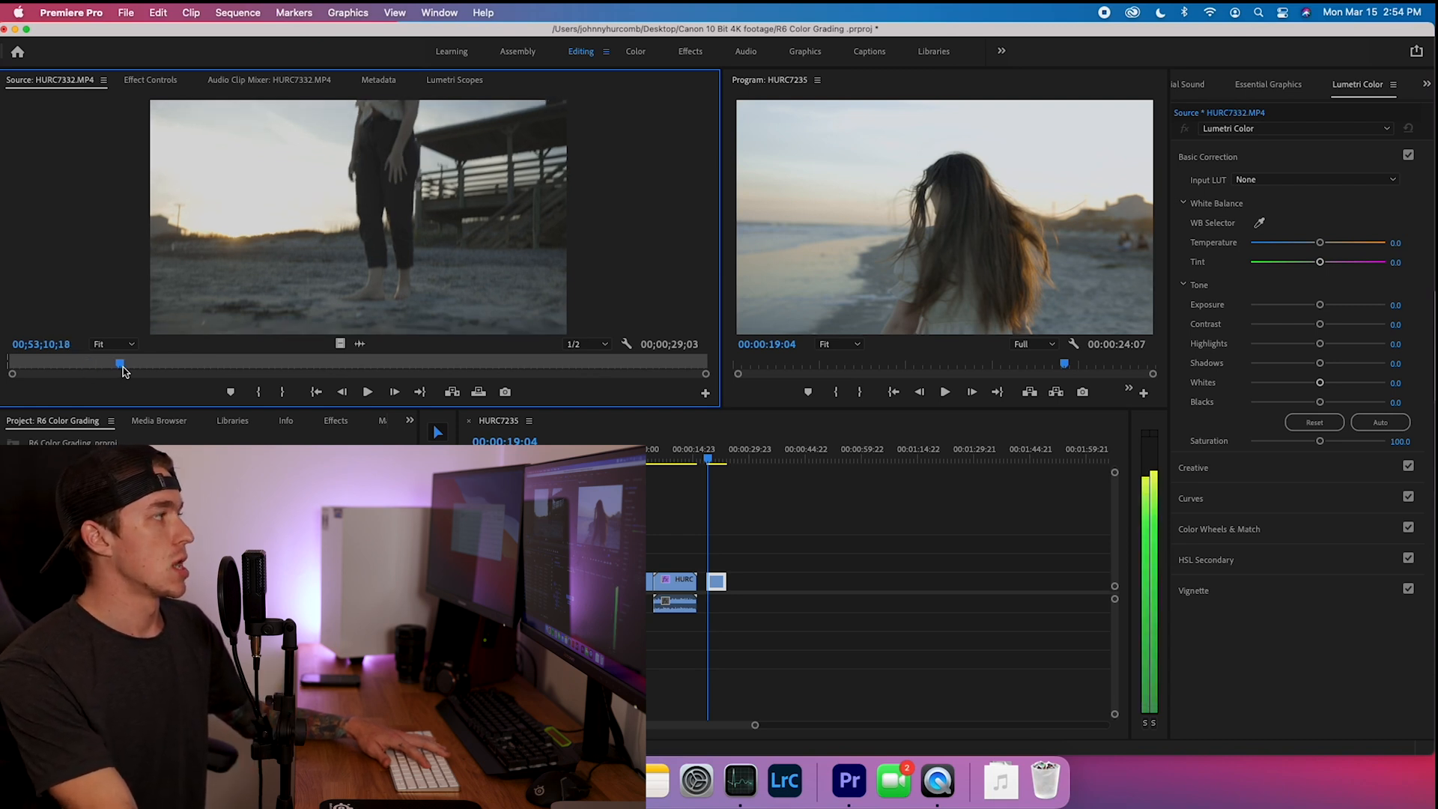
pyautogui.moveTo(119, 364); pyautogui.dragTo(166, 365)
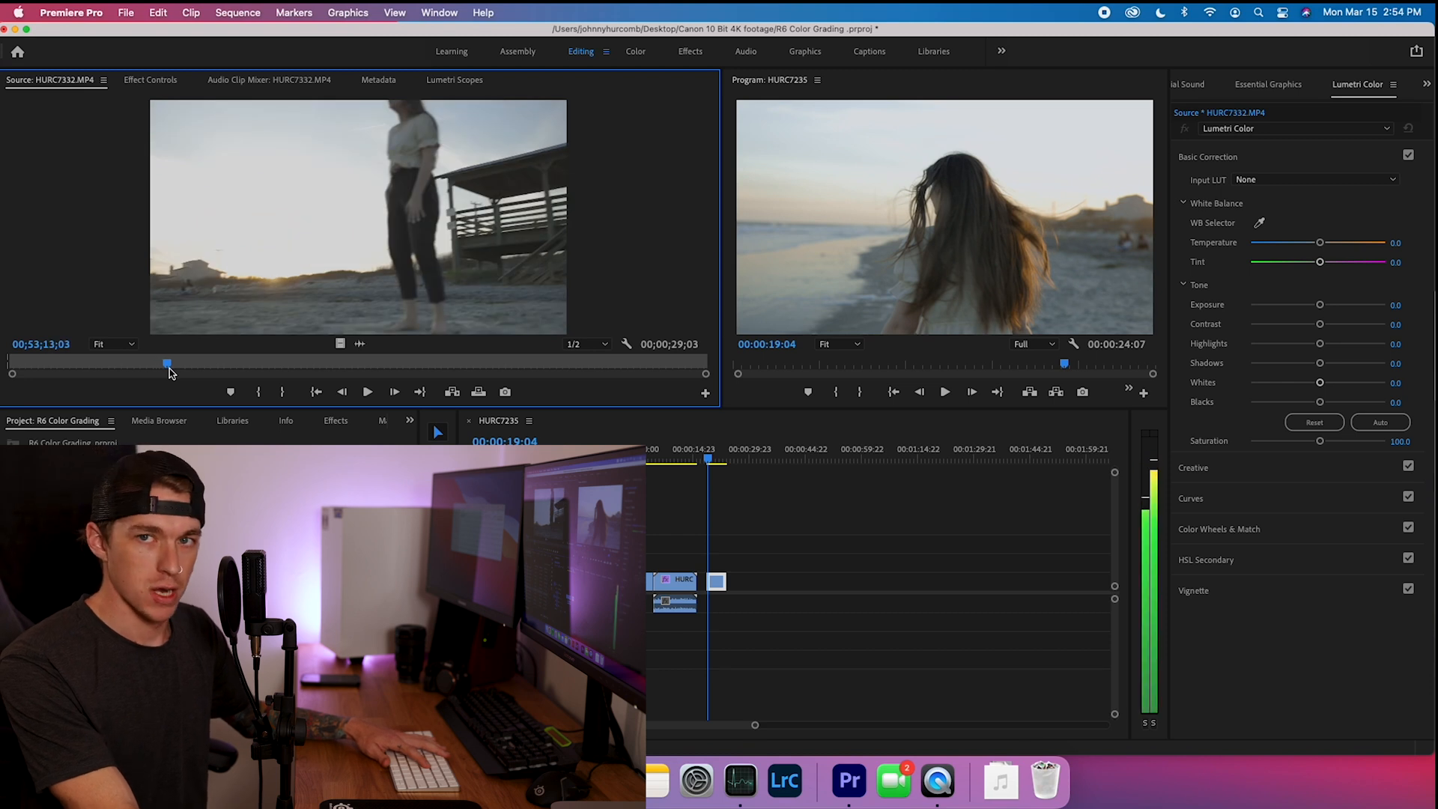
pyautogui.moveTo(168, 364); pyautogui.dragTo(221, 364)
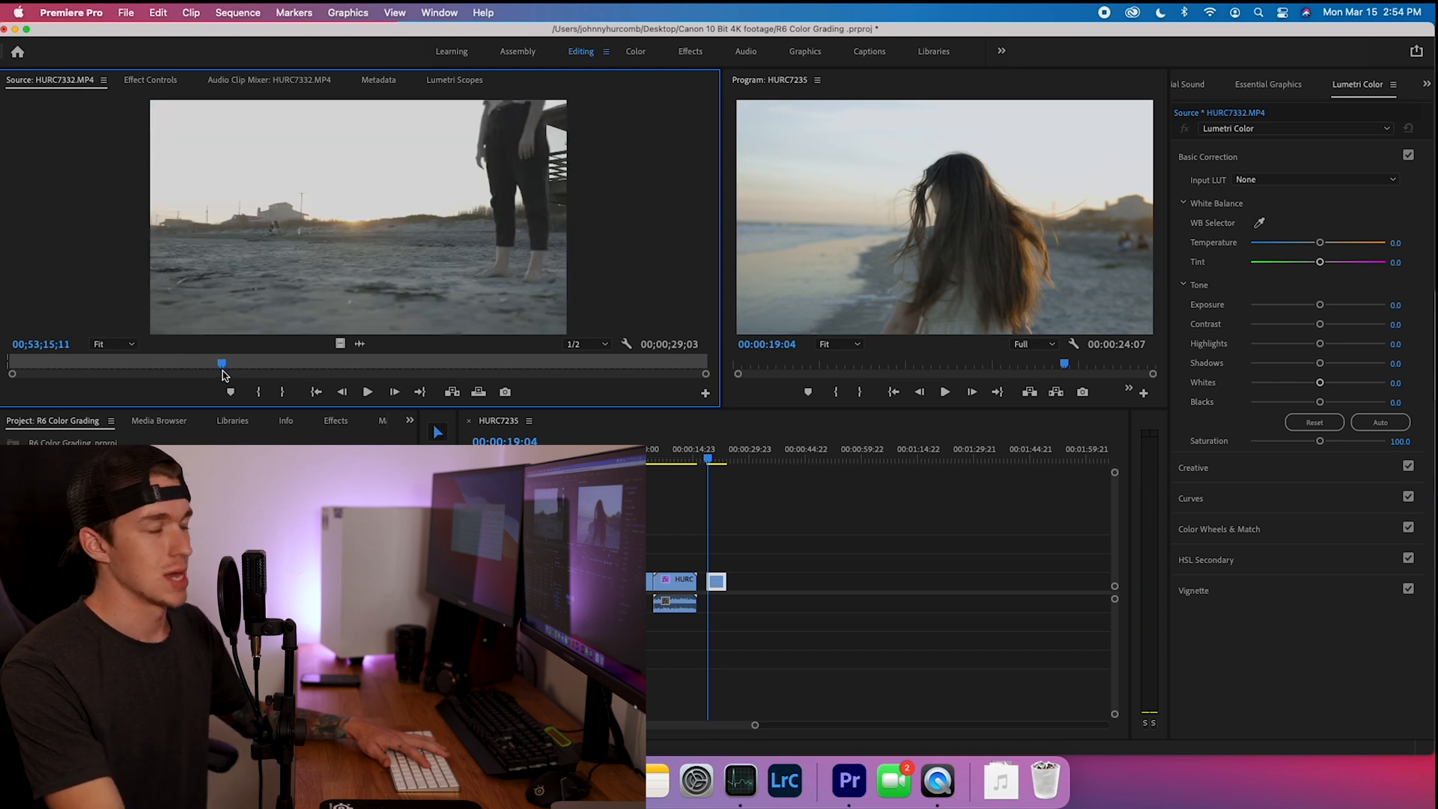
pyautogui.moveTo(222, 364); pyautogui.dragTo(289, 364)
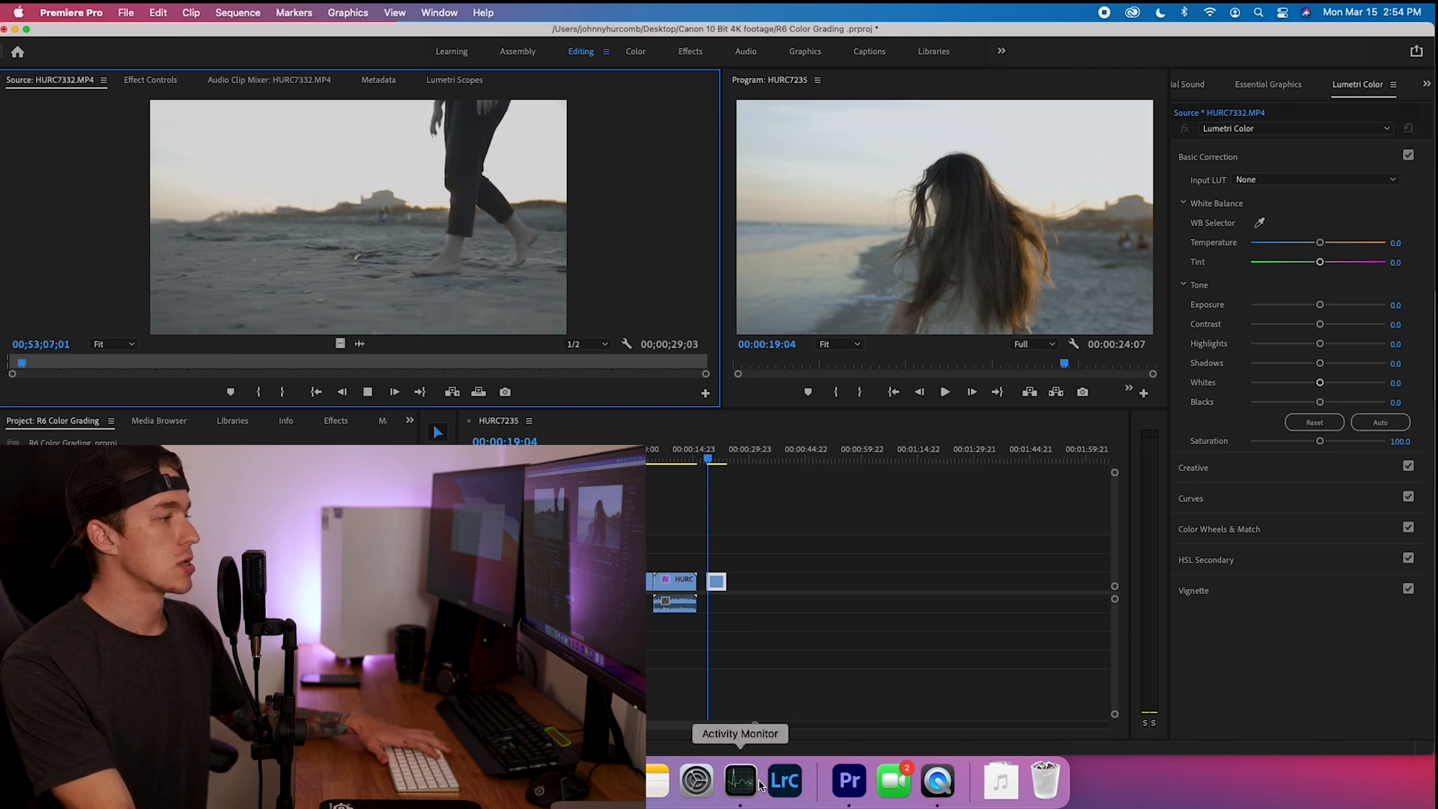
pyautogui.click(741, 779)
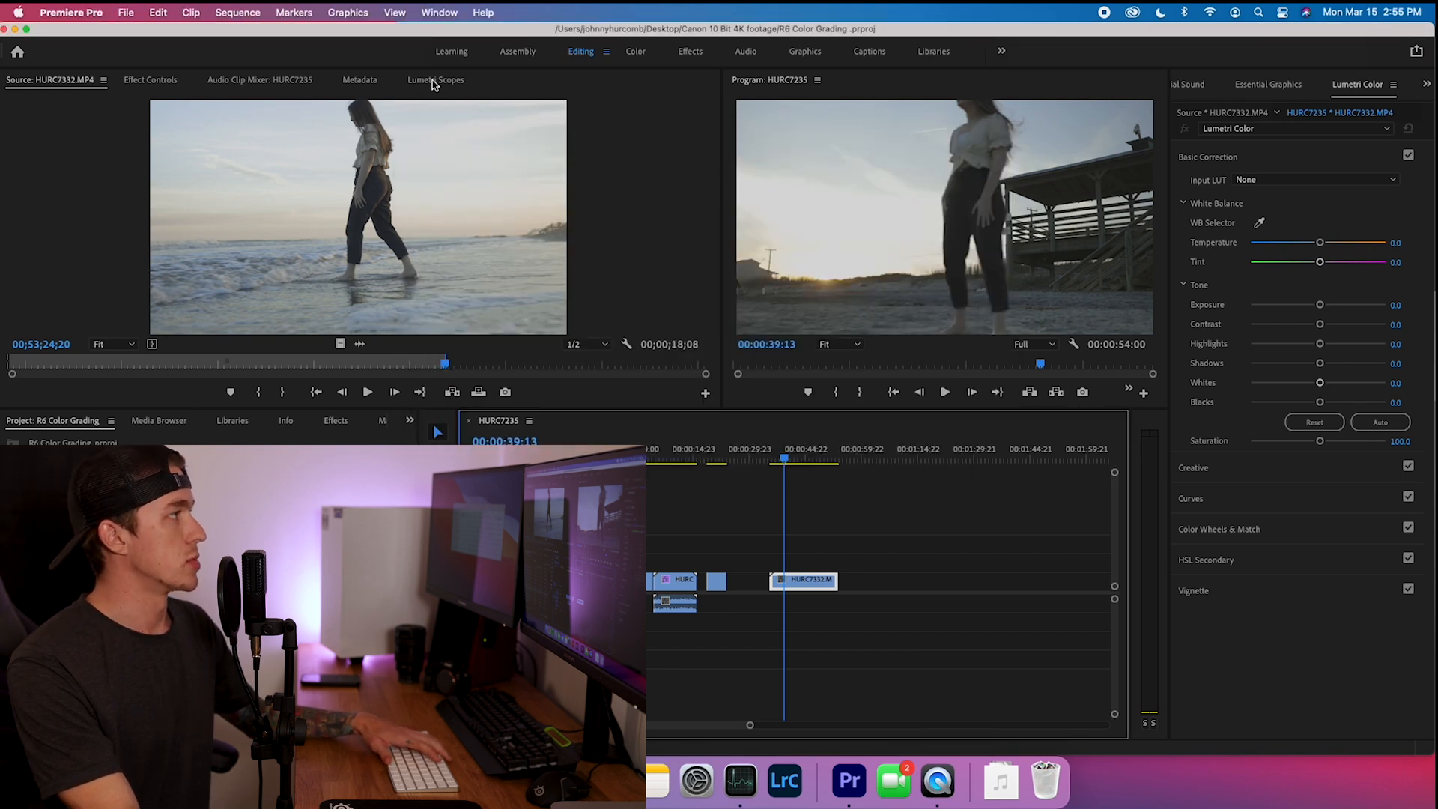
# Show Lumetri Scopes for the walker clip and reveal Basic Correction for saturation 125.
pyautogui.click(437, 100)
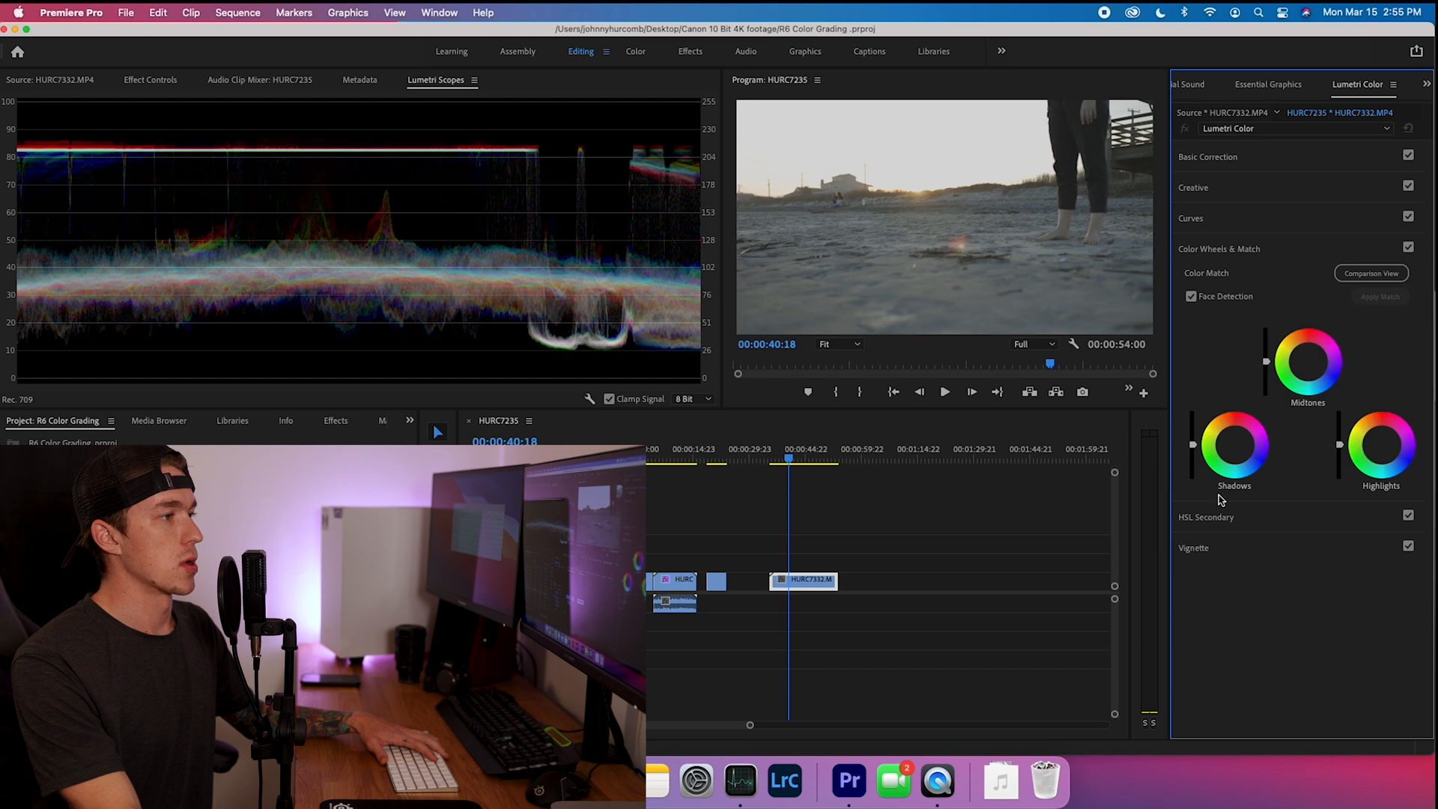
pyautogui.moveTo(1192, 448)
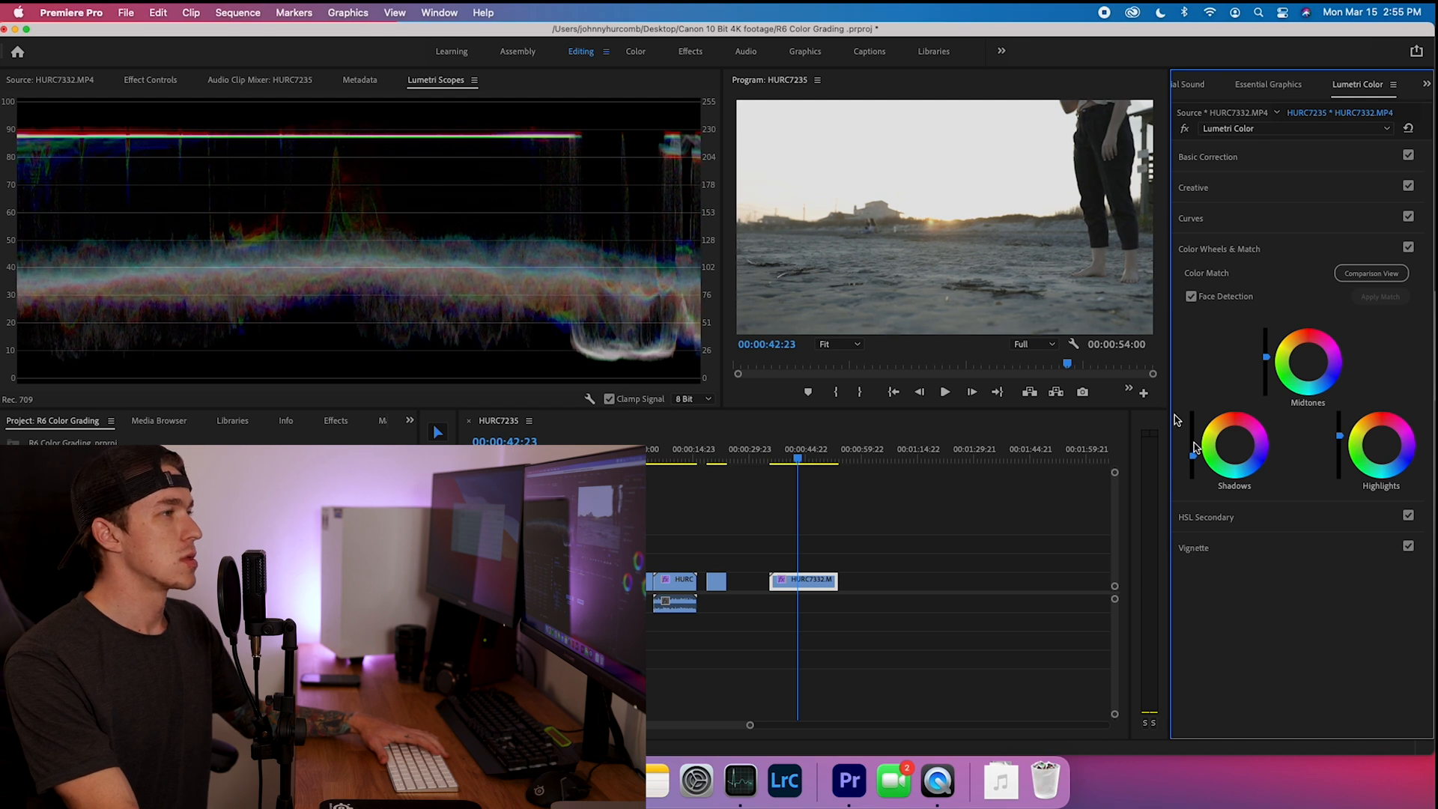
pyautogui.click(1208, 158)
pyautogui.write('125')
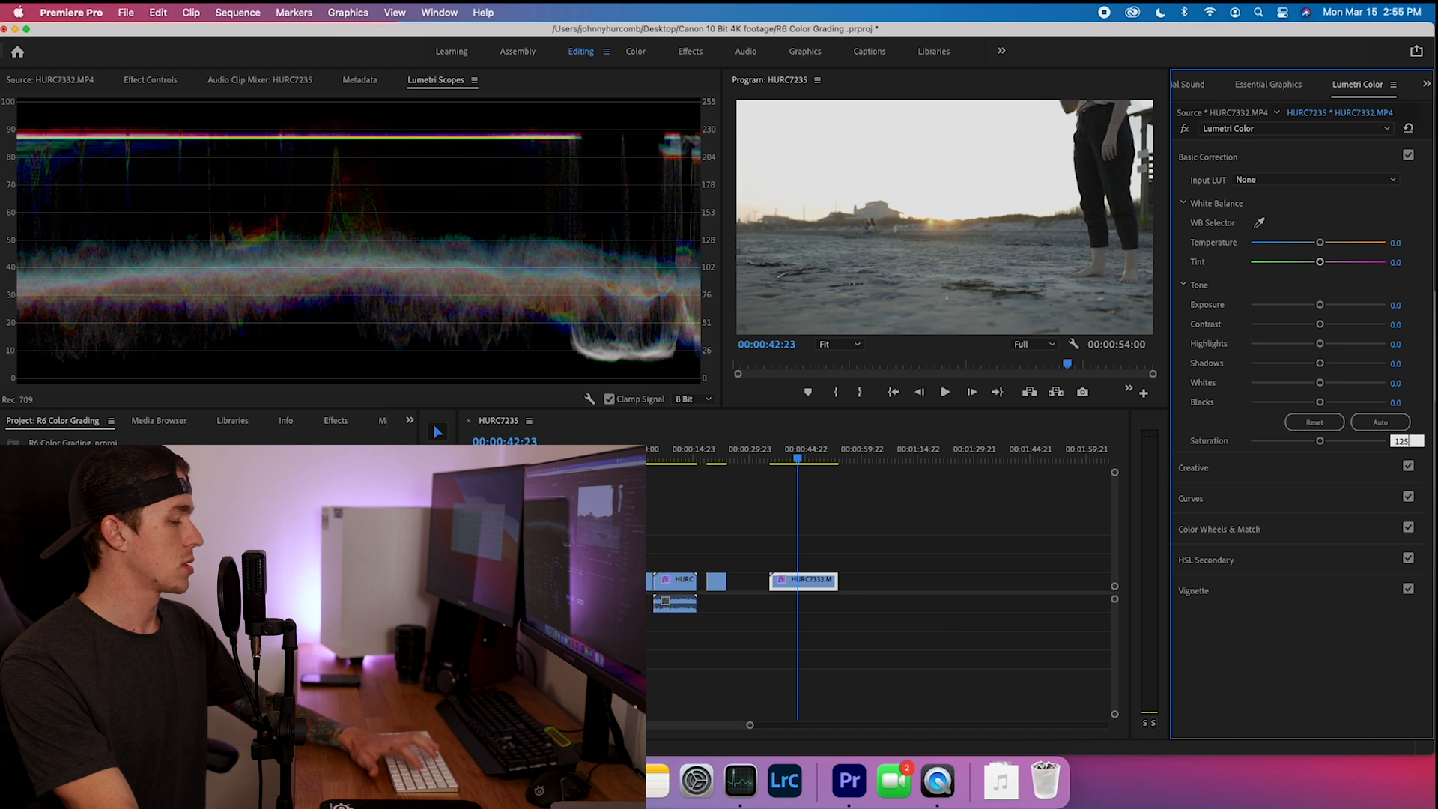
# Warm the walker clip's temperature to about 13.8 and expand HSL Secondary.
pyautogui.moveTo(1320, 242); pyautogui.dragTo(1329, 243)
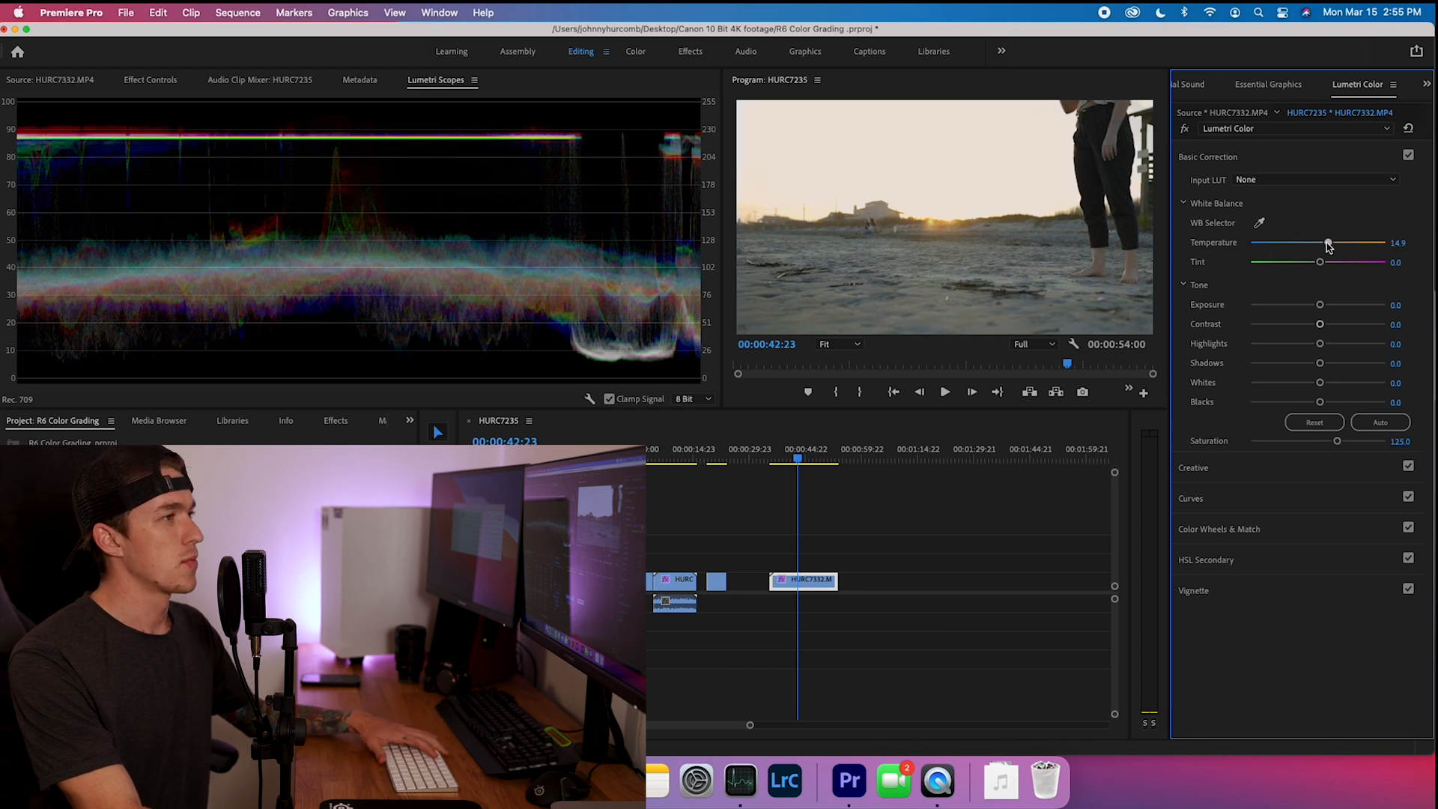
pyautogui.moveTo(1329, 243); pyautogui.dragTo(1326, 243)
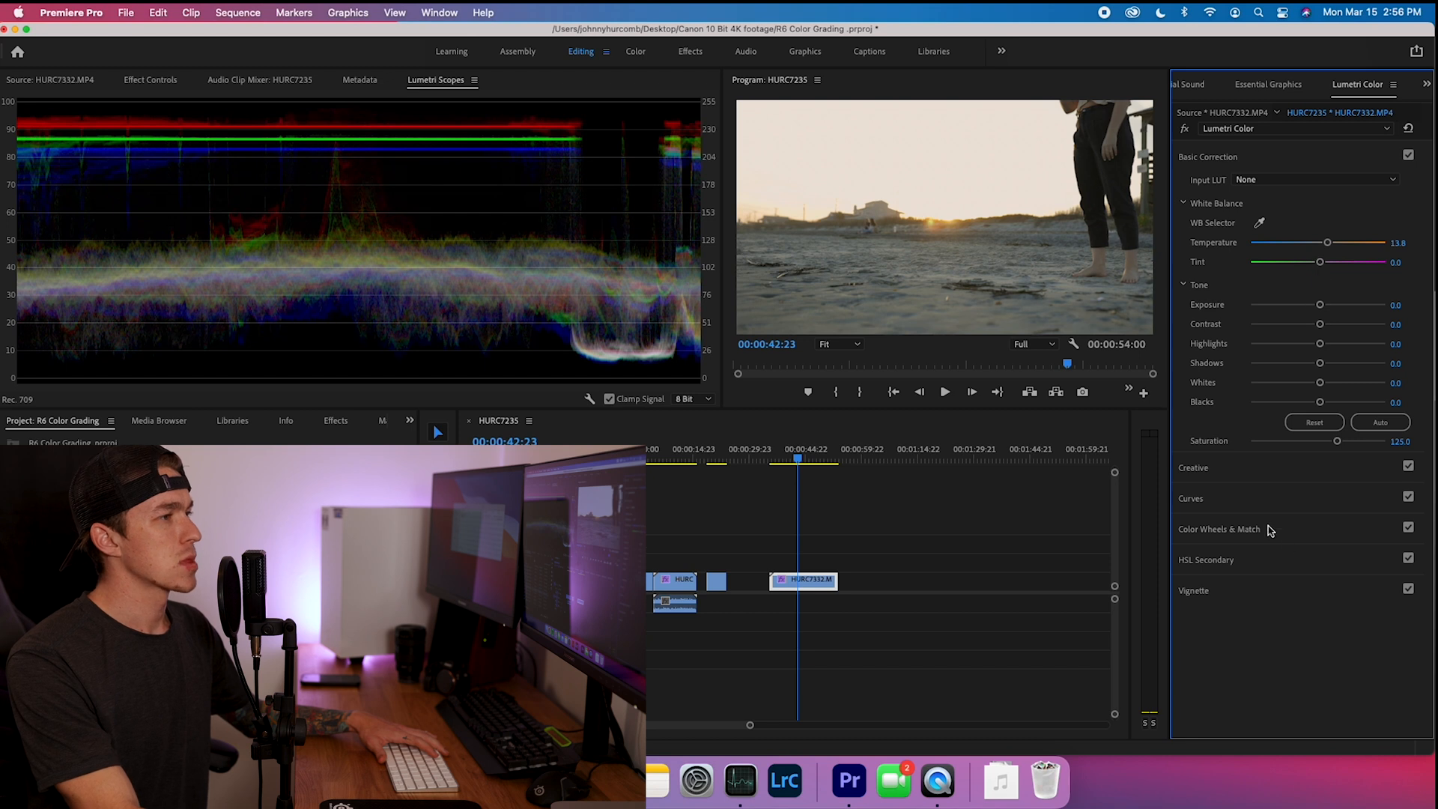
pyautogui.click(1208, 157)
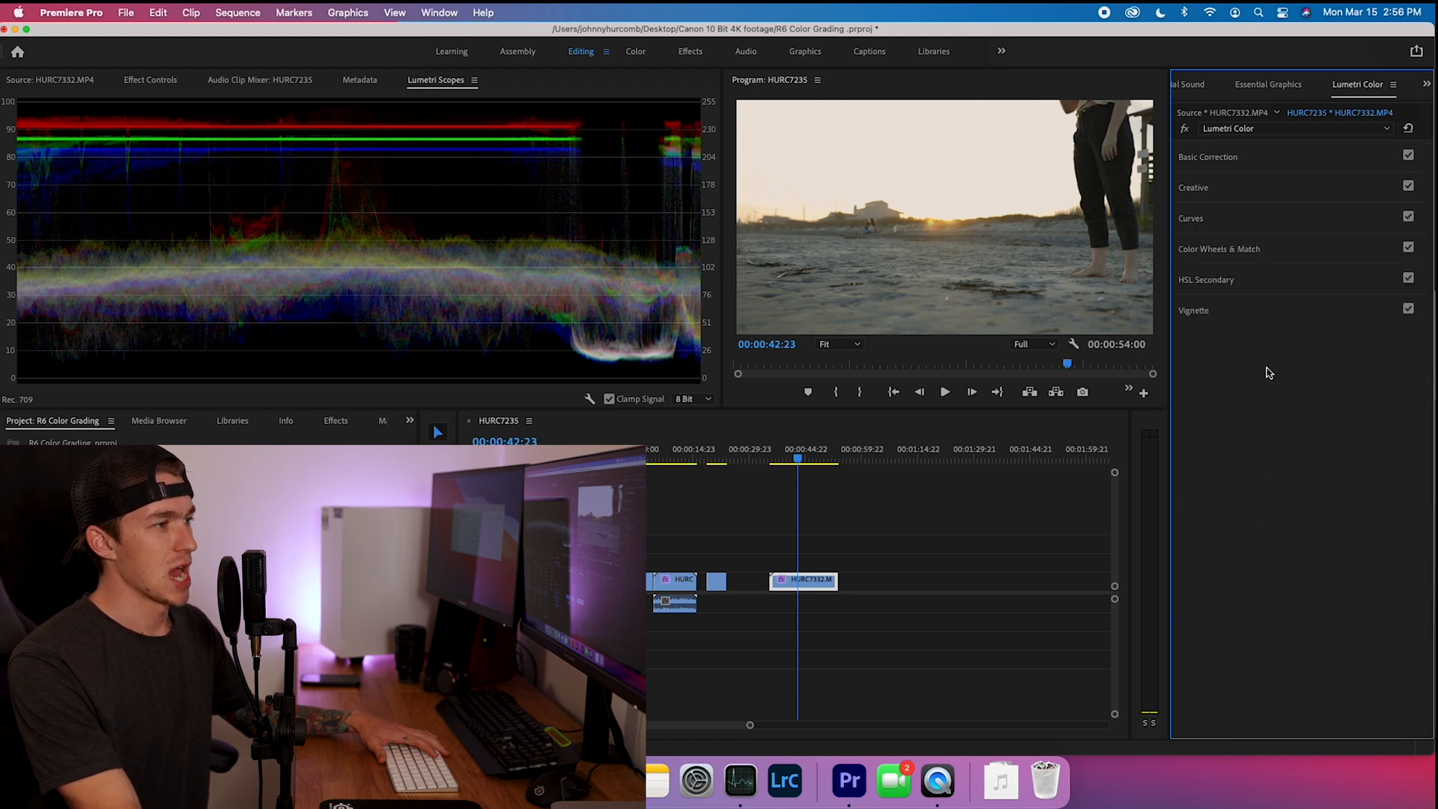
pyautogui.click(1205, 279)
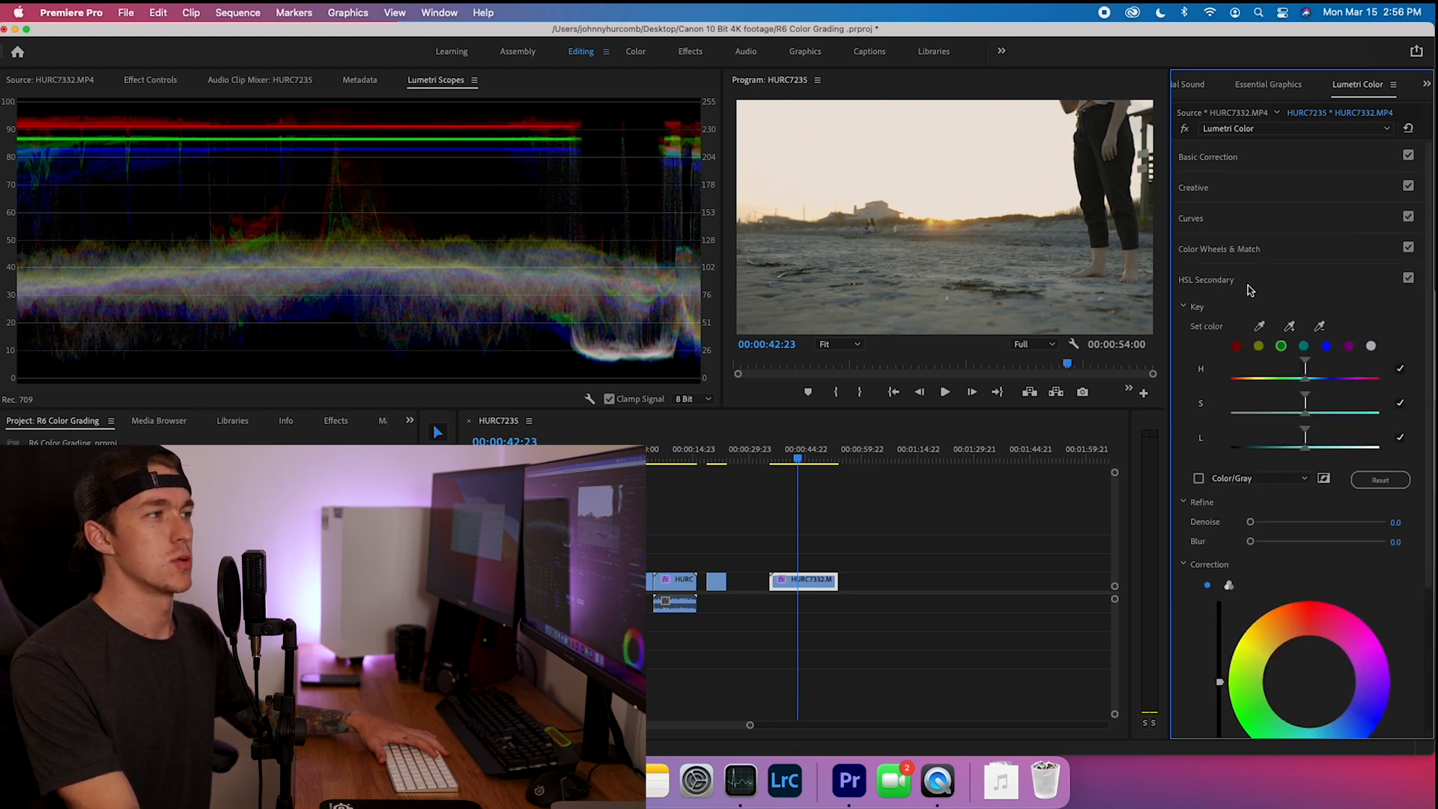
pyautogui.click(1193, 187)
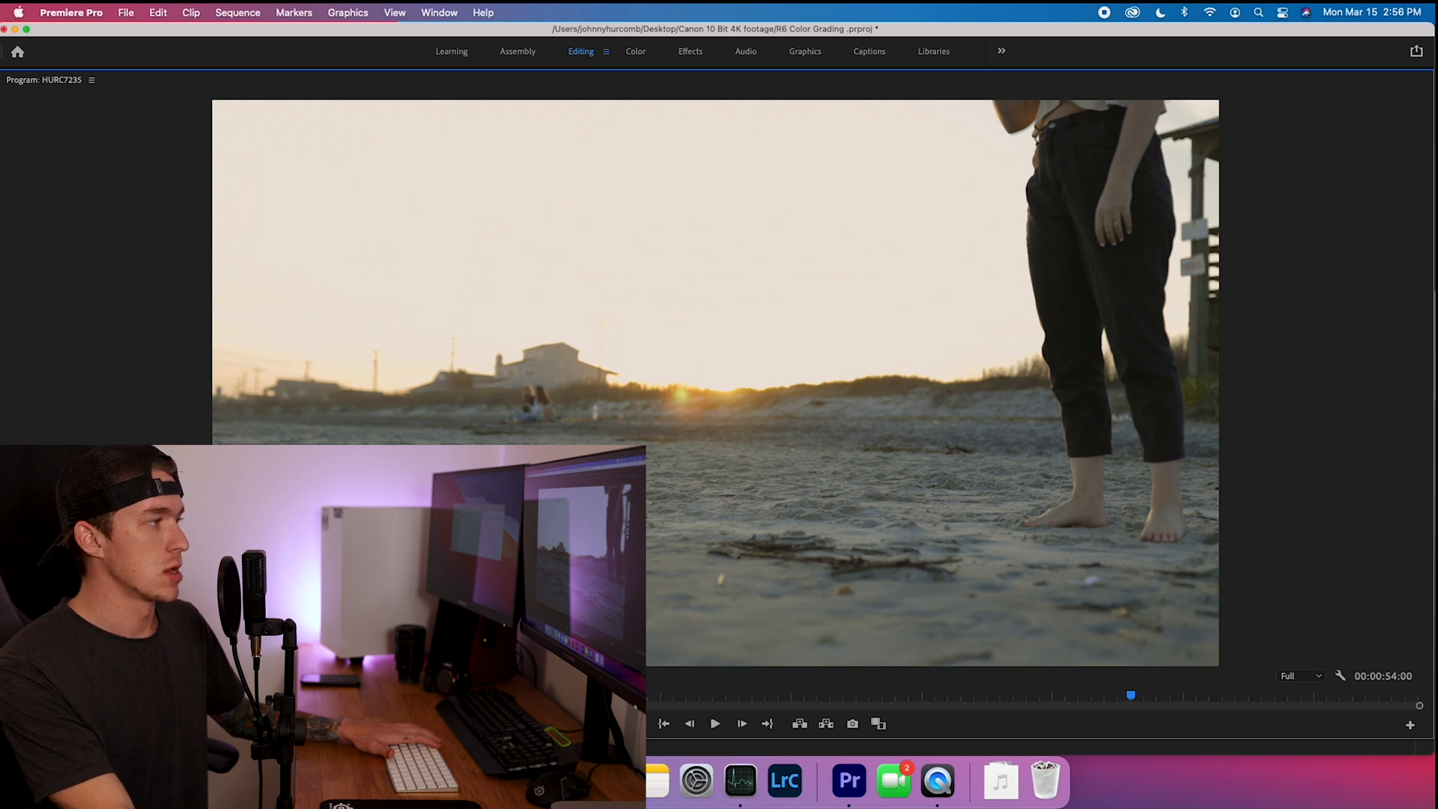
pyautogui.moveTo(1025, 509)
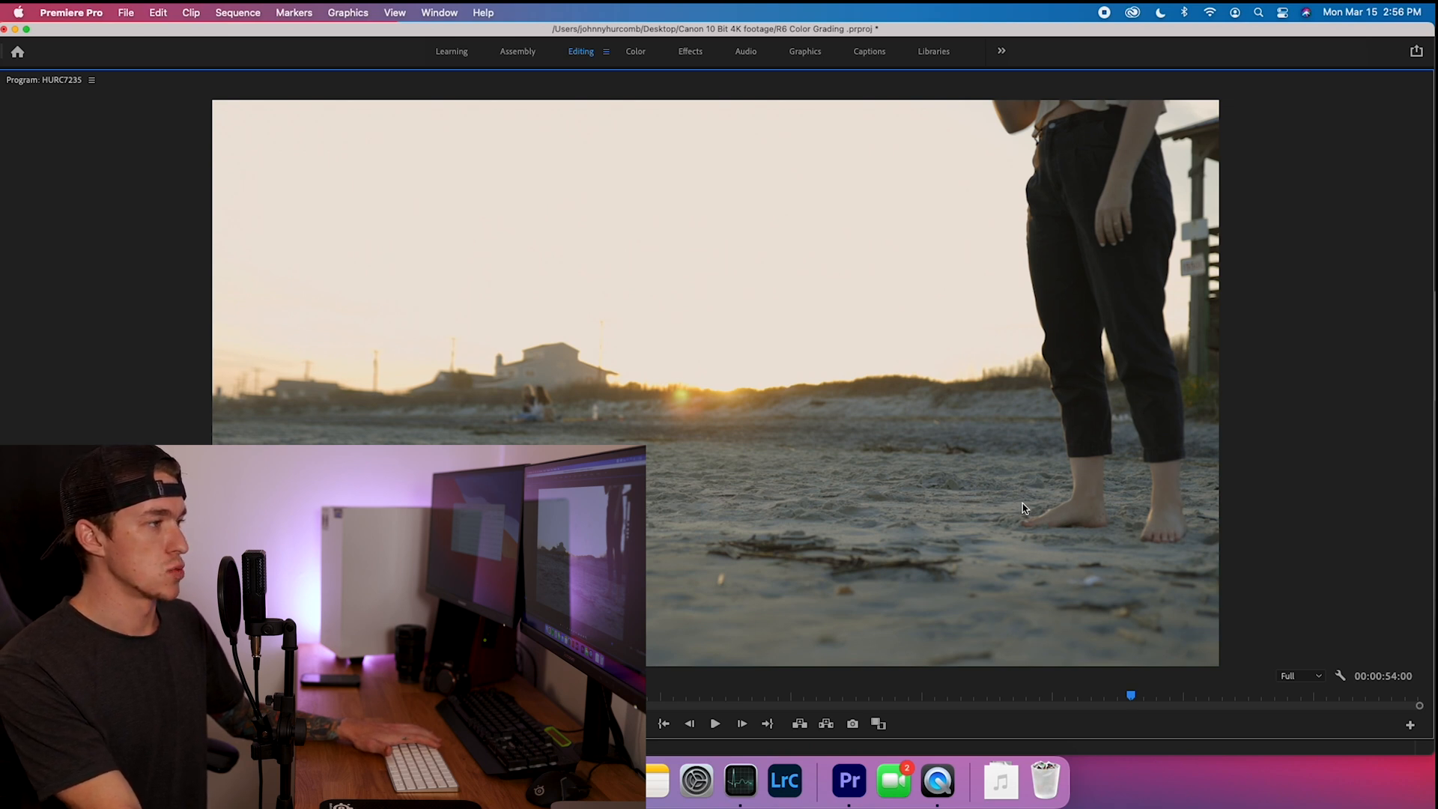
# Review the warmed walker shot full screen in the Program Monitor.
pyautogui.click(717, 723)
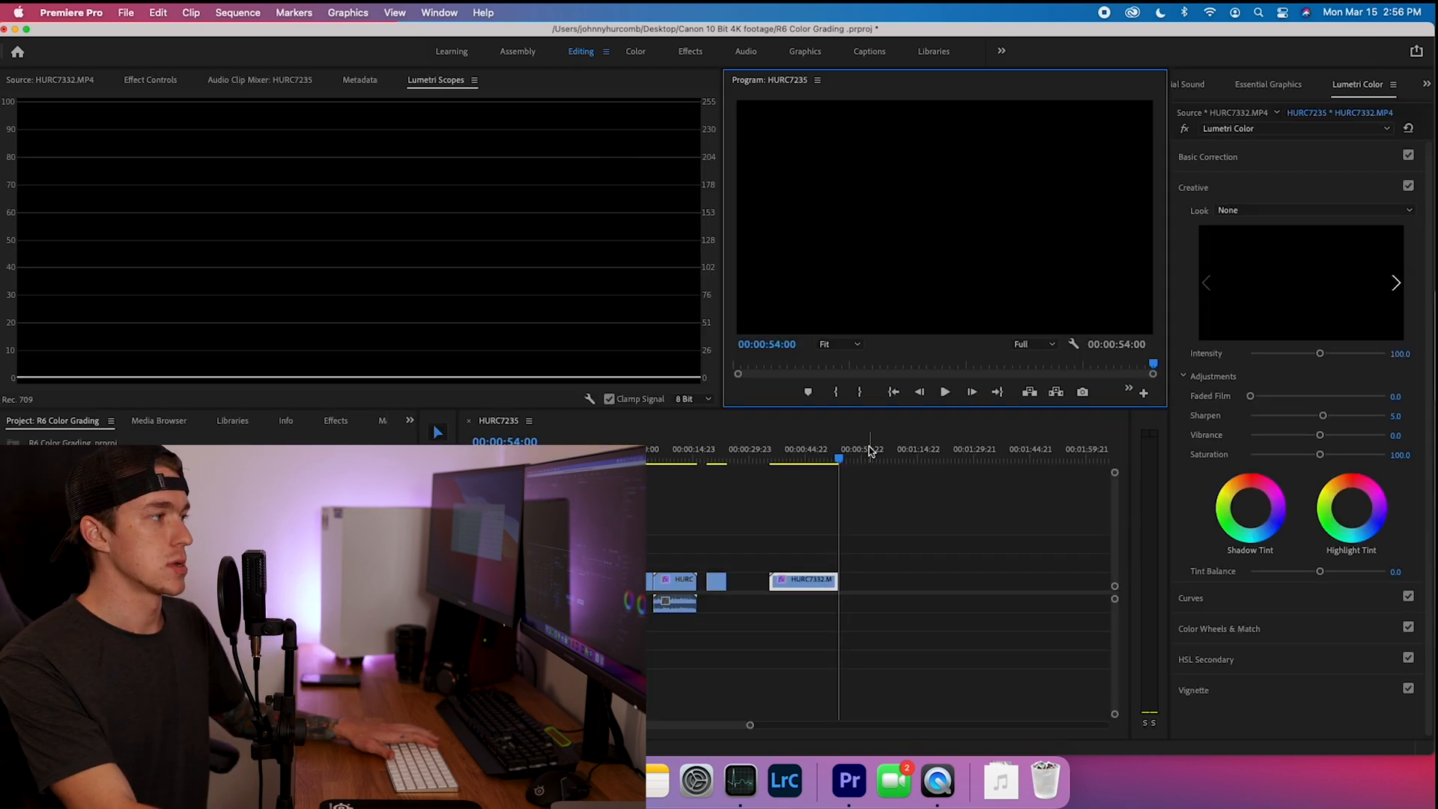
# Set Program Monitor playback resolution to 1/8 and play through the walker clip.
pyautogui.click(1031, 344)
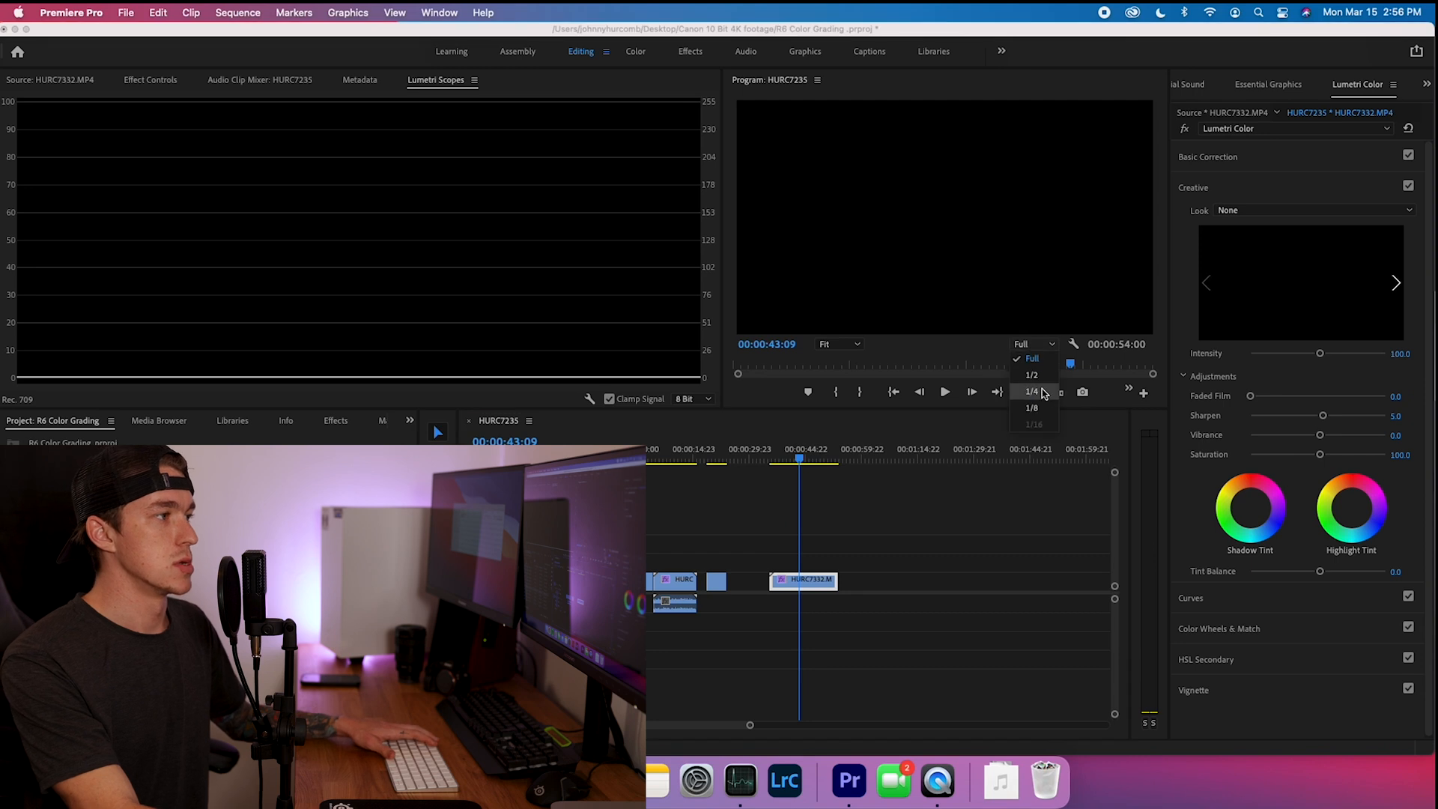
pyautogui.click(1032, 407)
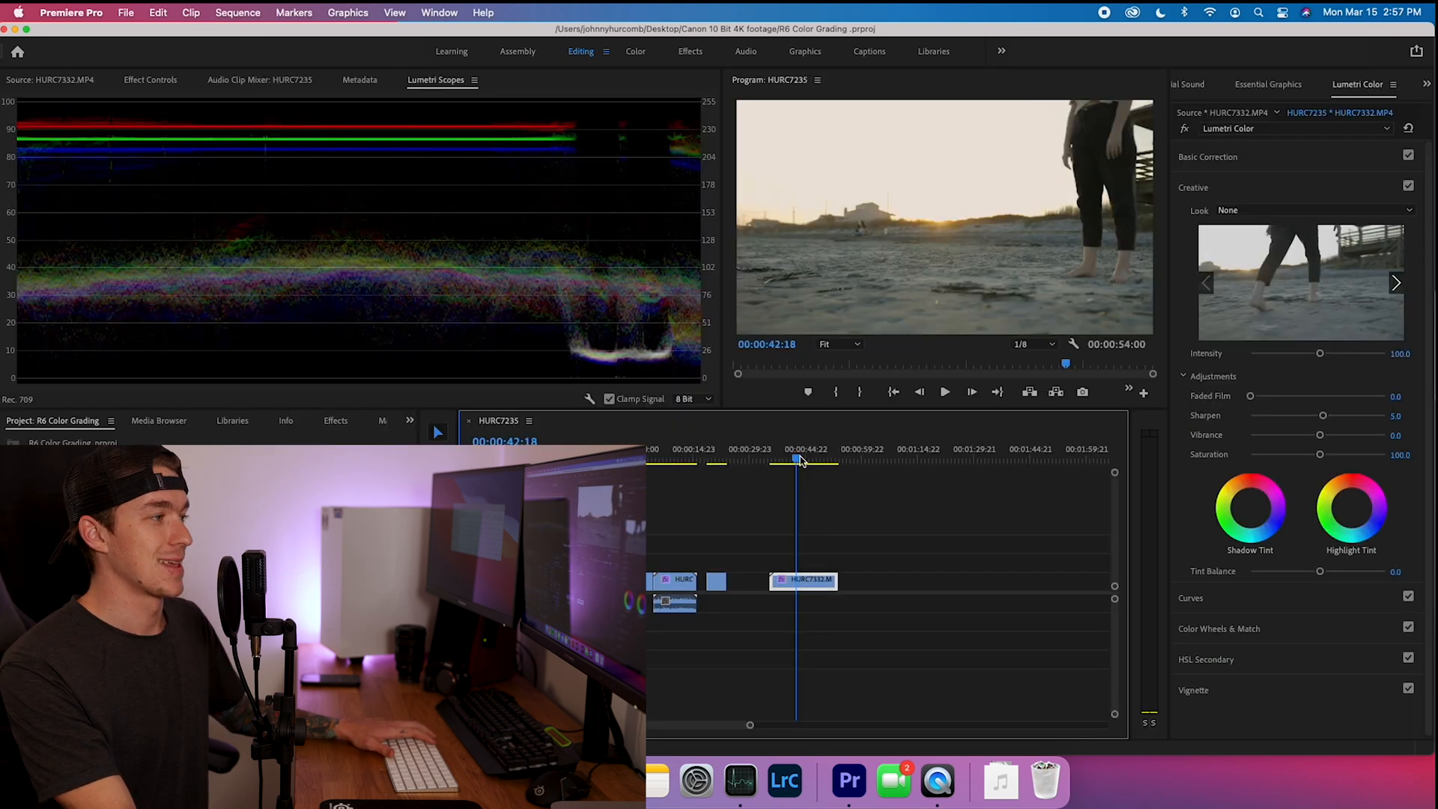
pyautogui.click(944, 393)
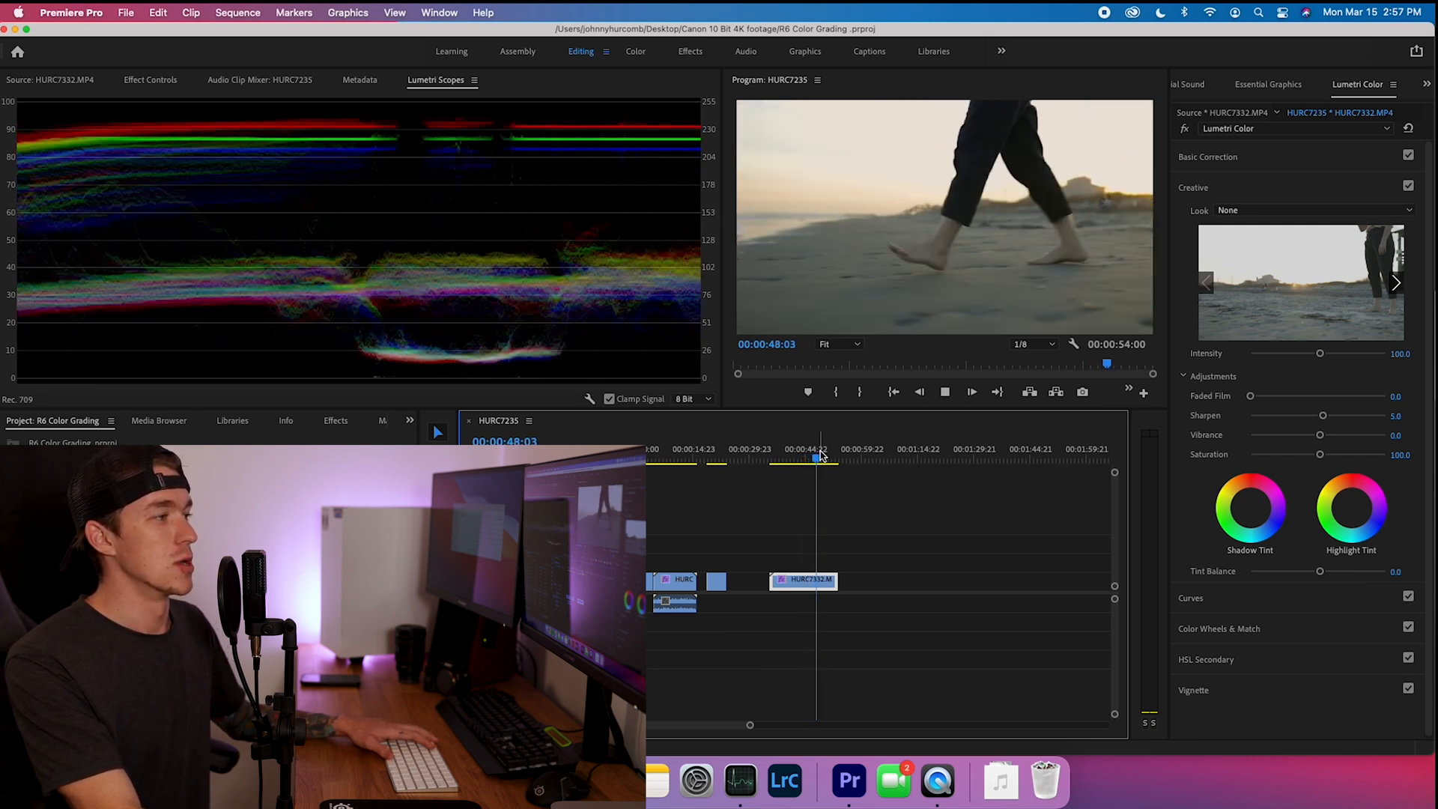
pyautogui.click(944, 393)
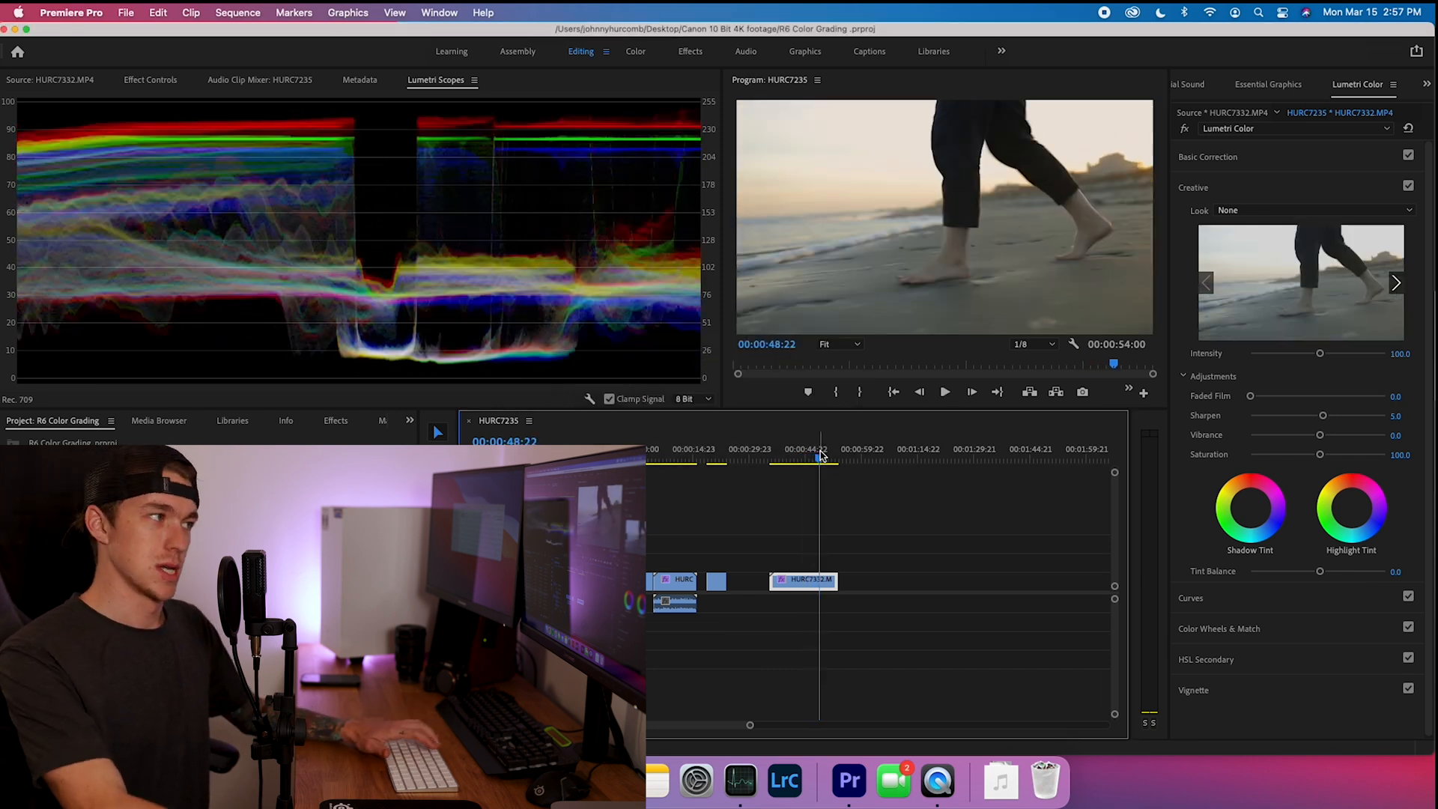